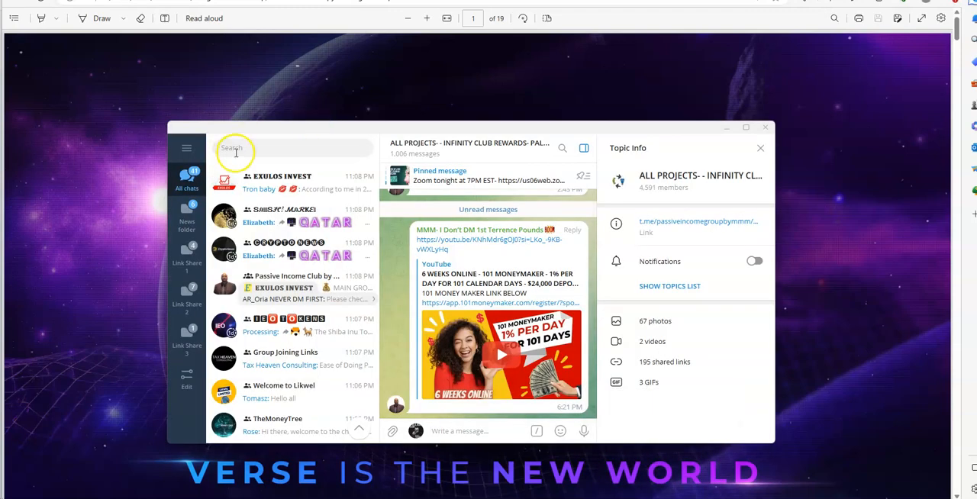
# Find the Verse Network Official Channel by searching 'verse' and browse its presentation posts
pyautogui.write('verse')
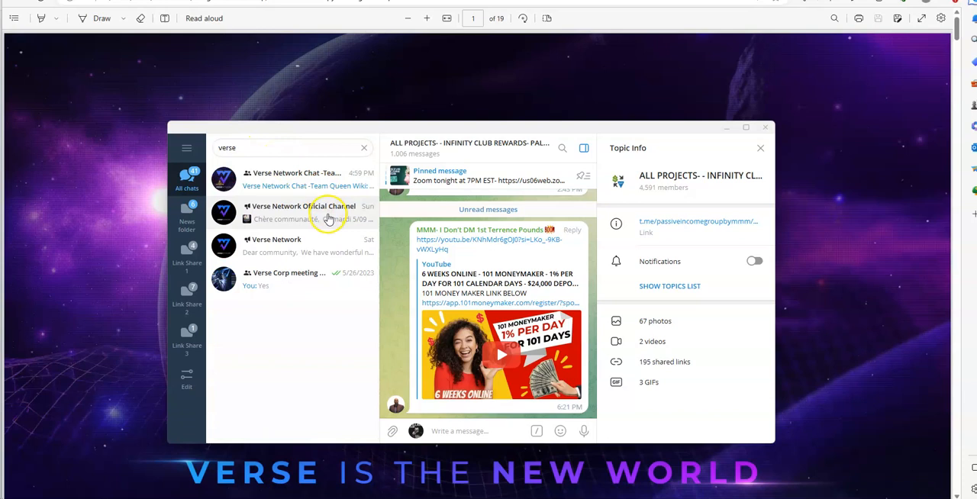
pyautogui.click(297, 212)
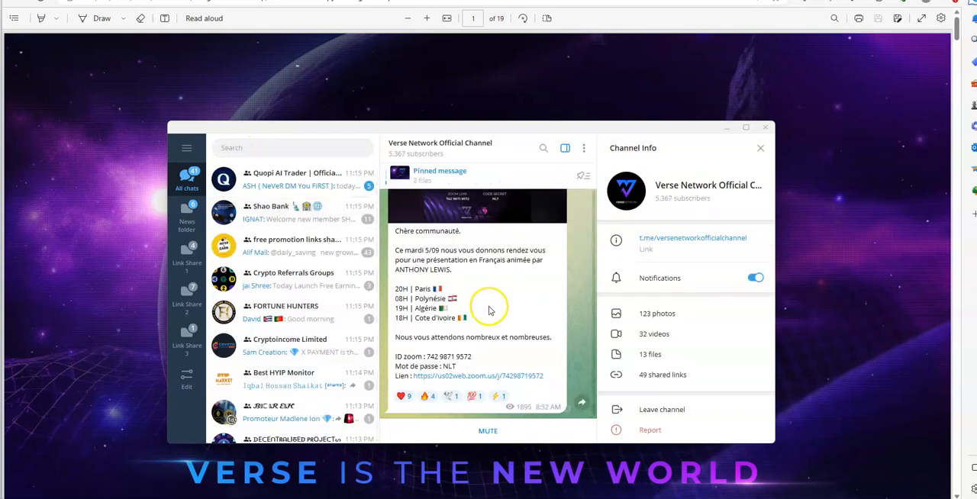
pyautogui.moveTo(455, 278)
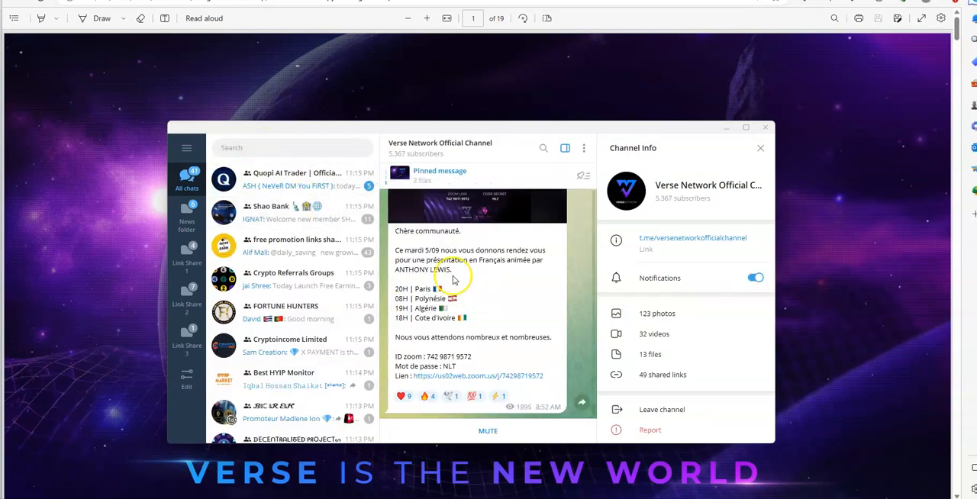
pyautogui.scroll(-3)
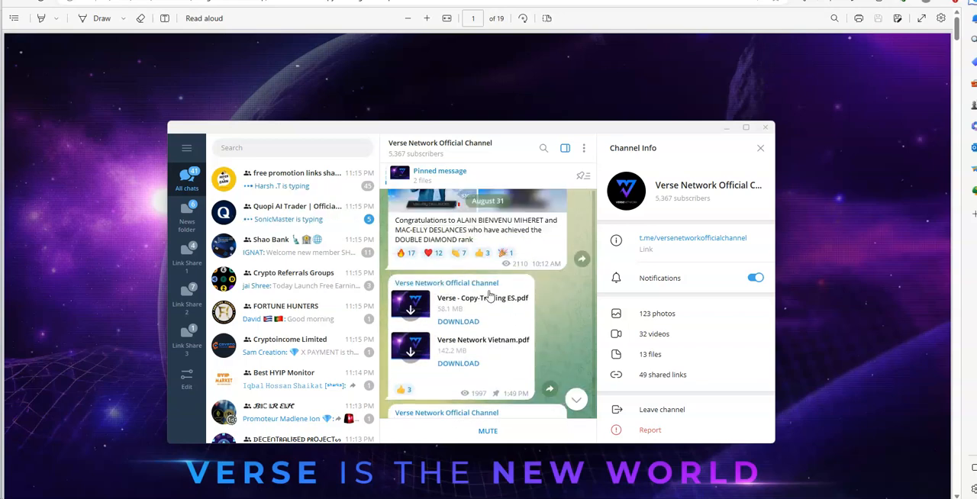
pyautogui.scroll(-3)
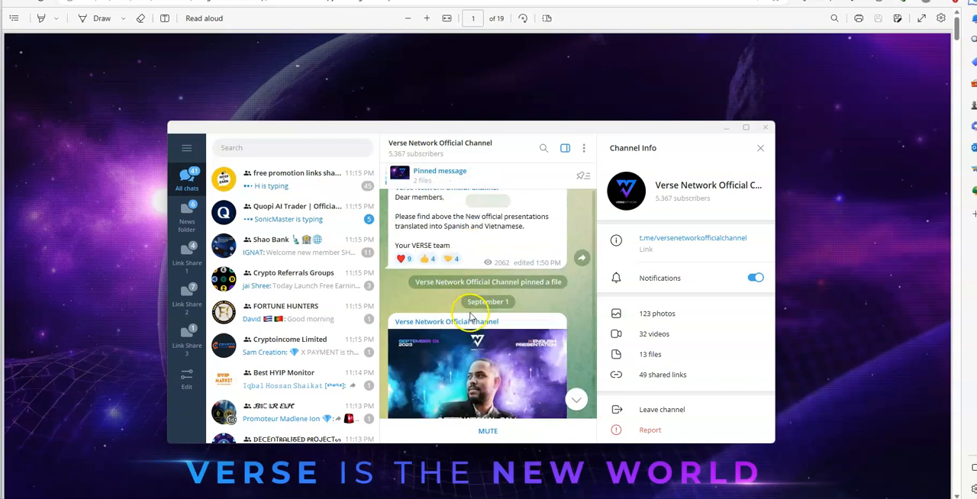
# Scroll through the channel's copy trading launch and rank announcement posts
pyautogui.scroll(-3)
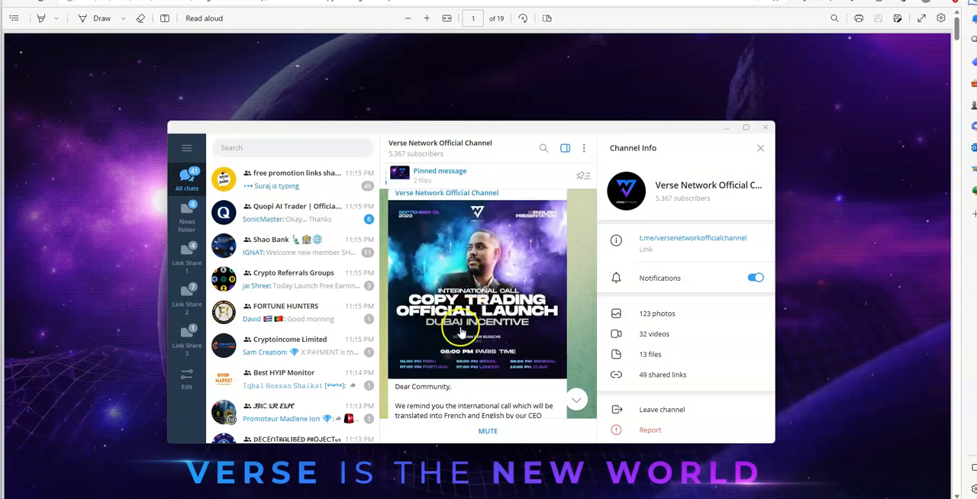
pyautogui.moveTo(491, 335)
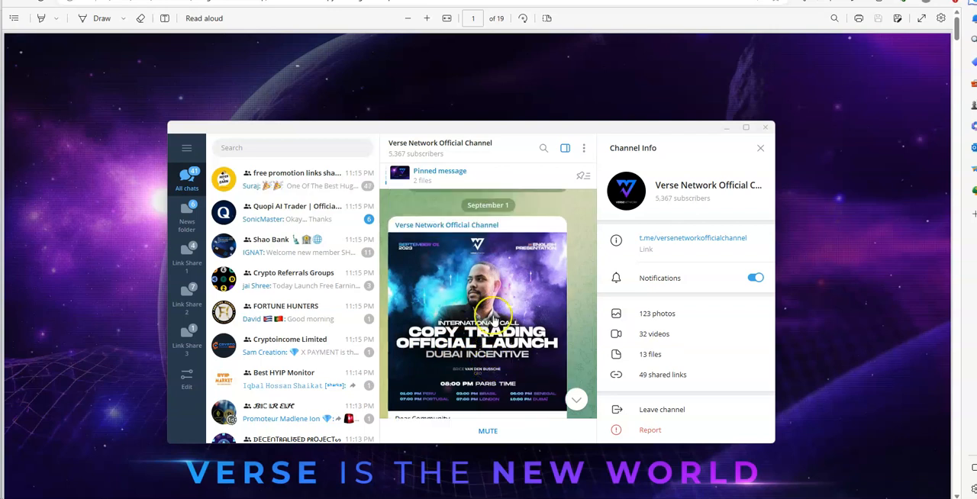
pyautogui.scroll(-3)
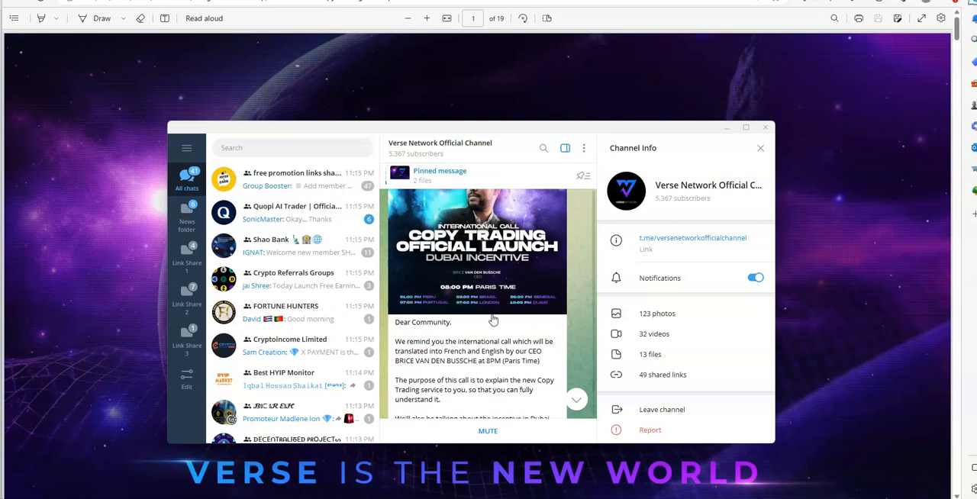
pyautogui.scroll(-3)
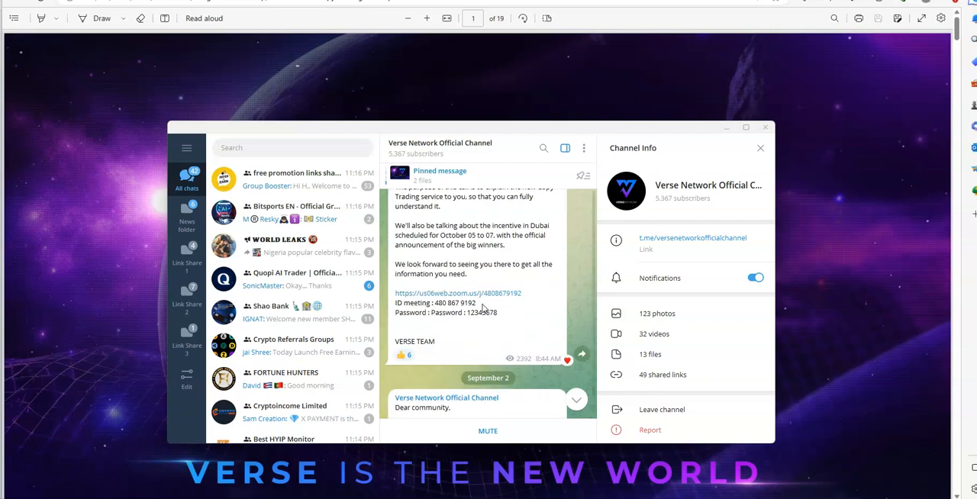
pyautogui.scroll(-3)
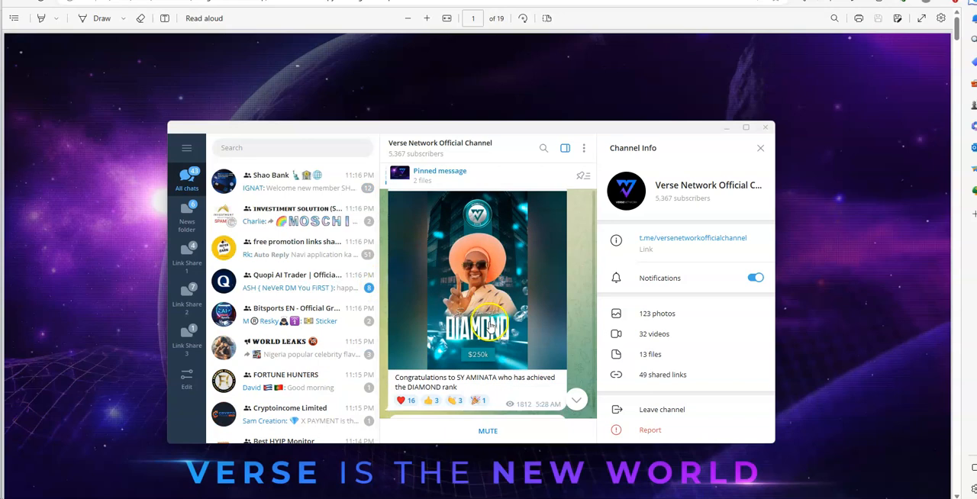
pyautogui.scroll(-3)
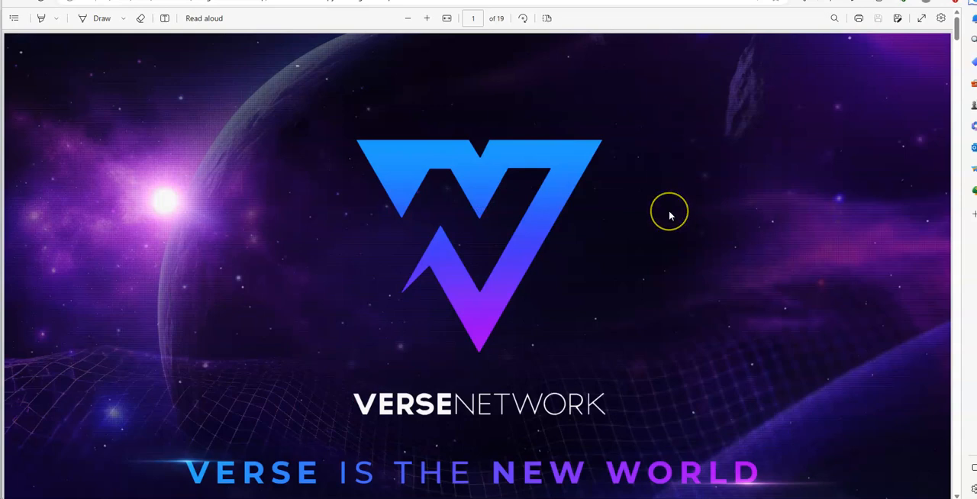
# Scroll the presentation to page 2, the trading matchmaking platform description
pyautogui.scroll(-3)
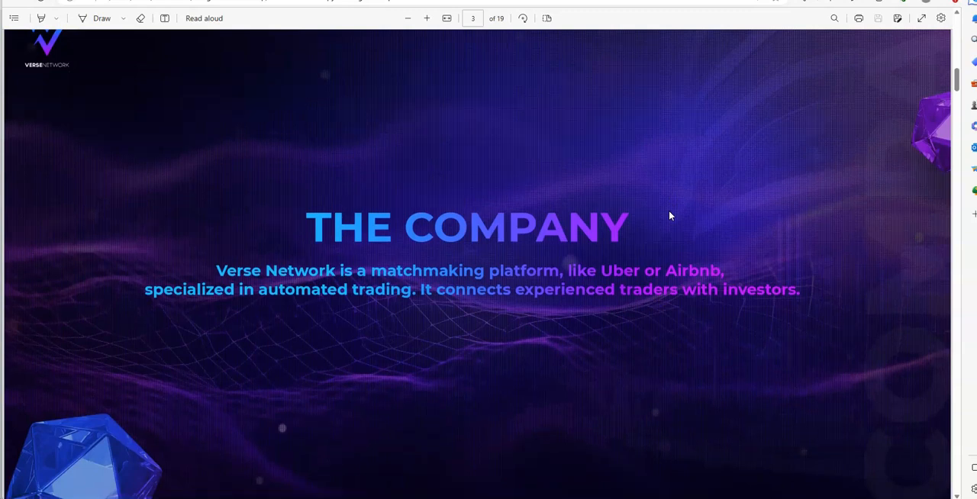
pyautogui.moveTo(354, 315)
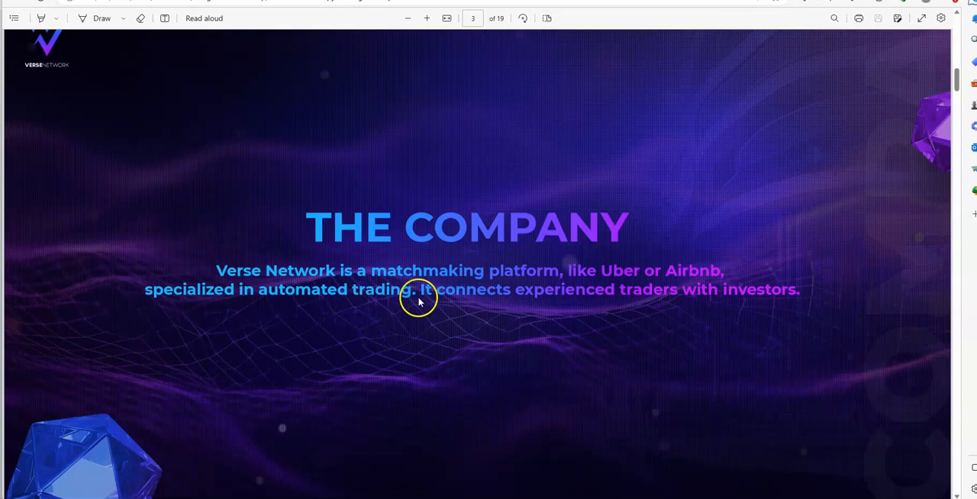
pyautogui.moveTo(708, 281)
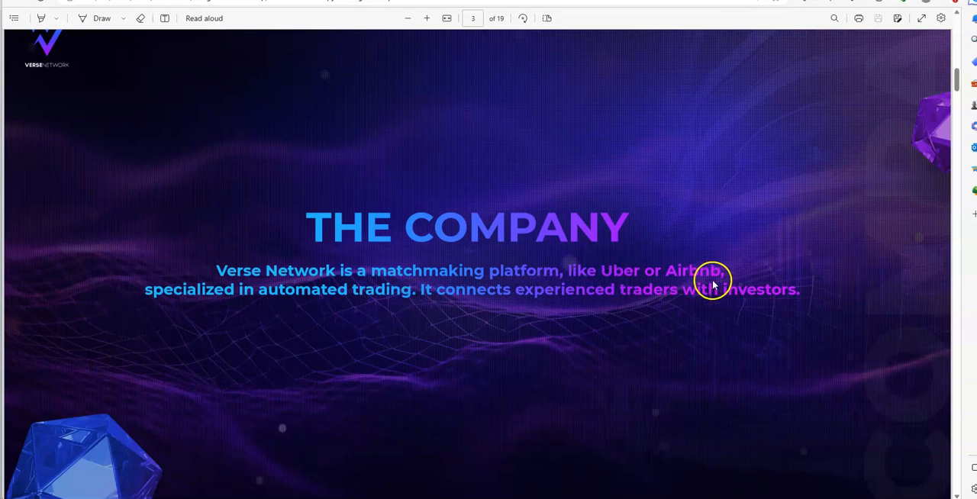
pyautogui.moveTo(491, 335)
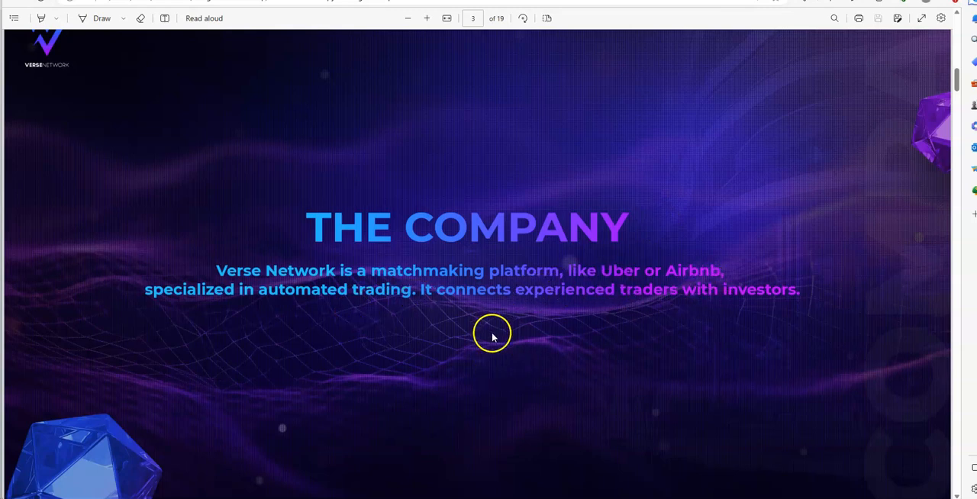
pyautogui.moveTo(476, 296)
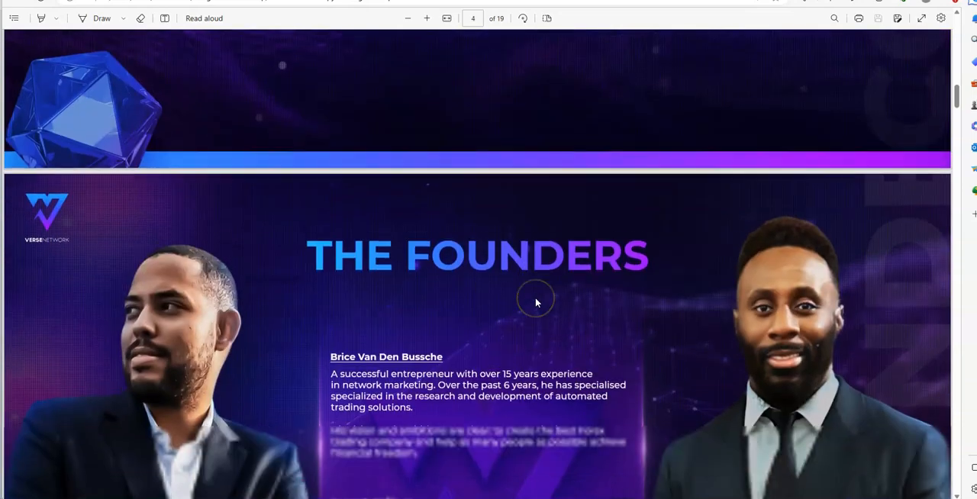
# Scroll from The Founders page on to page 5, The Forex Market
pyautogui.scroll(-3)
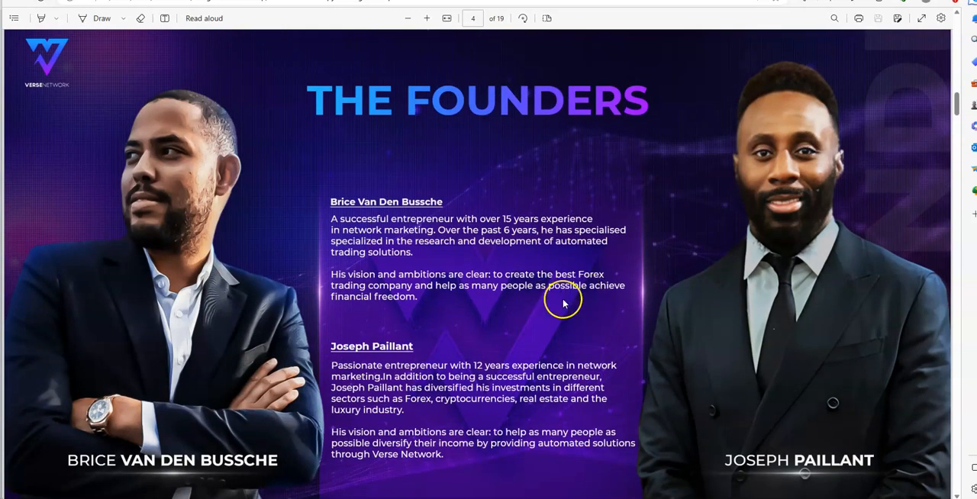
pyautogui.moveTo(770, 279)
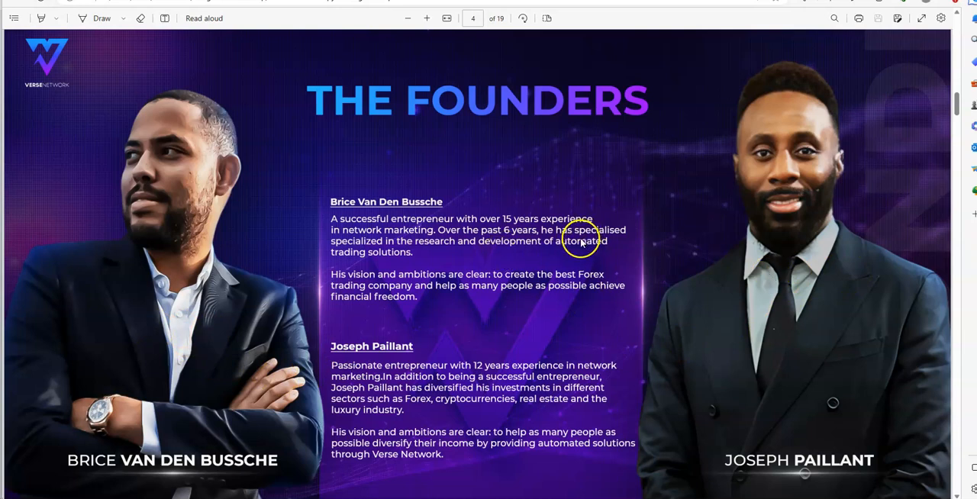
pyautogui.moveTo(461, 247)
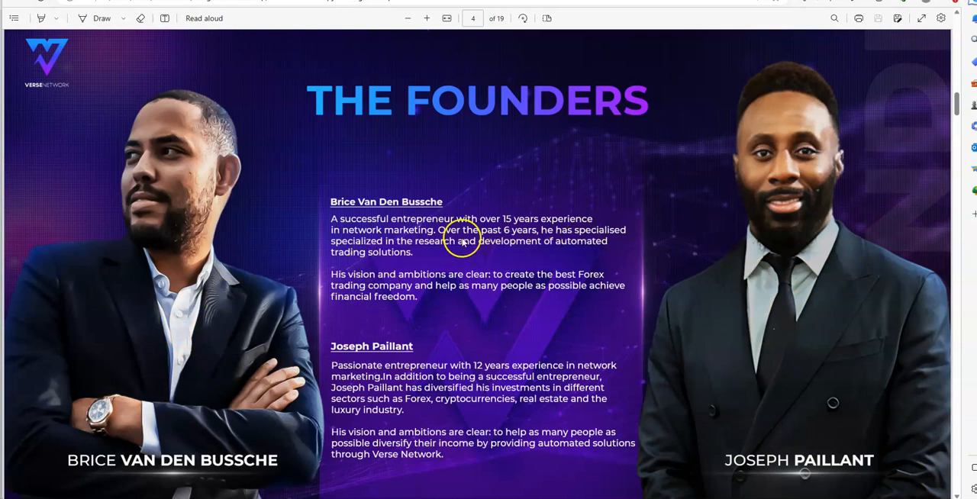
pyautogui.moveTo(168, 237)
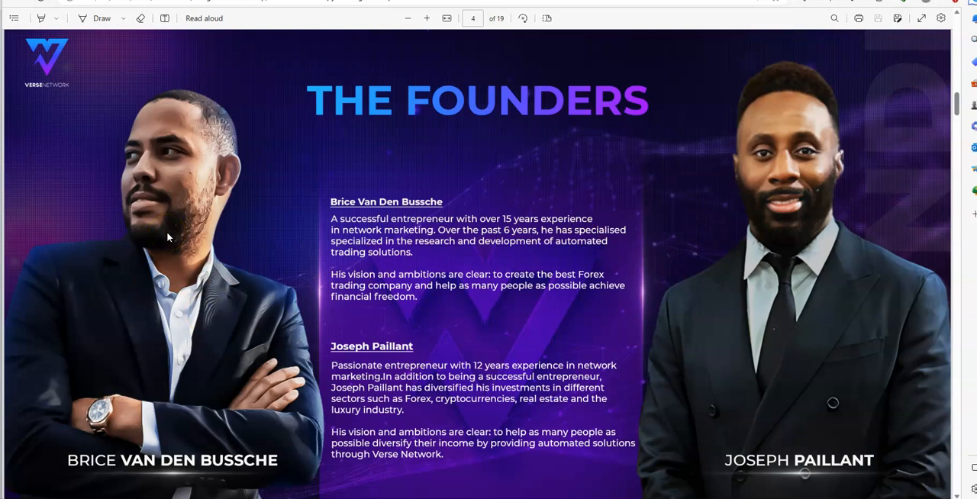
pyautogui.moveTo(540, 244)
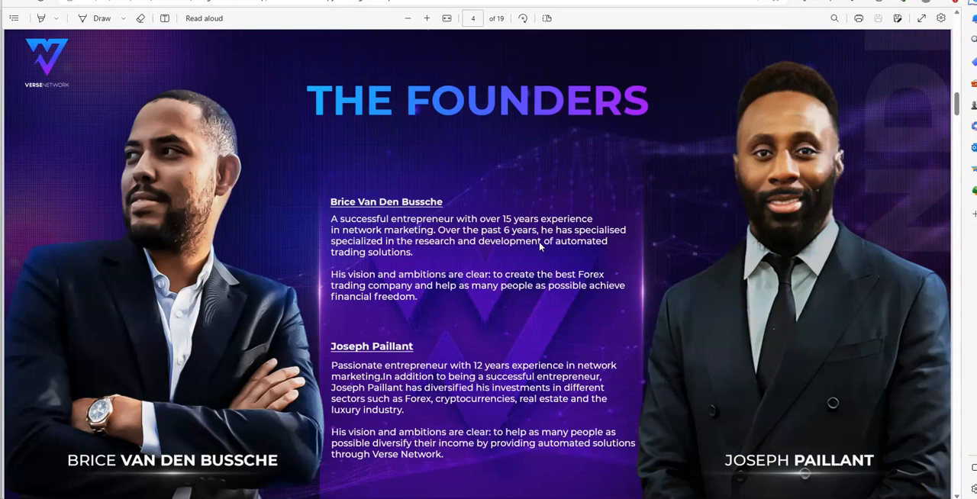
pyautogui.scroll(-3)
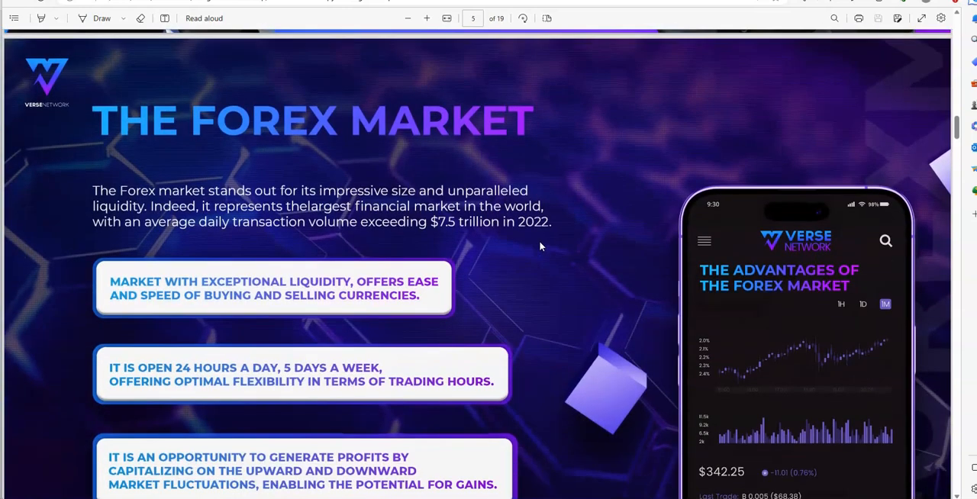
# Scroll The Forex Market page to show all three advantage points and the app mockup
pyautogui.scroll(-3)
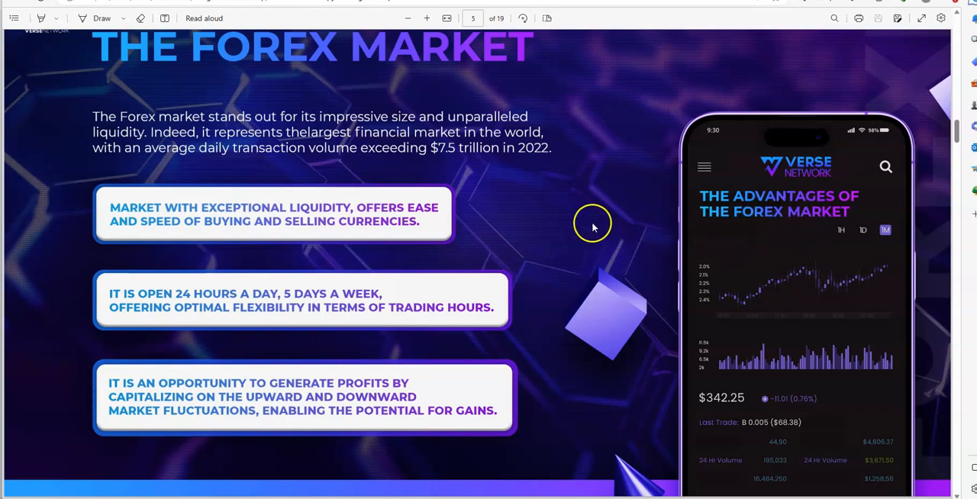
pyautogui.moveTo(580, 222)
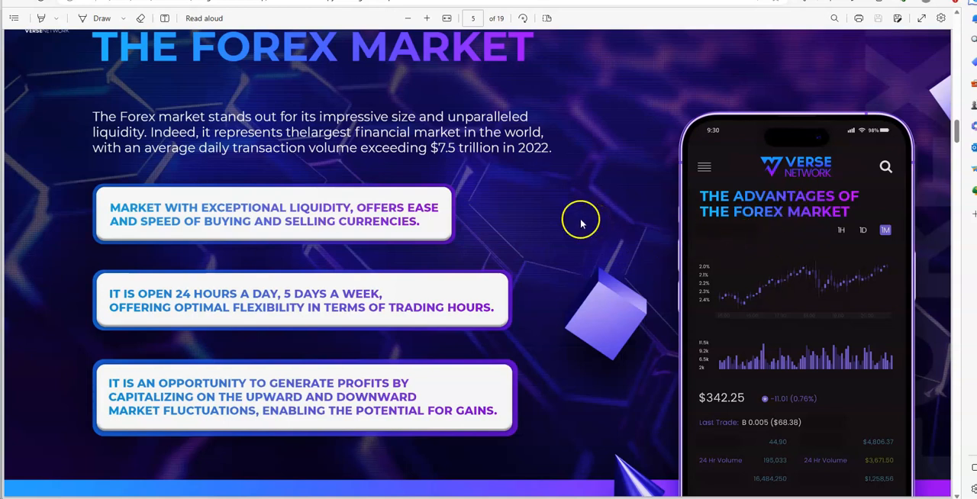
pyautogui.moveTo(589, 200)
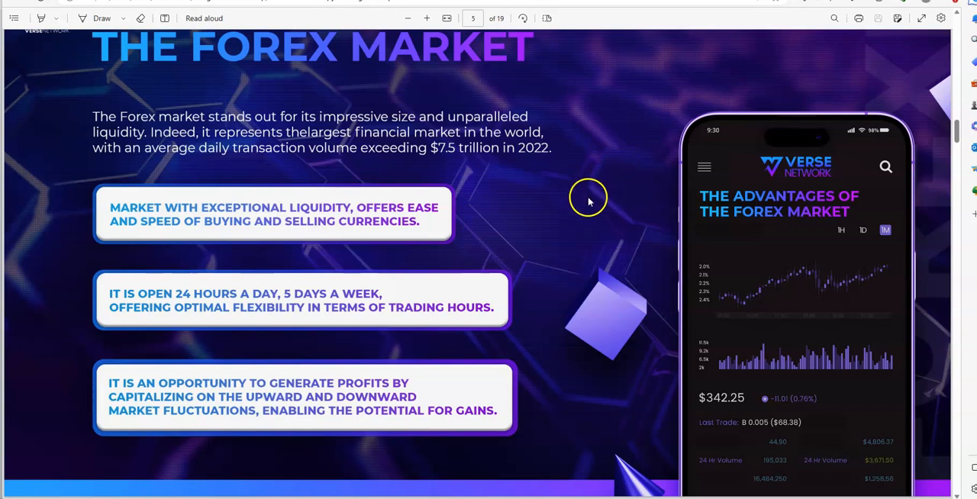
pyautogui.moveTo(479, 403)
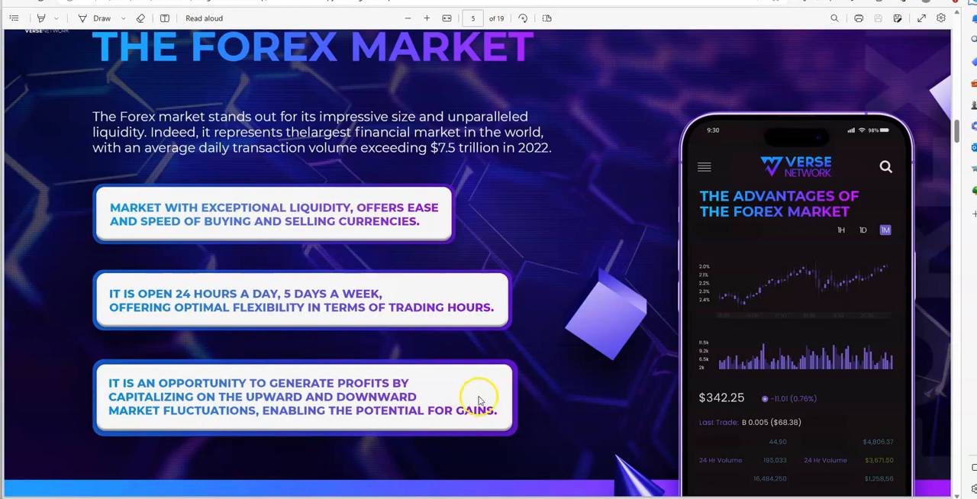
pyautogui.moveTo(464, 327)
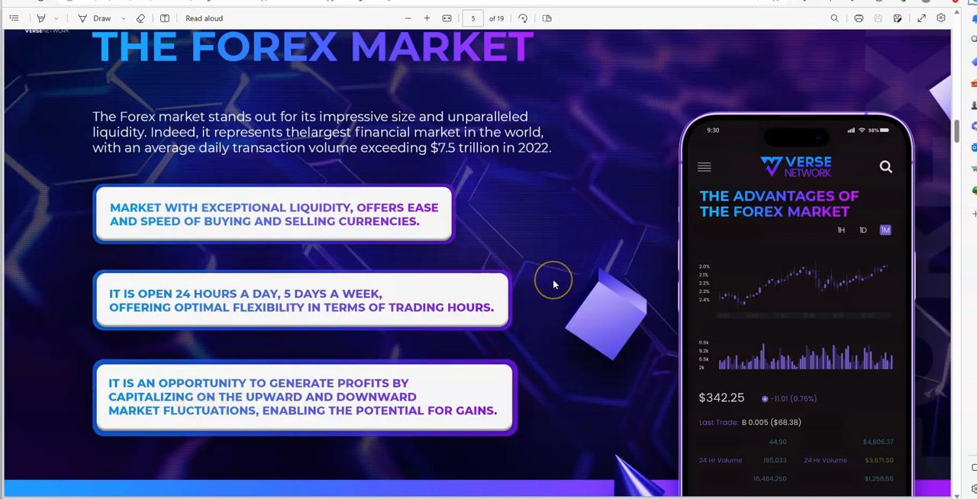
pyautogui.moveTo(556, 284)
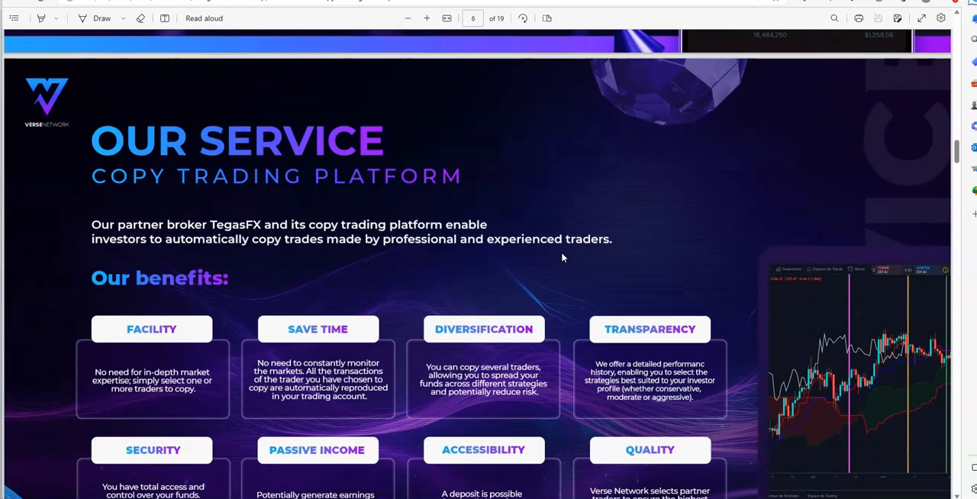
pyautogui.scroll(-3)
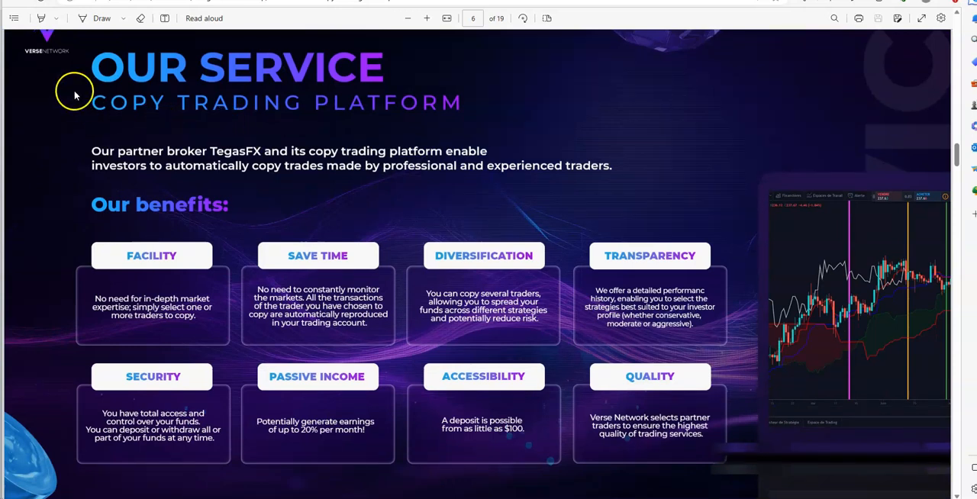
pyautogui.moveTo(326, 125)
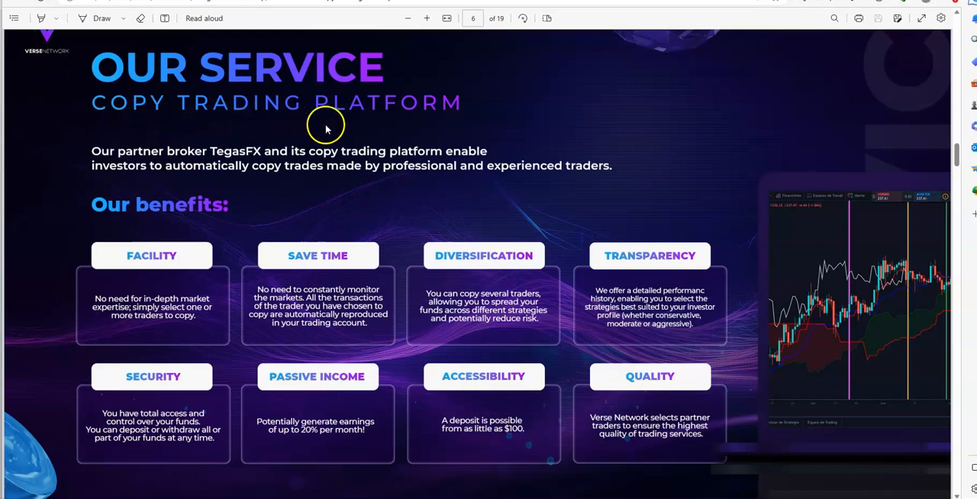
pyautogui.moveTo(121, 169)
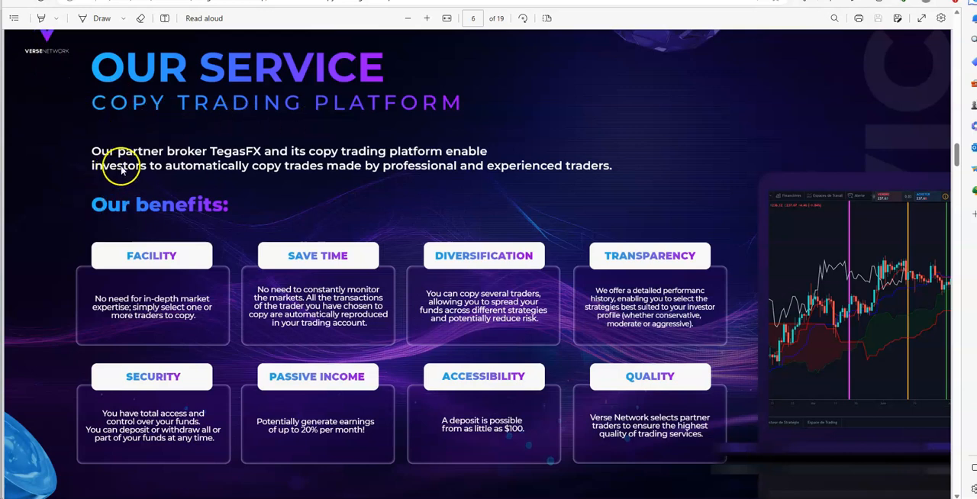
pyautogui.moveTo(241, 166)
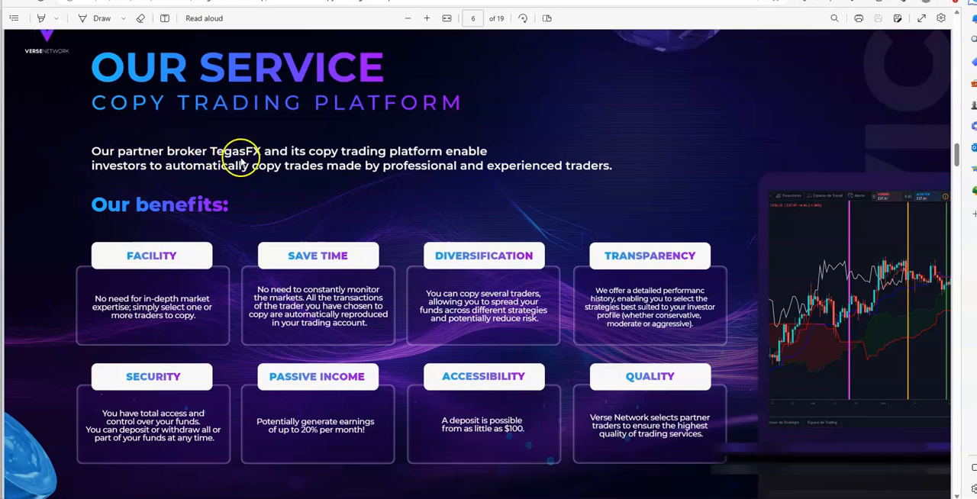
pyautogui.moveTo(419, 170)
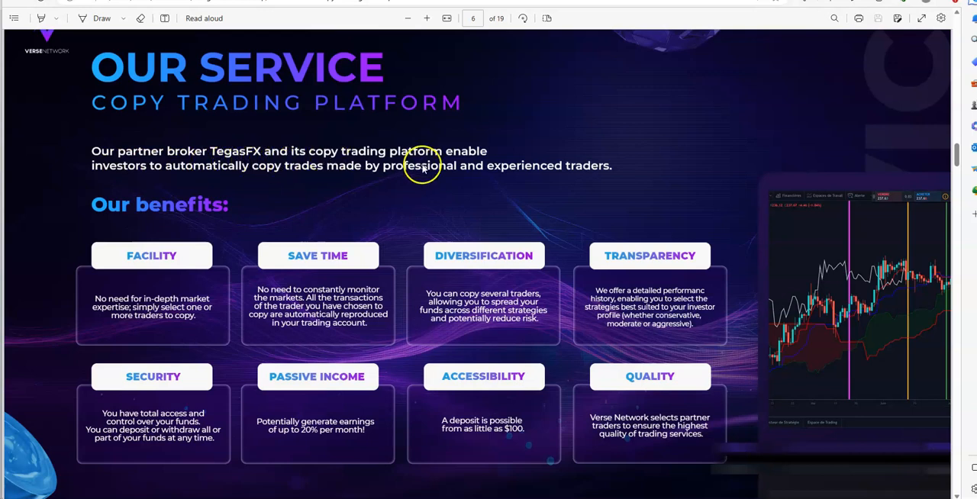
pyautogui.moveTo(461, 174)
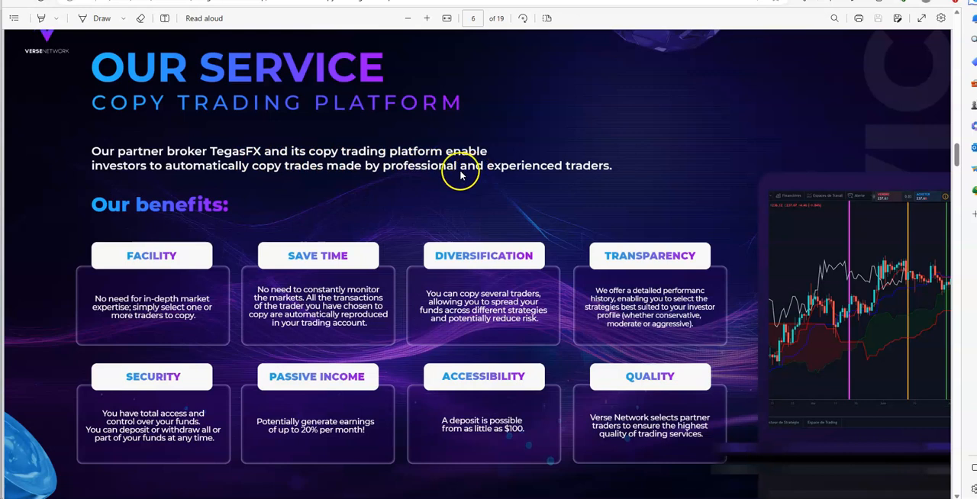
pyautogui.moveTo(273, 184)
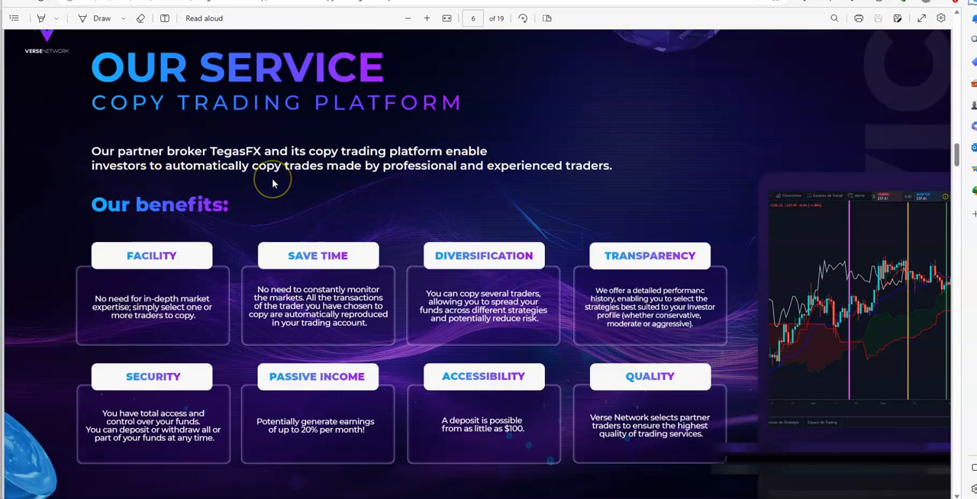
pyautogui.moveTo(531, 182)
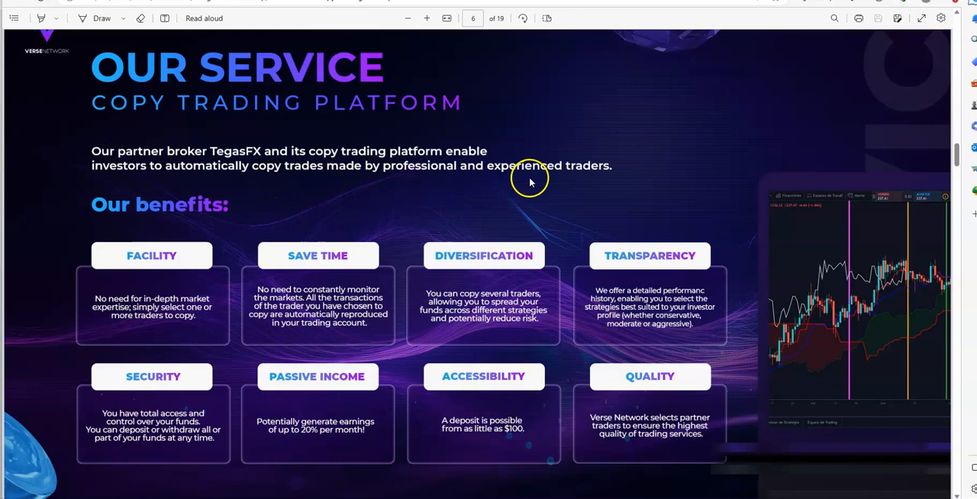
pyautogui.moveTo(226, 251)
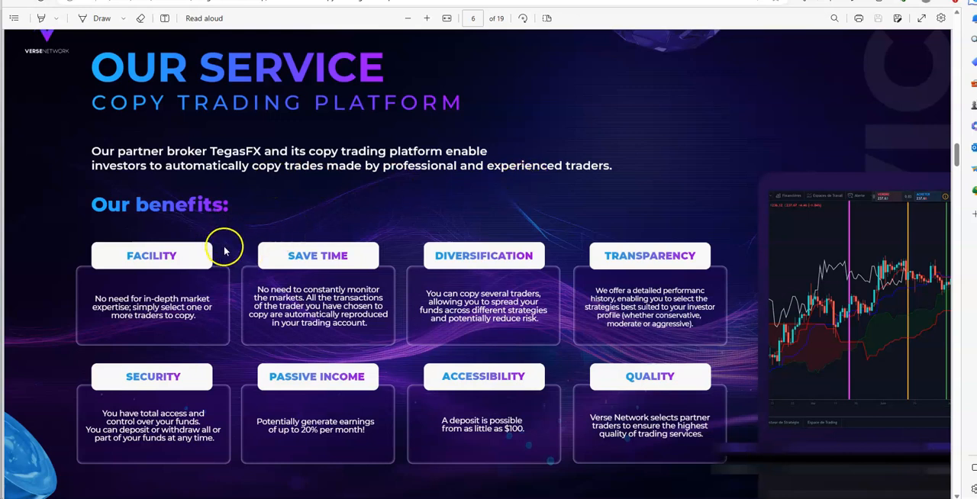
pyautogui.moveTo(210, 300)
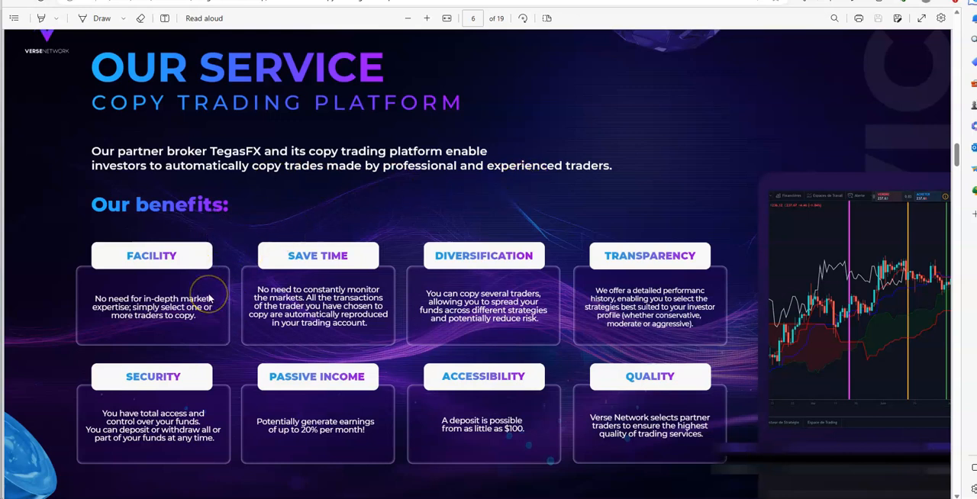
pyautogui.moveTo(342, 293)
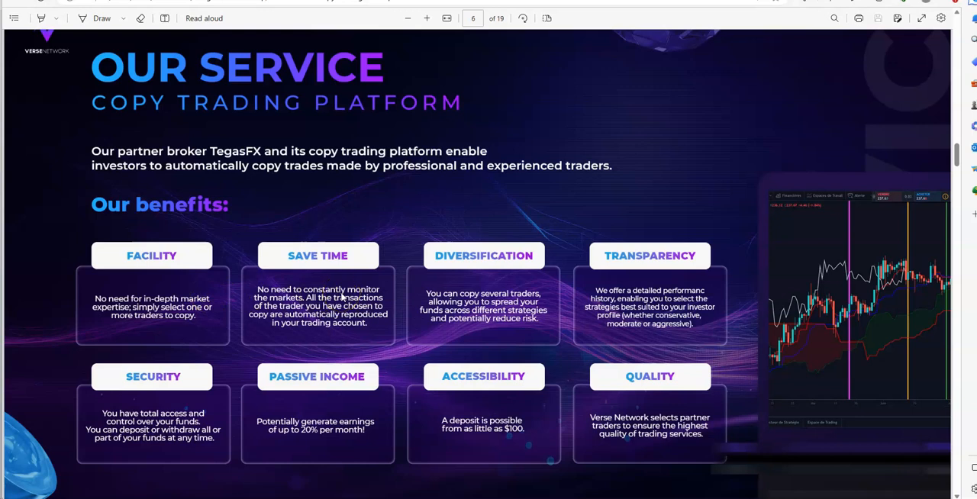
pyautogui.moveTo(562, 276)
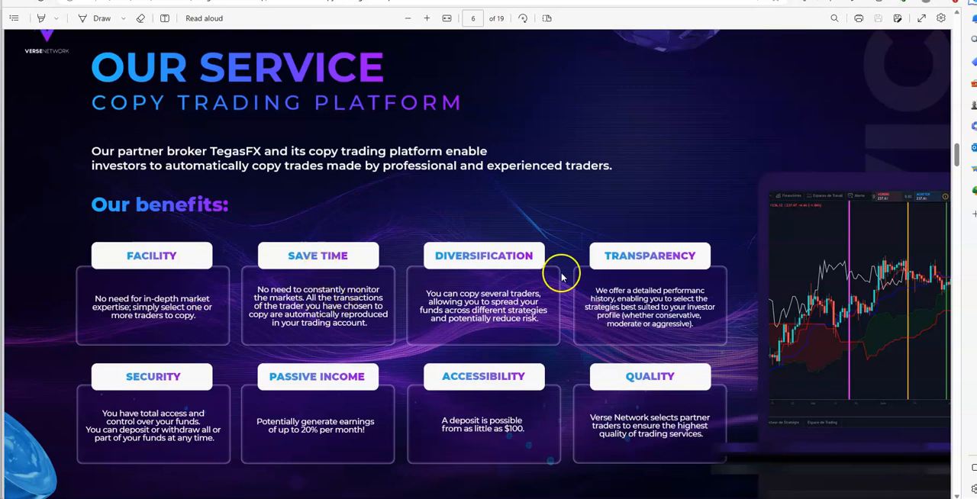
pyautogui.moveTo(641, 267)
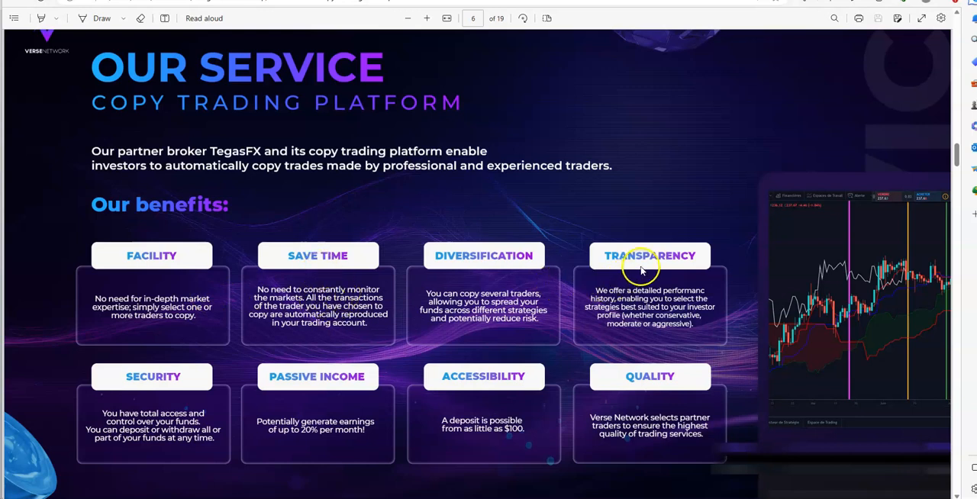
pyautogui.moveTo(494, 393)
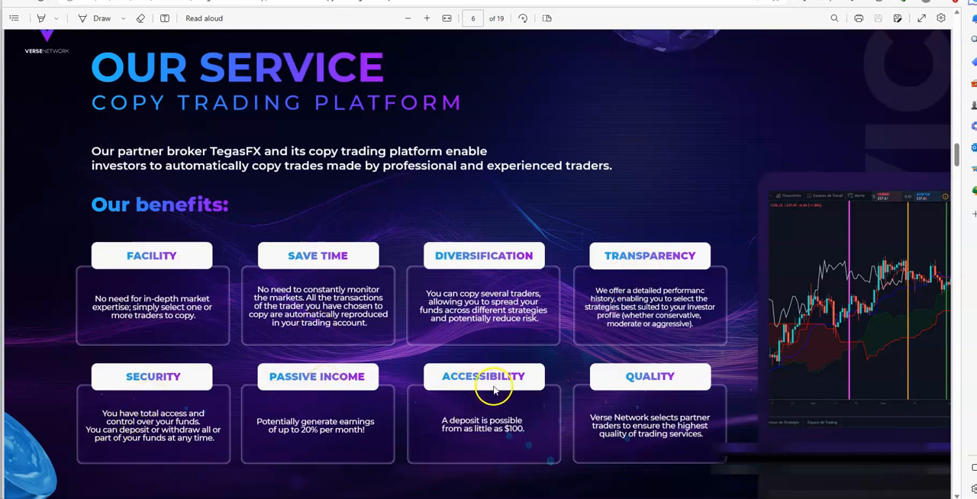
pyautogui.moveTo(650, 376)
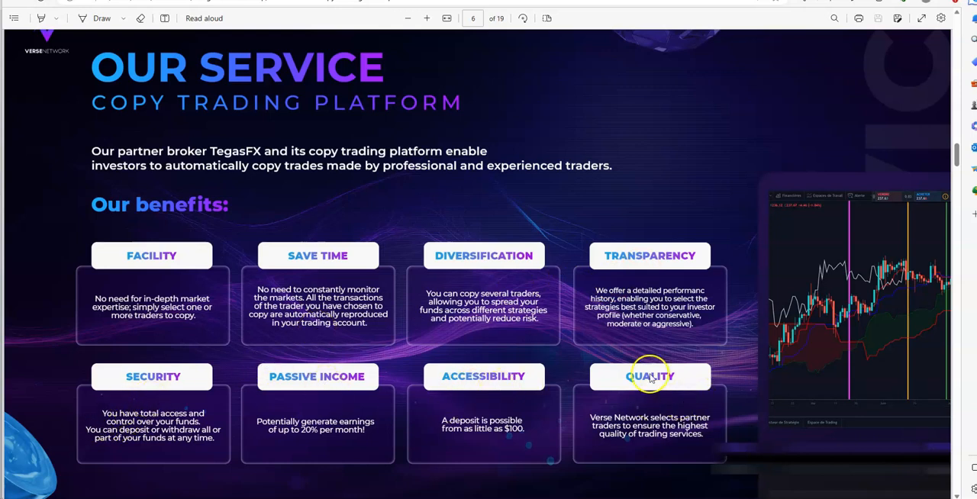
pyautogui.scroll(-3)
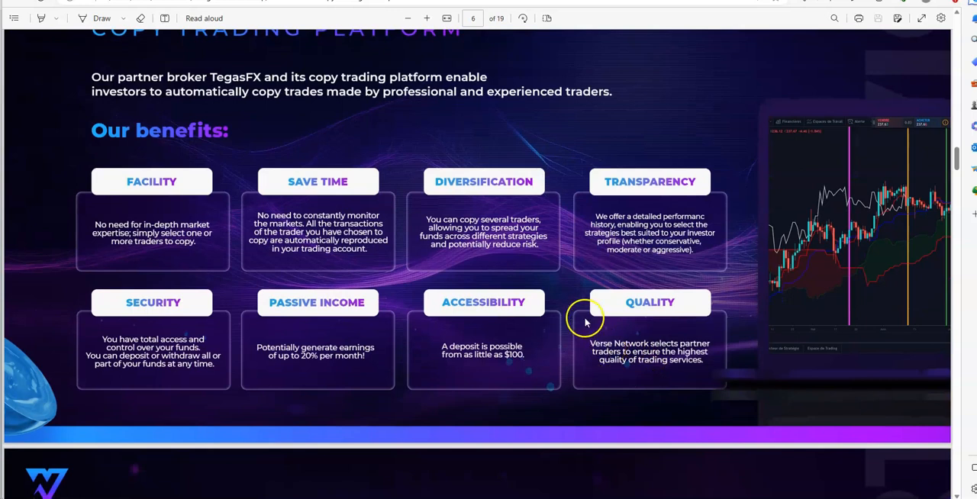
pyautogui.moveTo(122, 222)
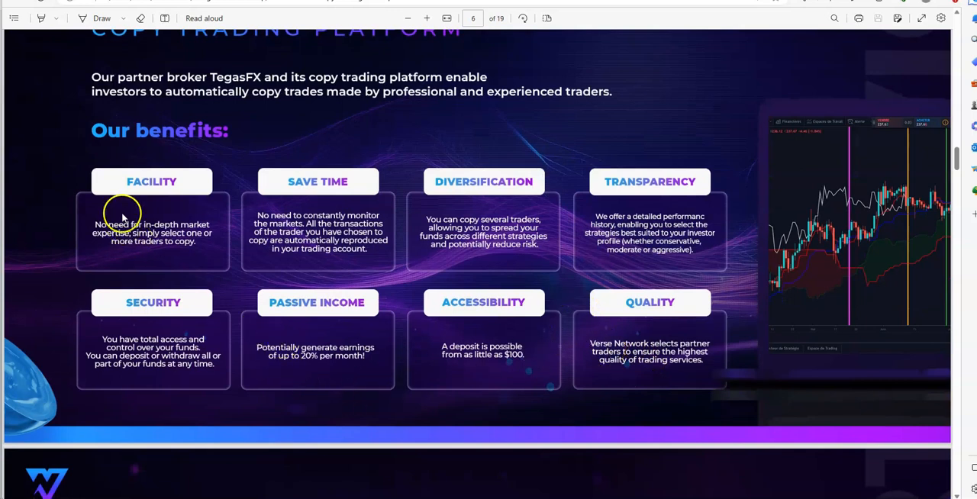
pyautogui.moveTo(147, 241)
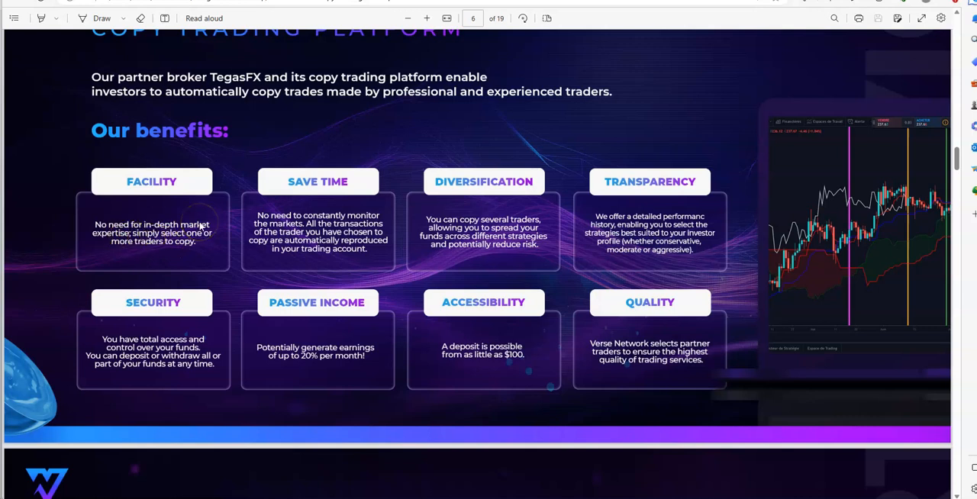
pyautogui.moveTo(145, 248)
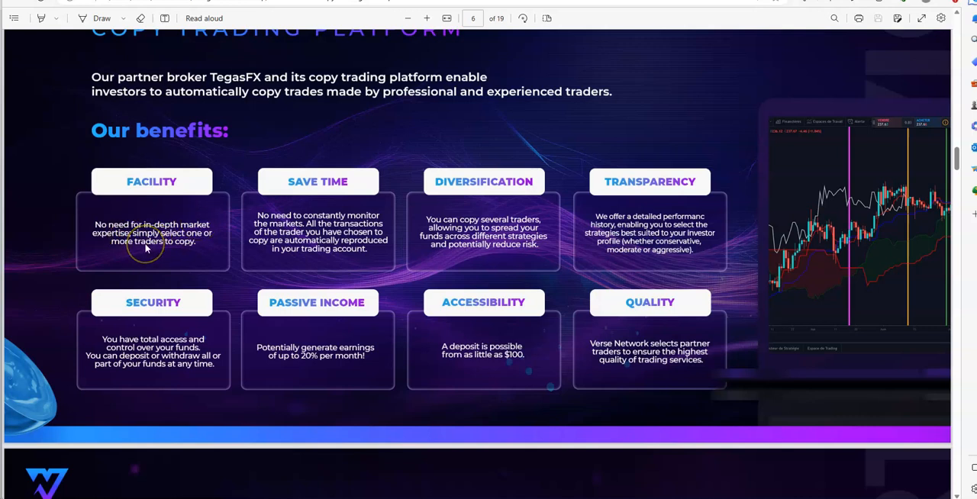
pyautogui.moveTo(334, 258)
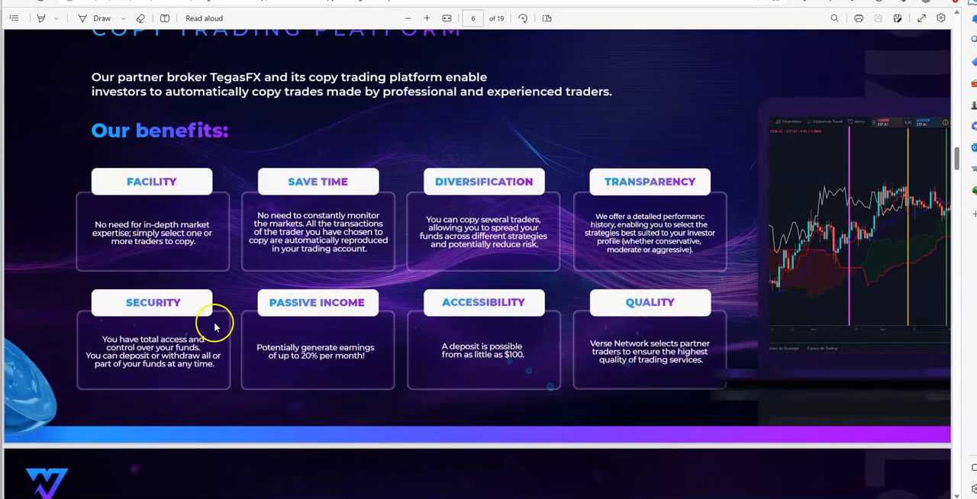
pyautogui.moveTo(311, 338)
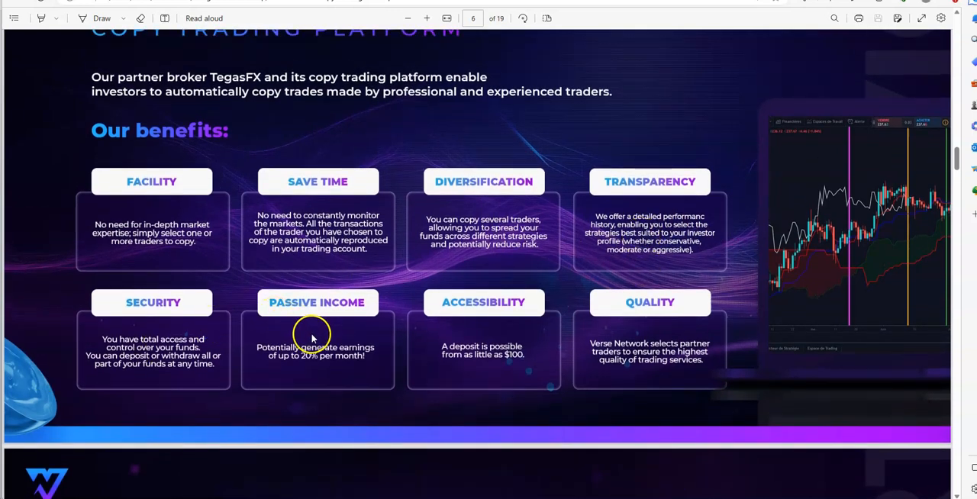
pyautogui.moveTo(492, 342)
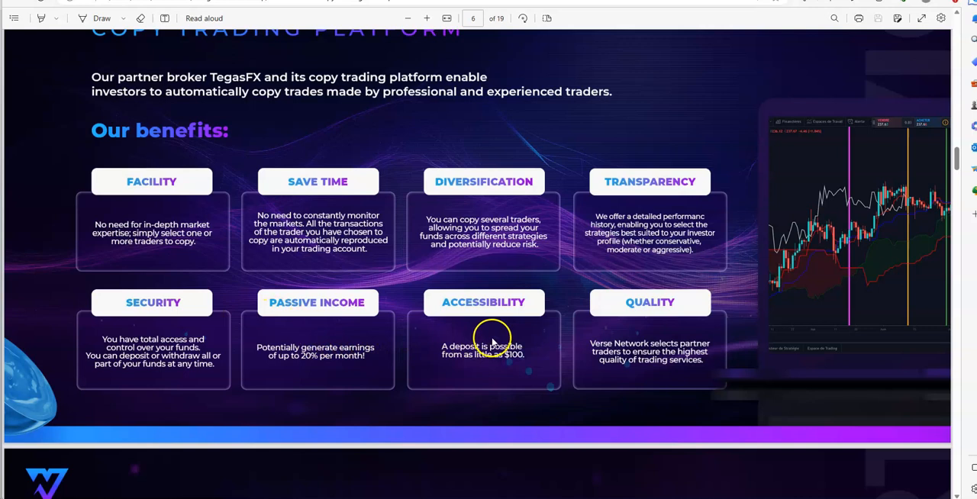
pyautogui.moveTo(513, 345)
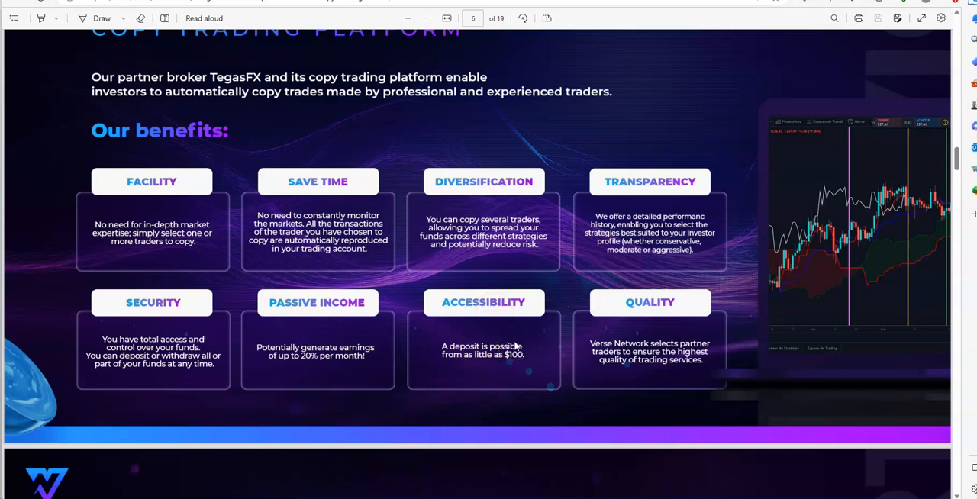
# Scroll past the $100 copy trading license page to page 8's seven ways to make money
pyautogui.scroll(-3)
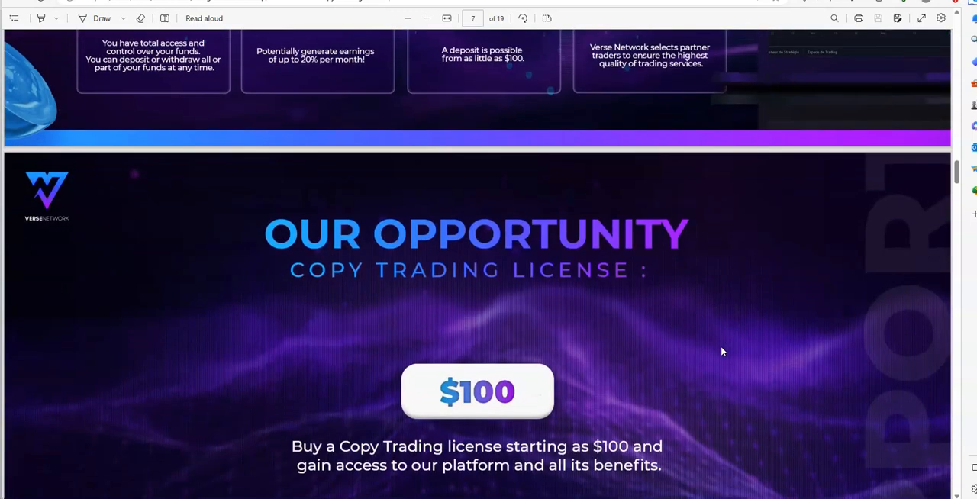
pyautogui.scroll(-3)
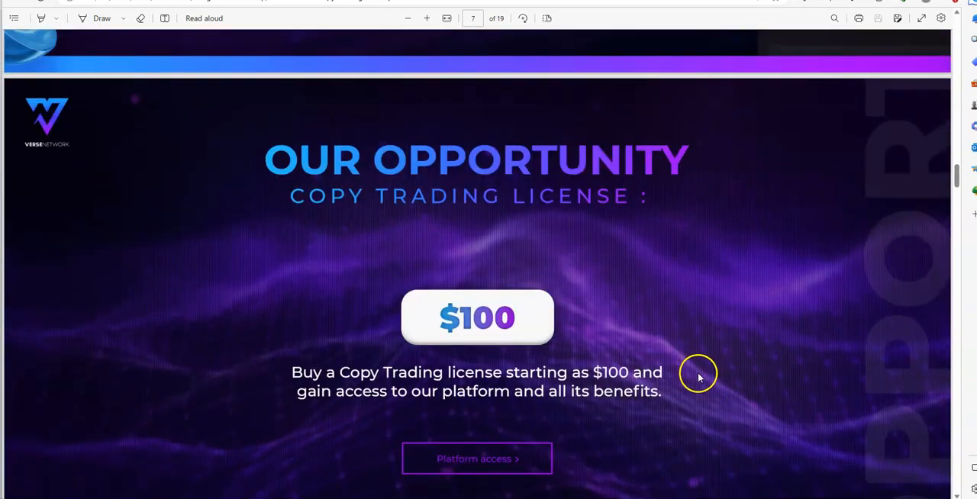
pyautogui.moveTo(689, 377)
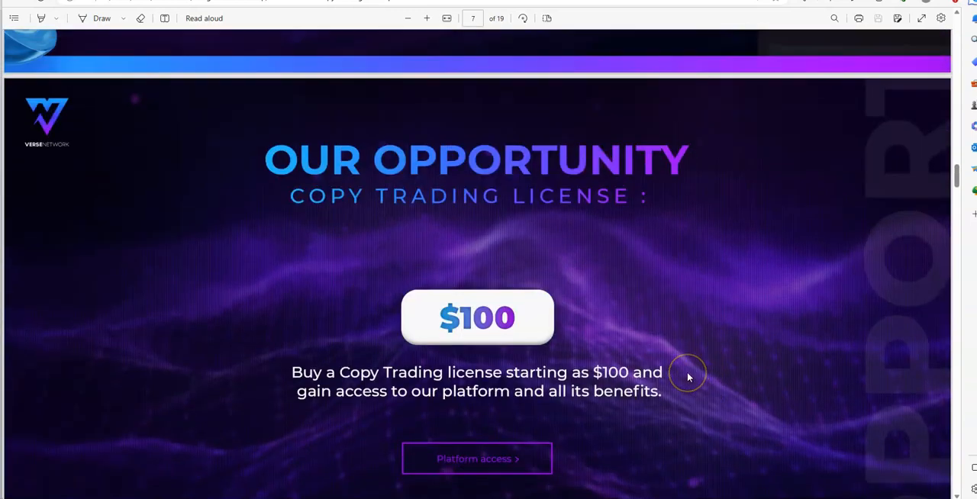
pyautogui.scroll(-3)
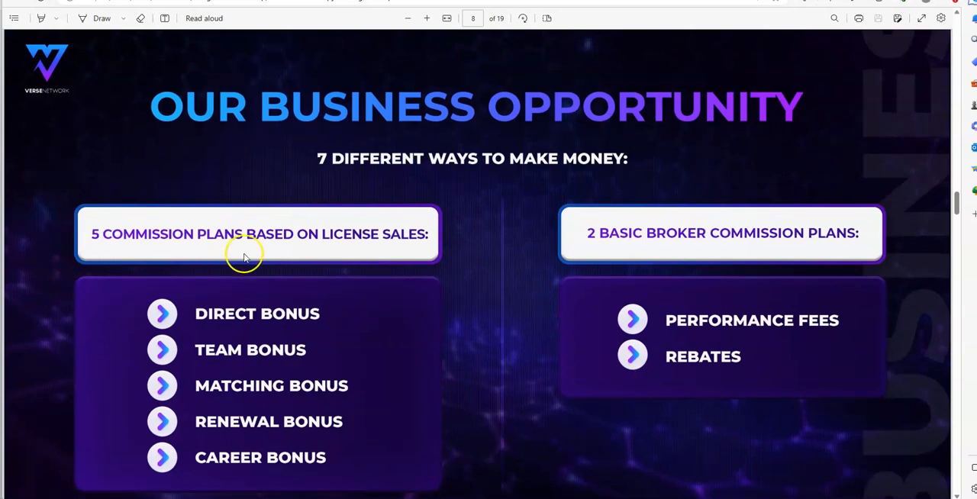
pyautogui.moveTo(290, 253)
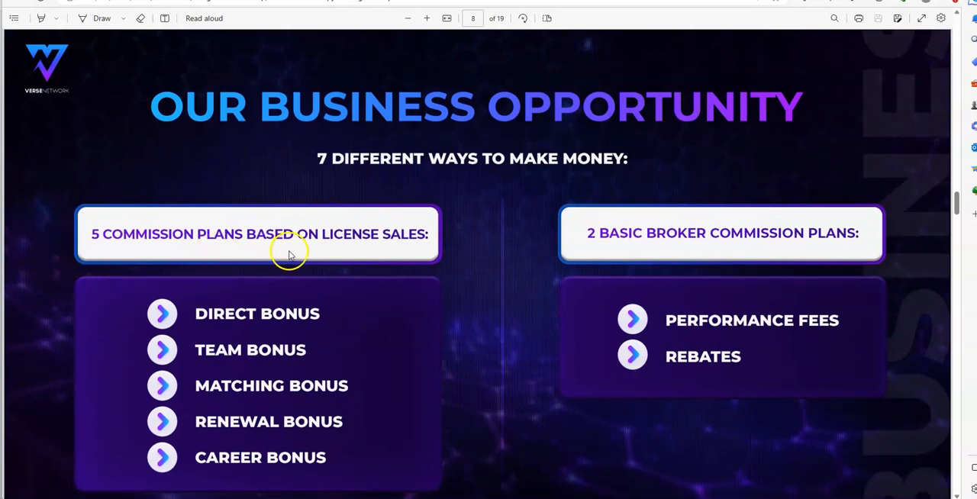
pyautogui.moveTo(232, 370)
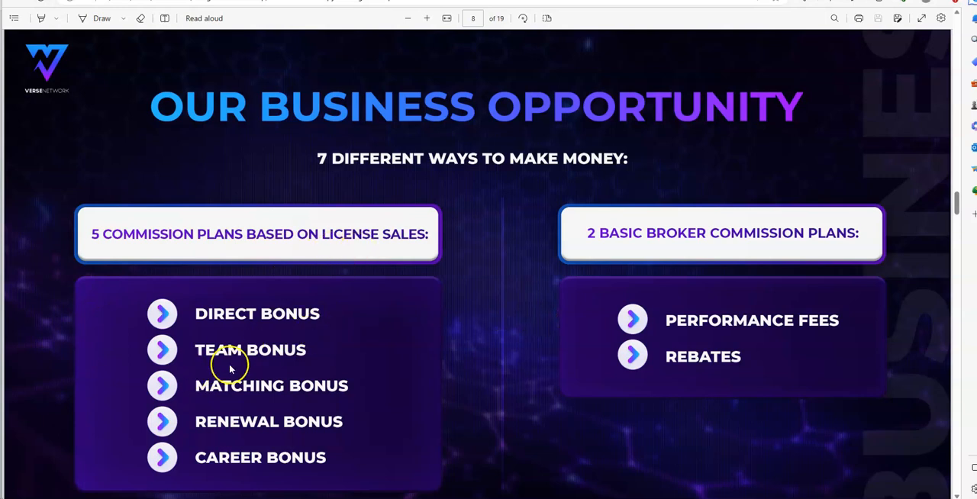
pyautogui.scroll(-3)
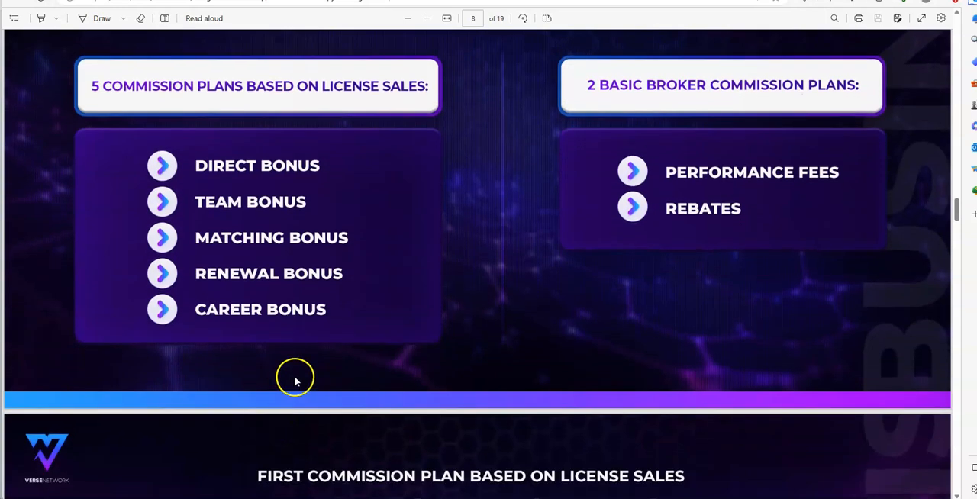
pyautogui.moveTo(782, 99)
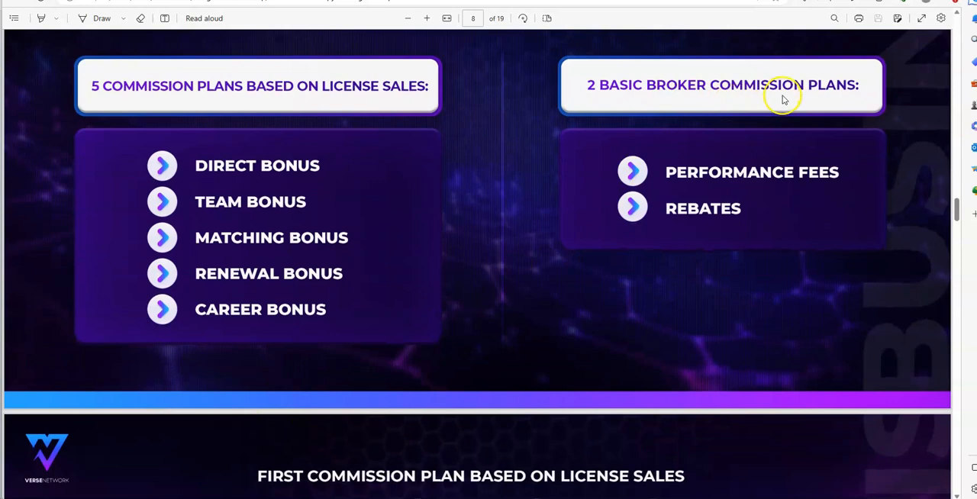
pyautogui.moveTo(795, 171)
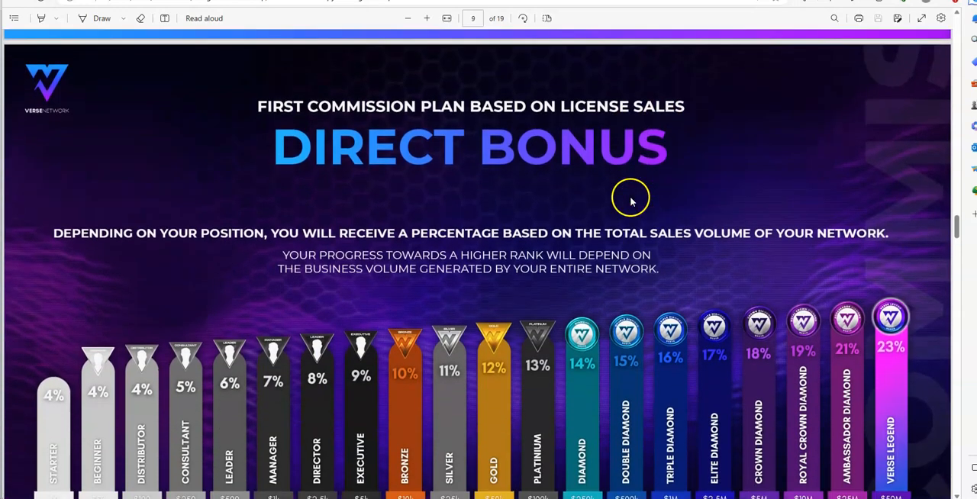
pyautogui.moveTo(428, 160)
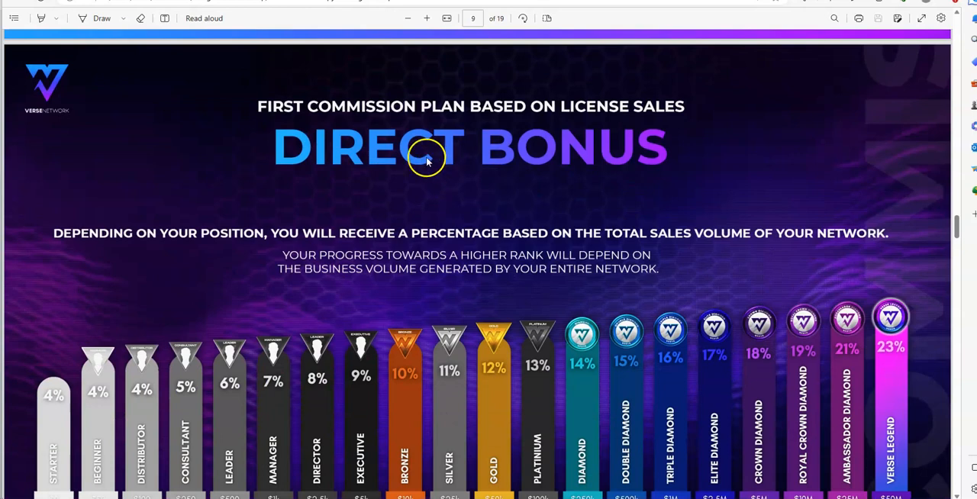
# Scroll page 9 to show the full Direct Bonus rank chart from 4% to 23%
pyautogui.scroll(-3)
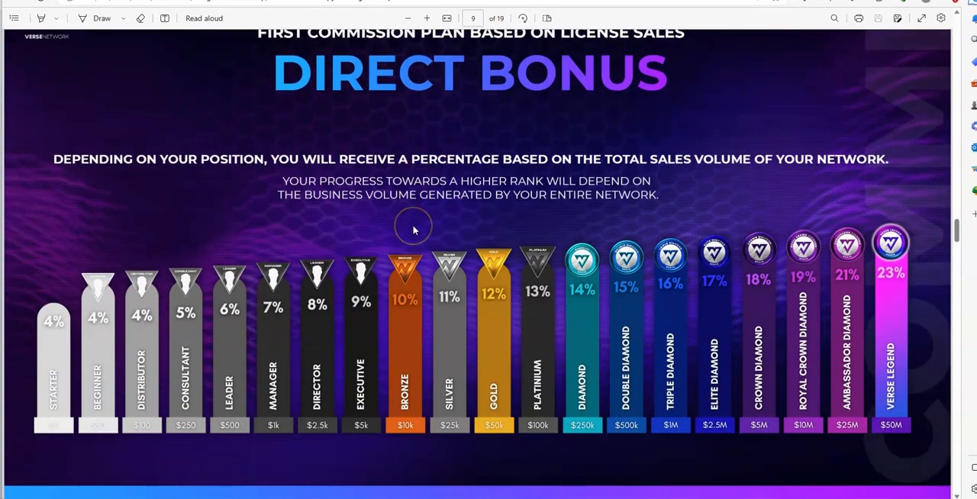
pyautogui.moveTo(478, 247)
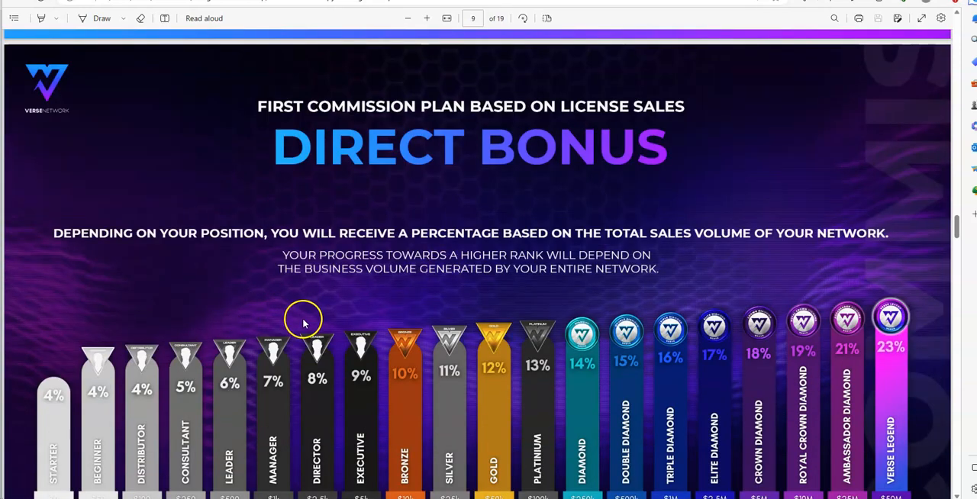
pyautogui.scroll(-3)
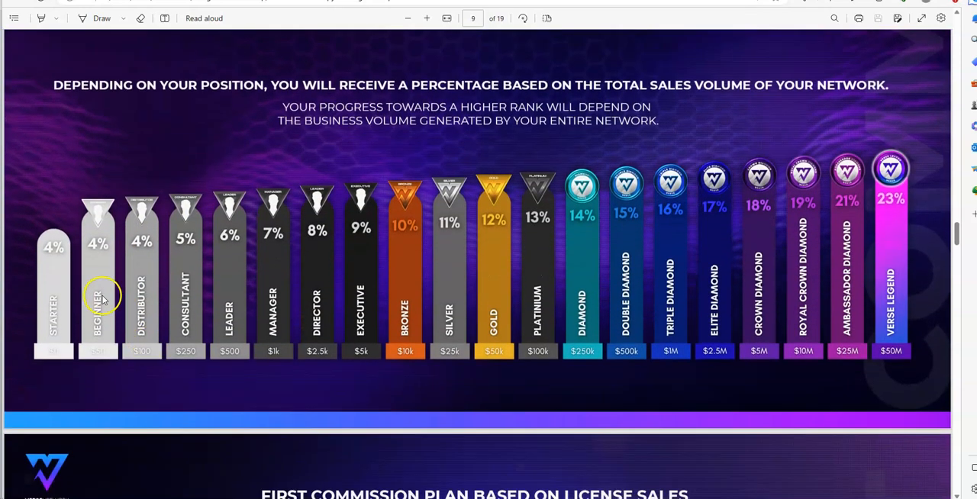
pyautogui.moveTo(253, 241)
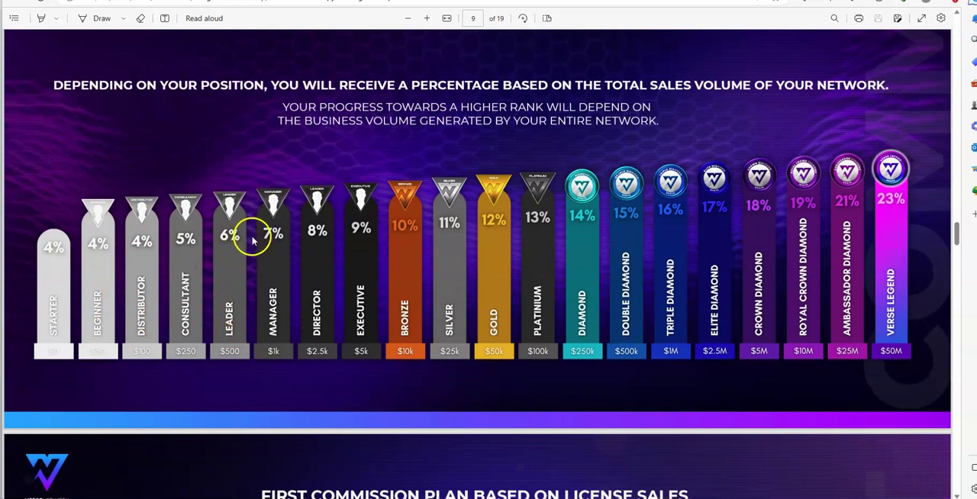
pyautogui.moveTo(271, 312)
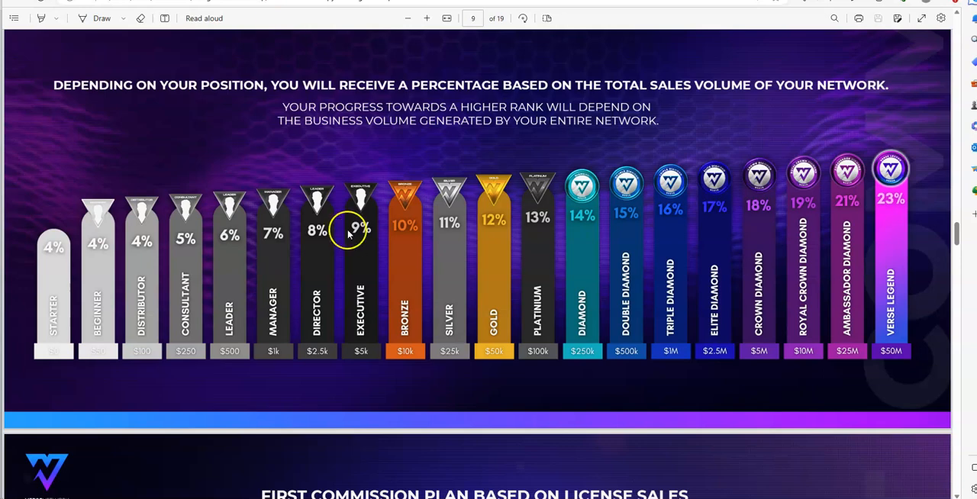
# Scroll through page 10's Direct Bonus example to page 11's Team Bonus plan with its $1,800 example
pyautogui.scroll(-3)
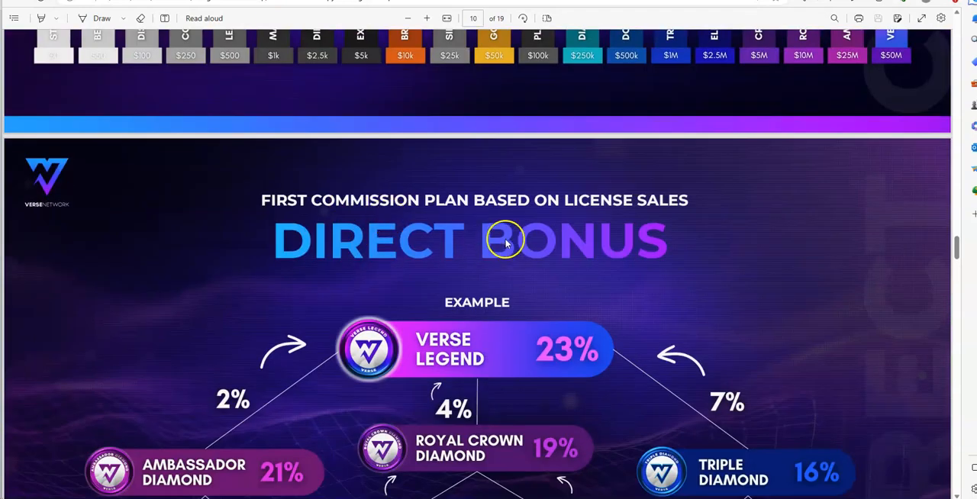
pyautogui.scroll(-3)
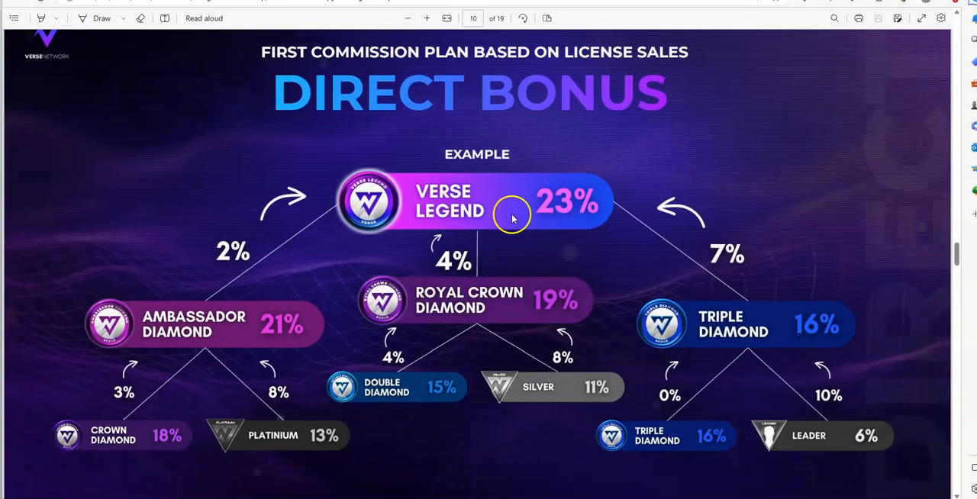
pyautogui.moveTo(497, 223)
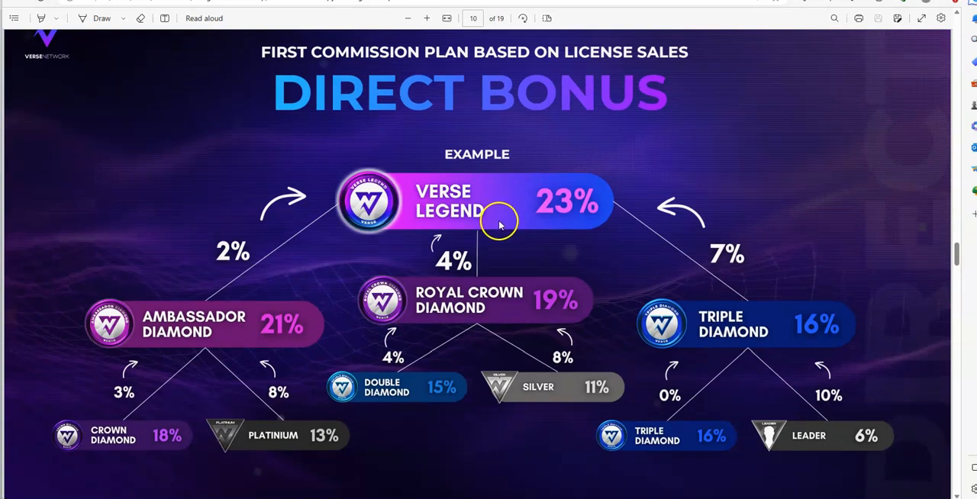
pyautogui.moveTo(485, 238)
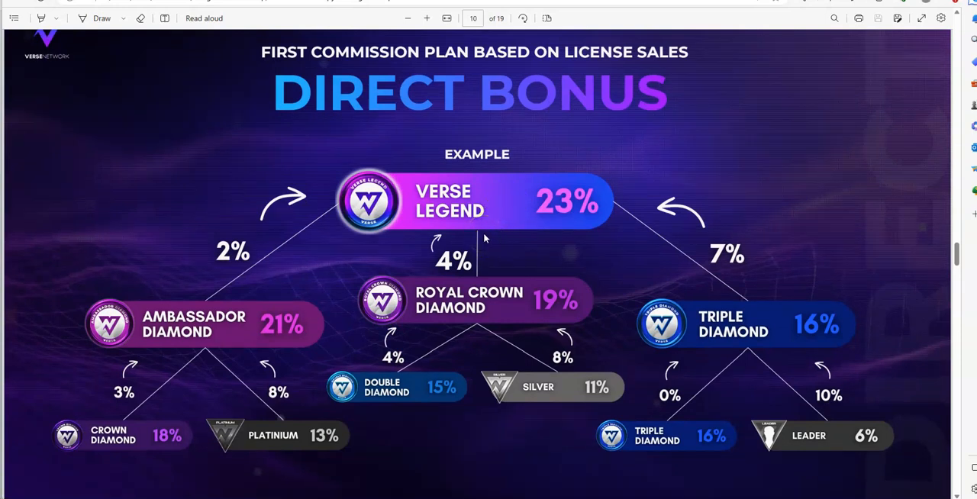
pyautogui.moveTo(719, 182)
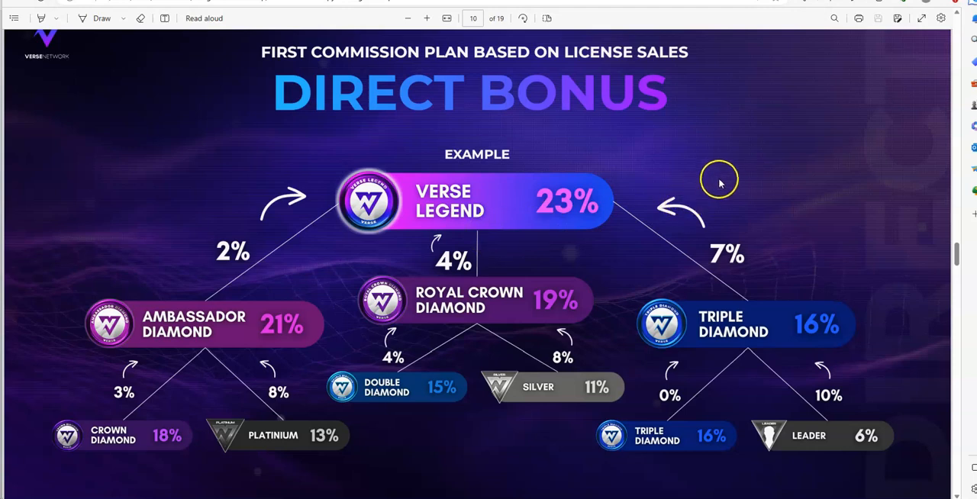
pyautogui.scroll(-3)
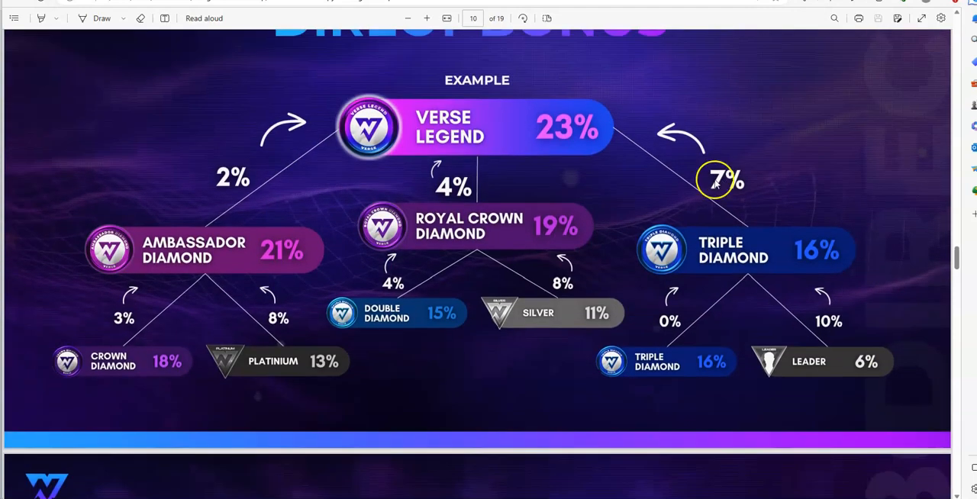
pyautogui.moveTo(500, 191)
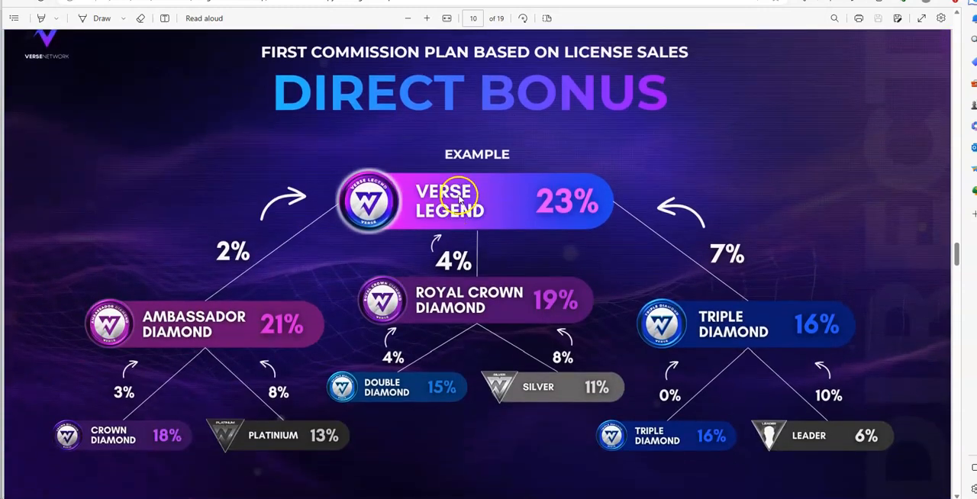
pyautogui.scroll(-3)
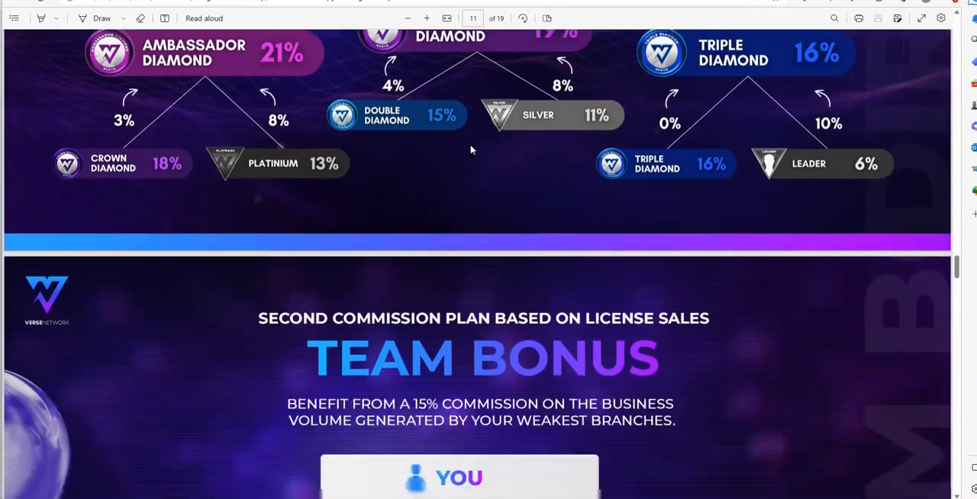
pyautogui.scroll(-3)
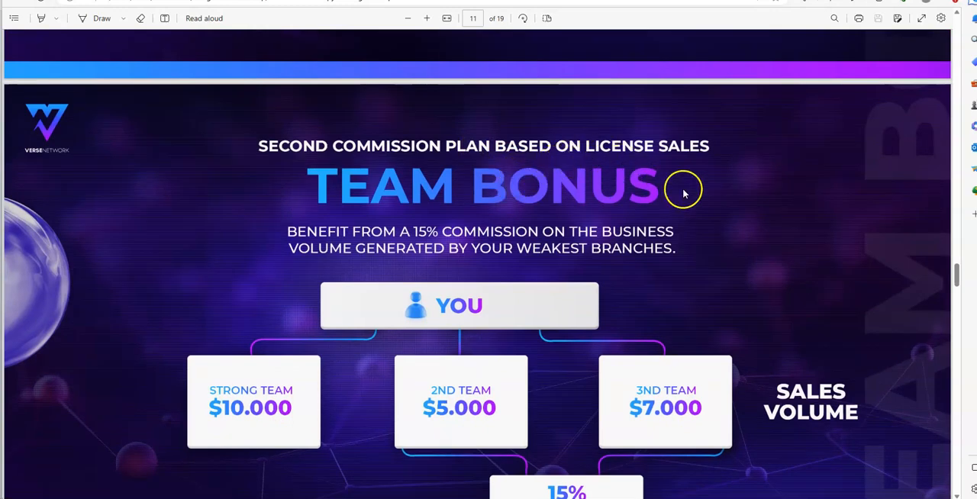
pyautogui.scroll(-3)
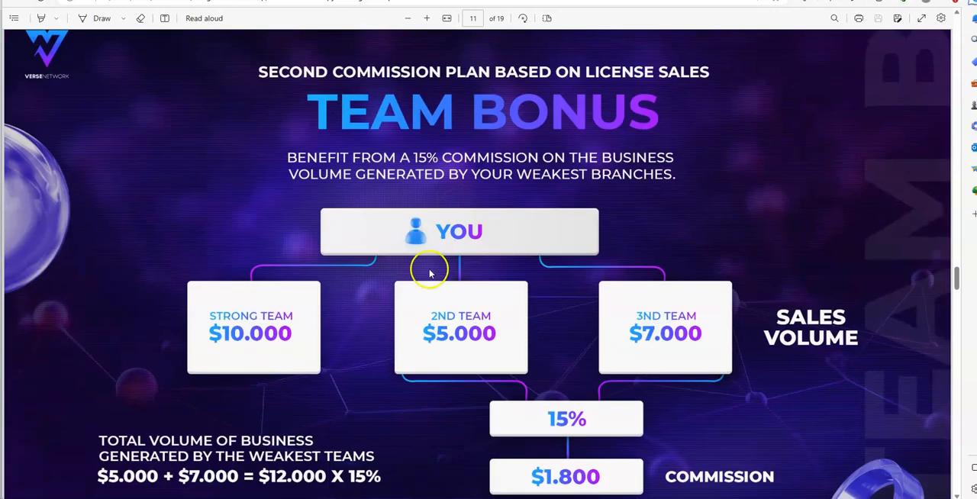
pyautogui.moveTo(618, 273)
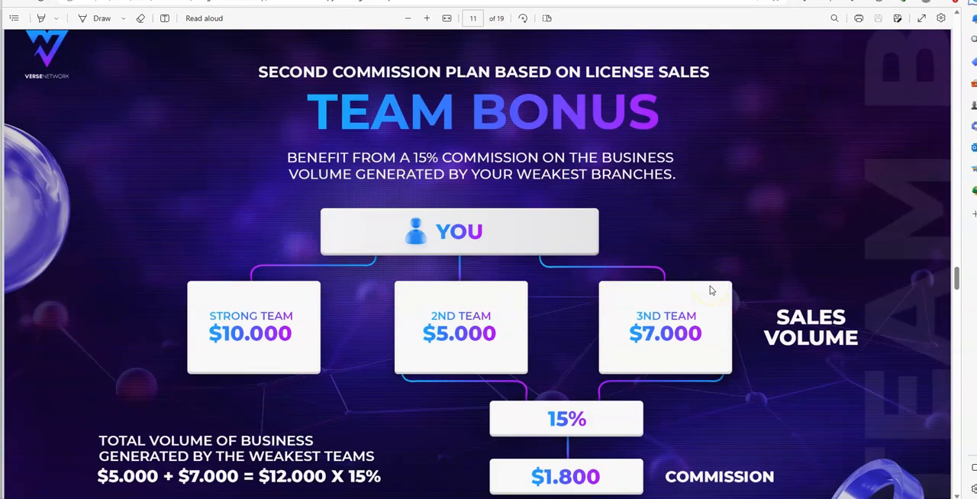
pyautogui.moveTo(635, 207)
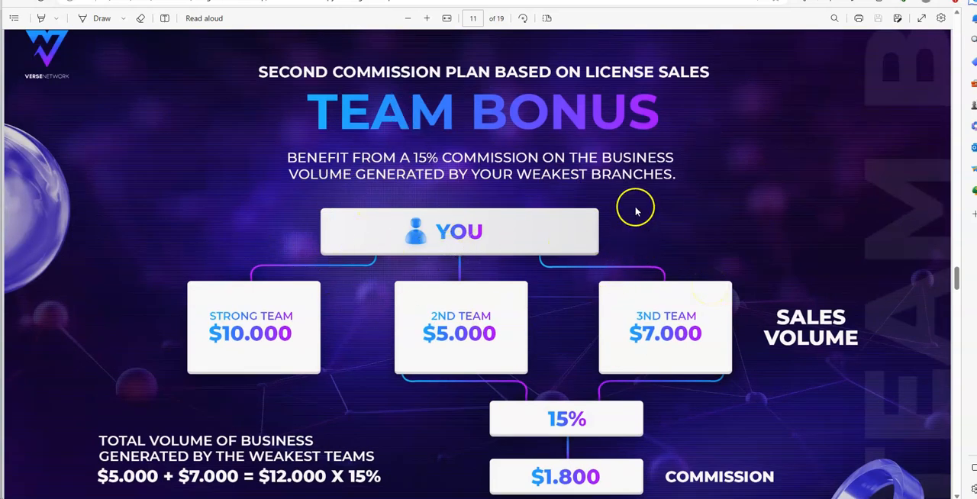
pyautogui.moveTo(476, 279)
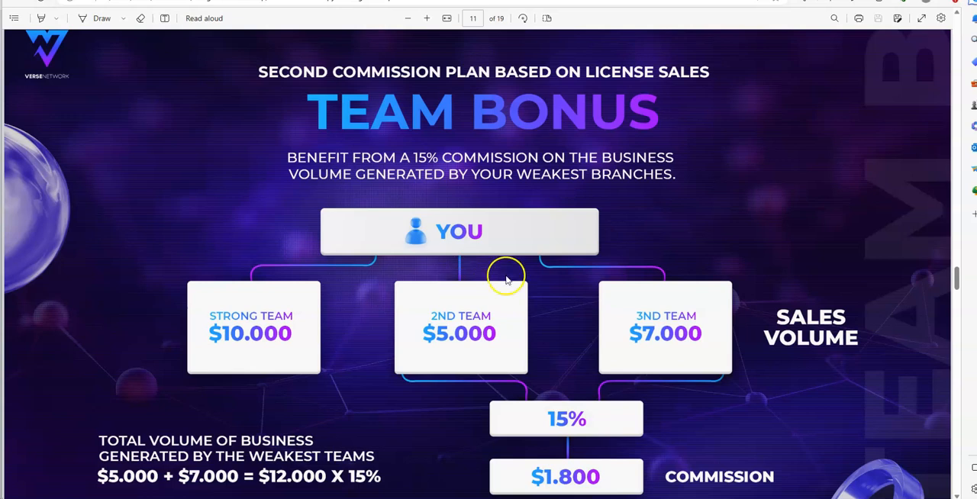
pyautogui.moveTo(775, 226)
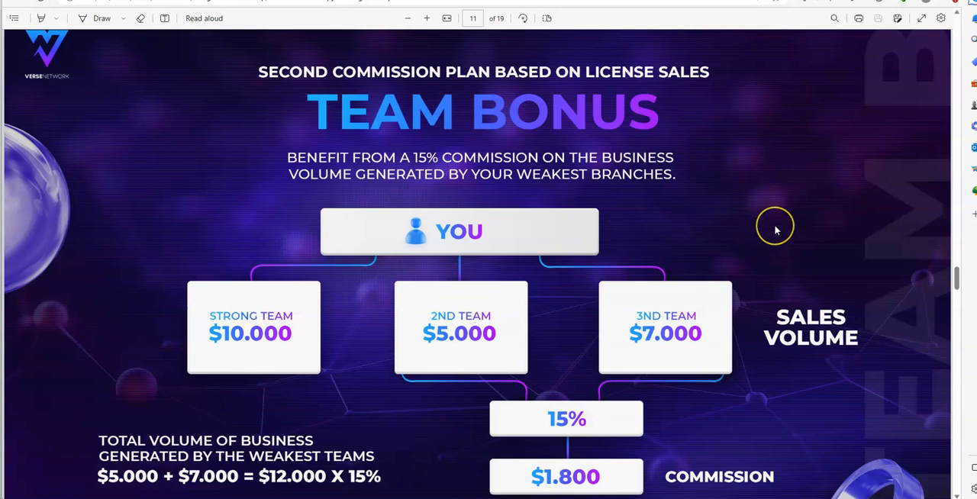
pyautogui.scroll(-3)
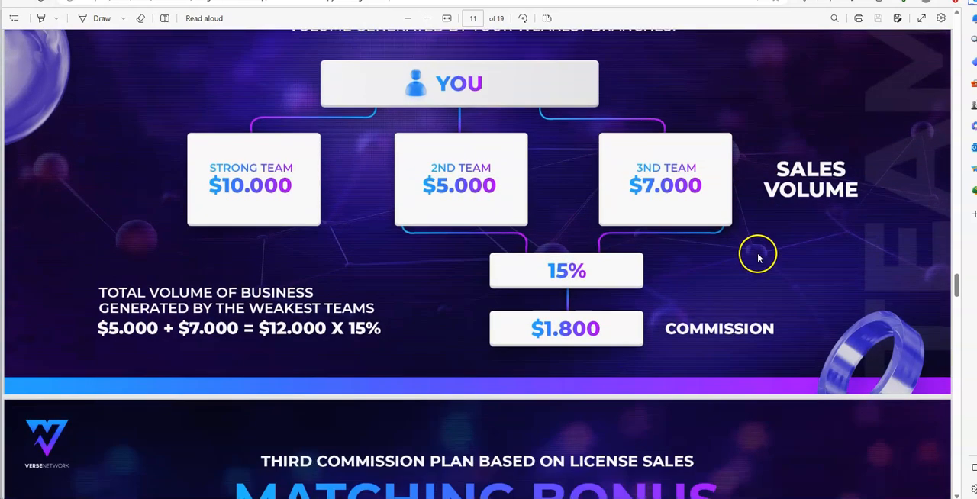
# Scroll to page 12 and read the Matching Bonus license, level and commission tables
pyautogui.scroll(-3)
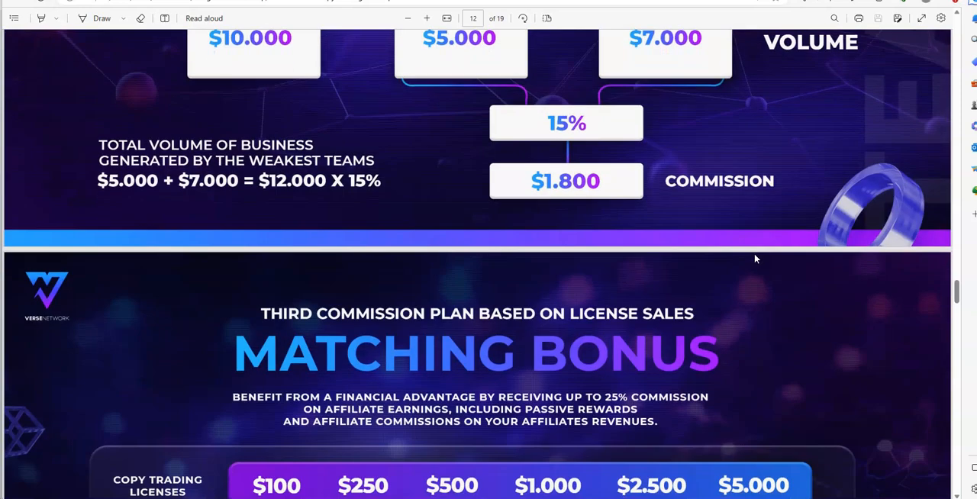
pyautogui.scroll(-3)
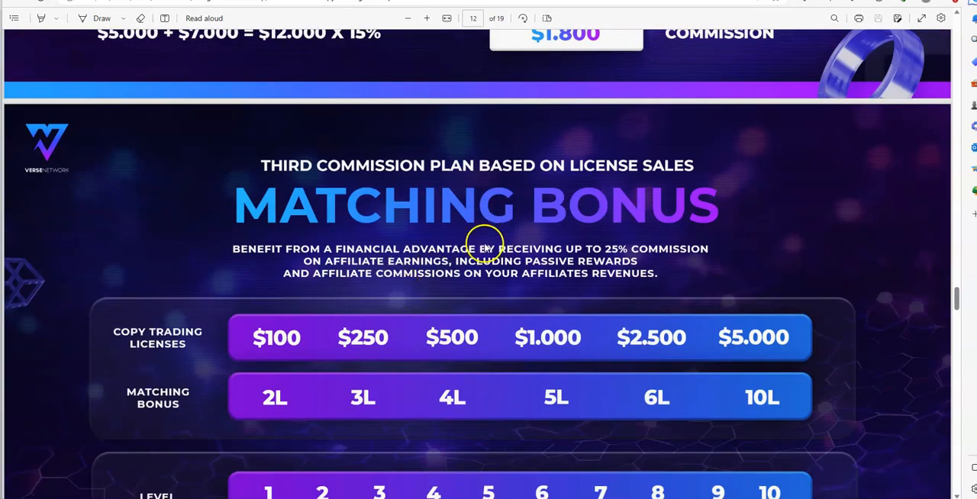
pyautogui.moveTo(462, 279)
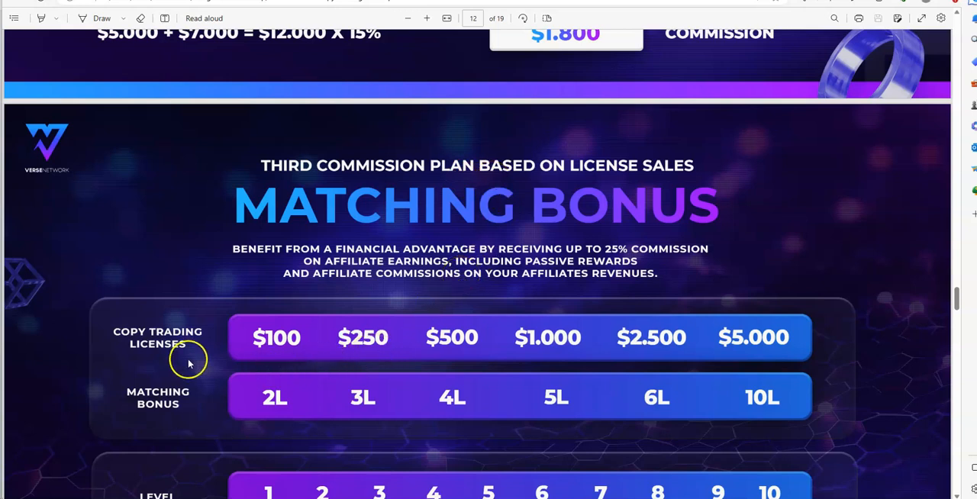
pyautogui.moveTo(202, 359)
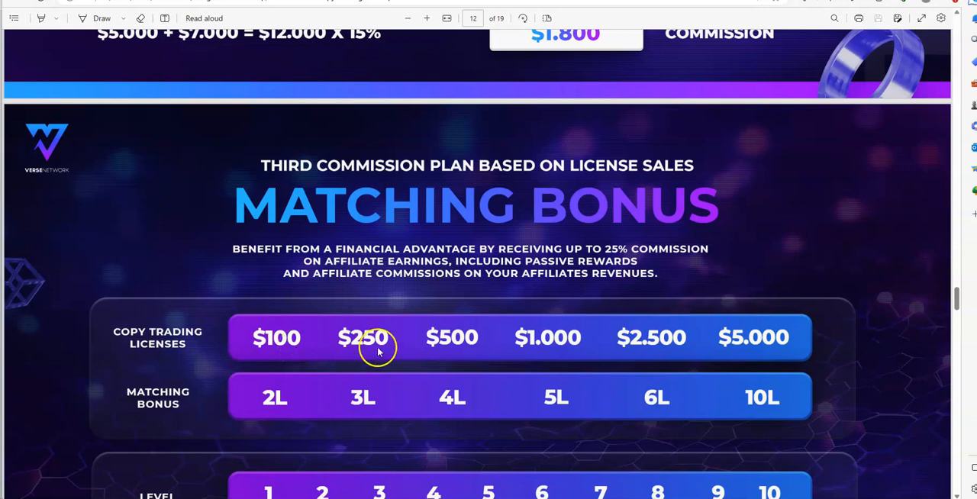
pyautogui.scroll(-3)
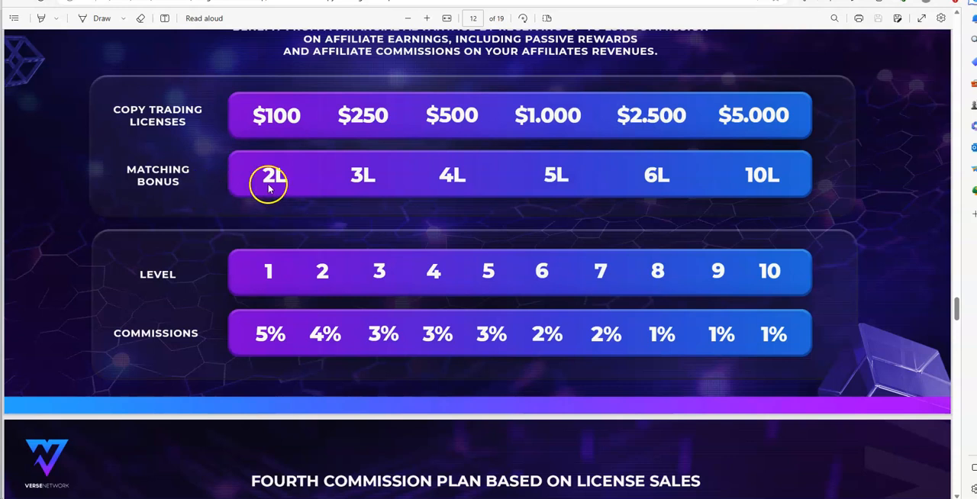
pyautogui.moveTo(467, 174)
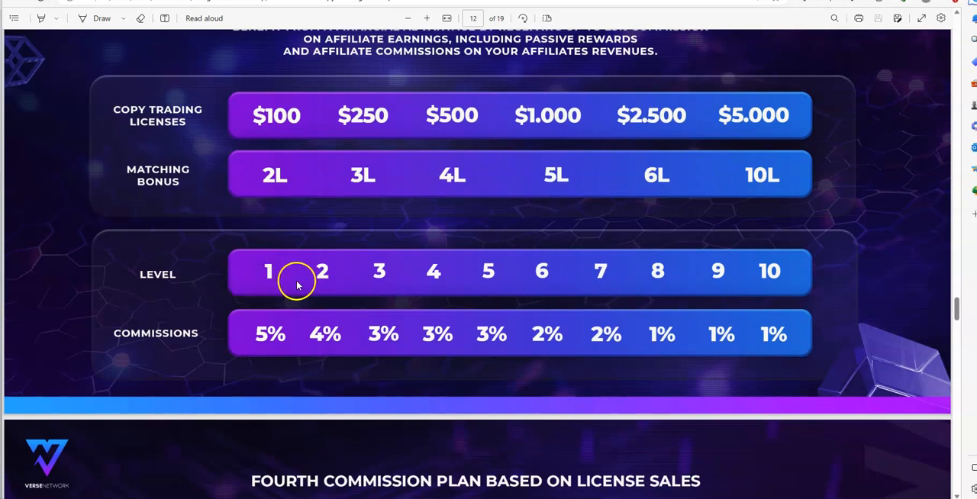
pyautogui.moveTo(322, 336)
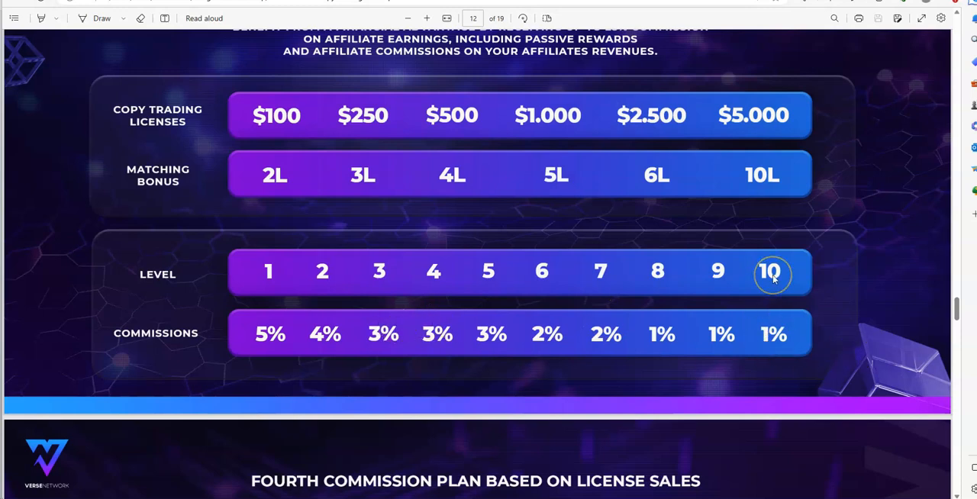
pyautogui.moveTo(485, 297)
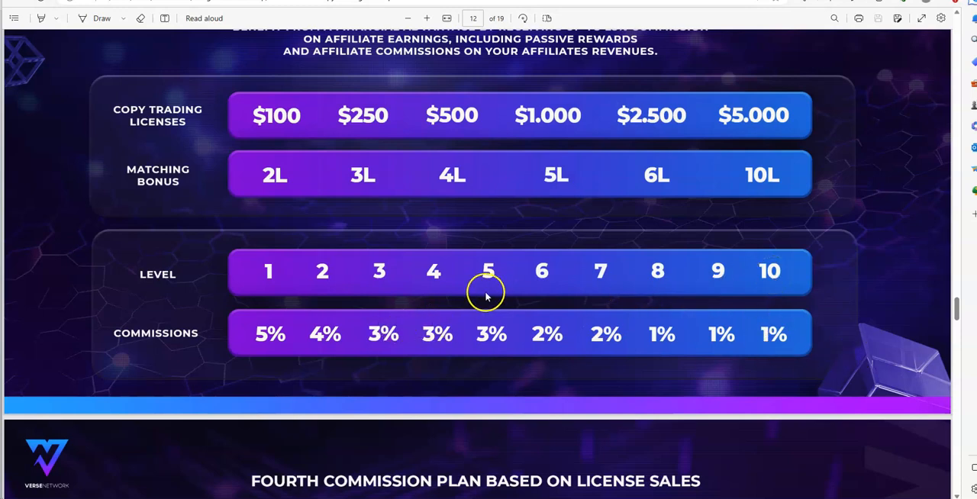
# Scroll to page 13, the Renewal Bonus plan on license renewal cycles
pyautogui.scroll(-3)
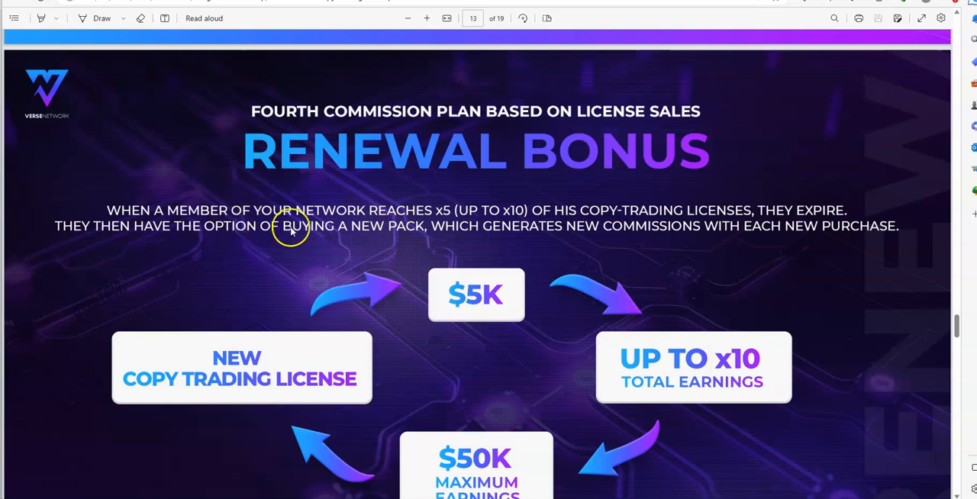
pyautogui.moveTo(464, 228)
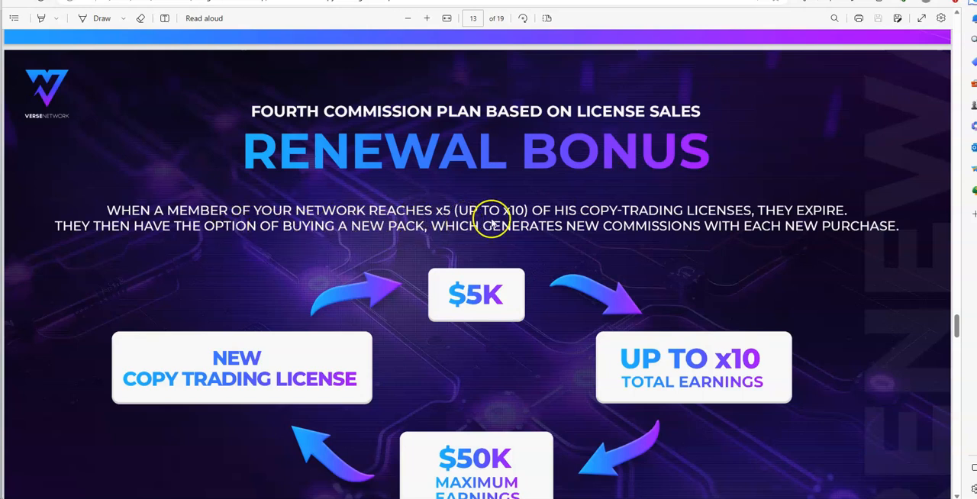
pyautogui.moveTo(723, 235)
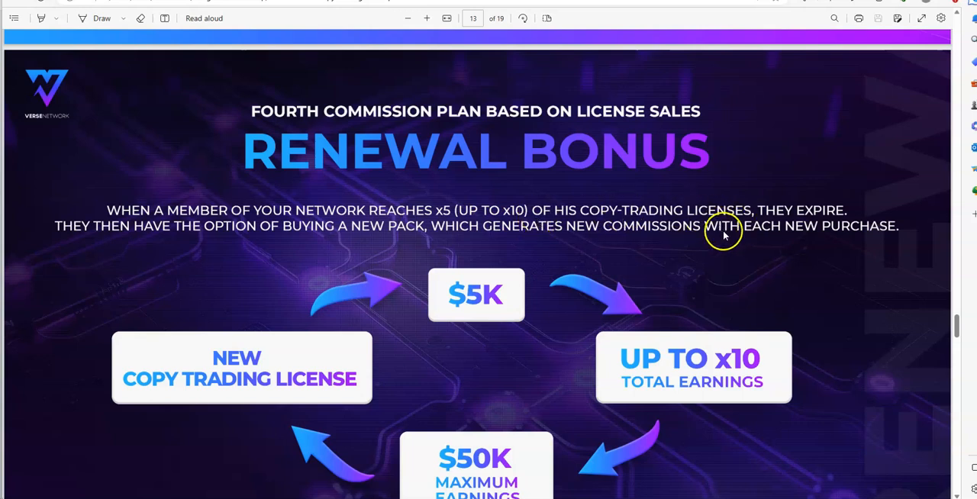
pyautogui.moveTo(299, 247)
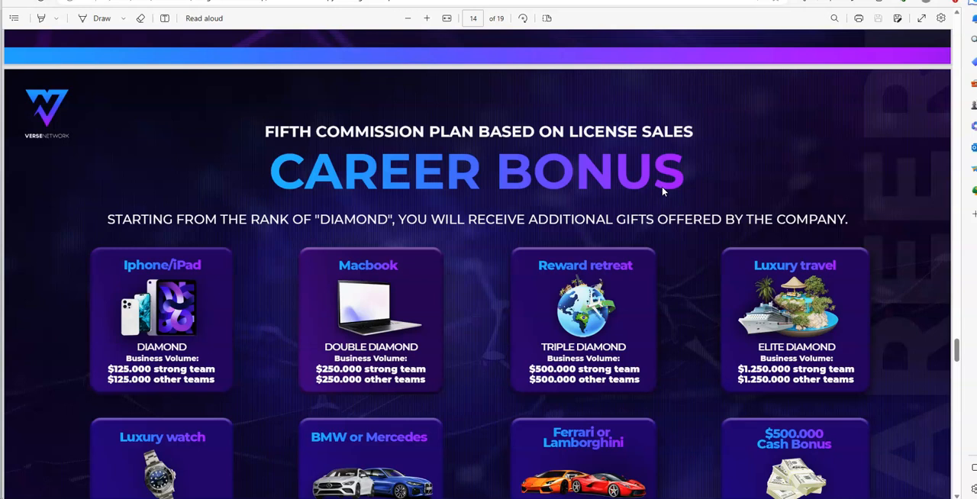
pyautogui.moveTo(195, 332)
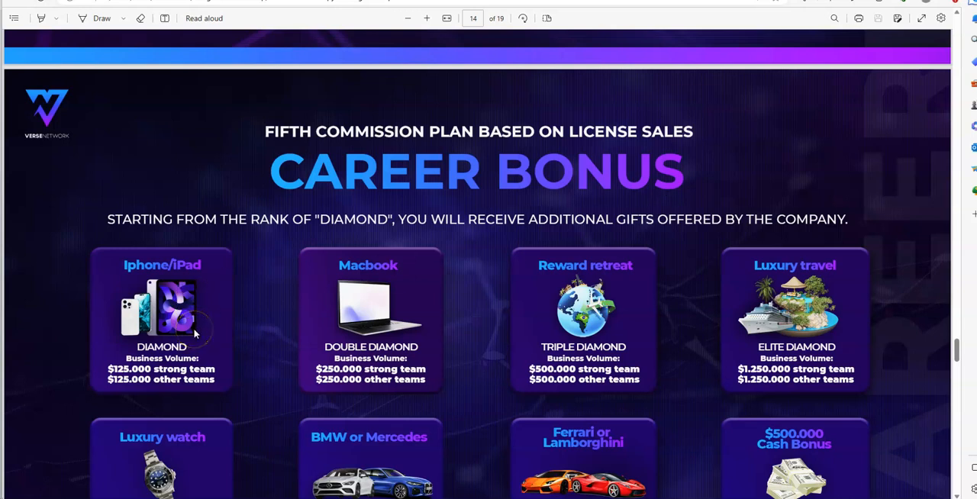
pyautogui.moveTo(323, 284)
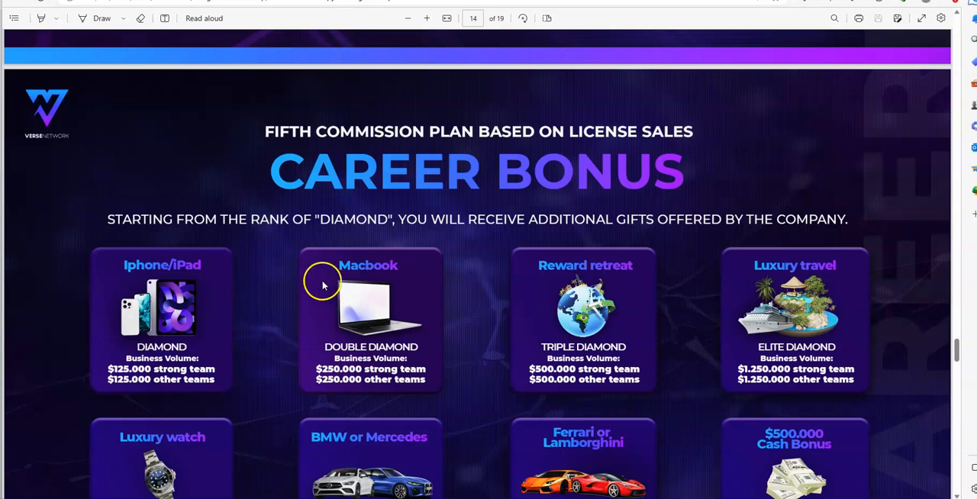
pyautogui.moveTo(262, 330)
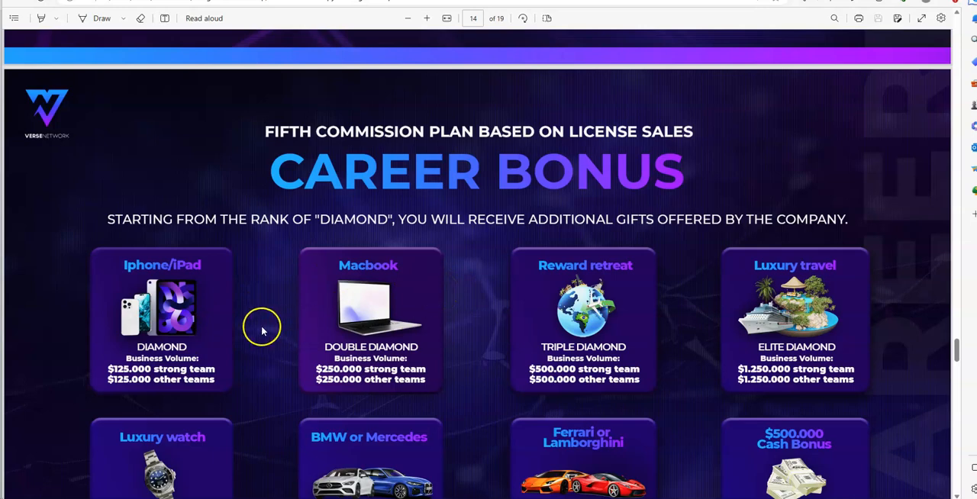
pyautogui.moveTo(421, 298)
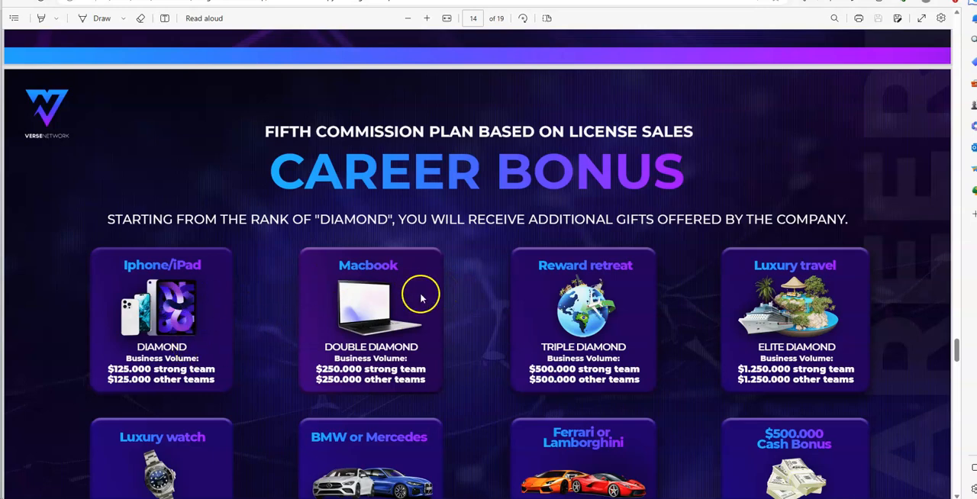
# Scroll through the eight rank-based Career Bonus gifts up to $500,000 cash
pyautogui.scroll(-3)
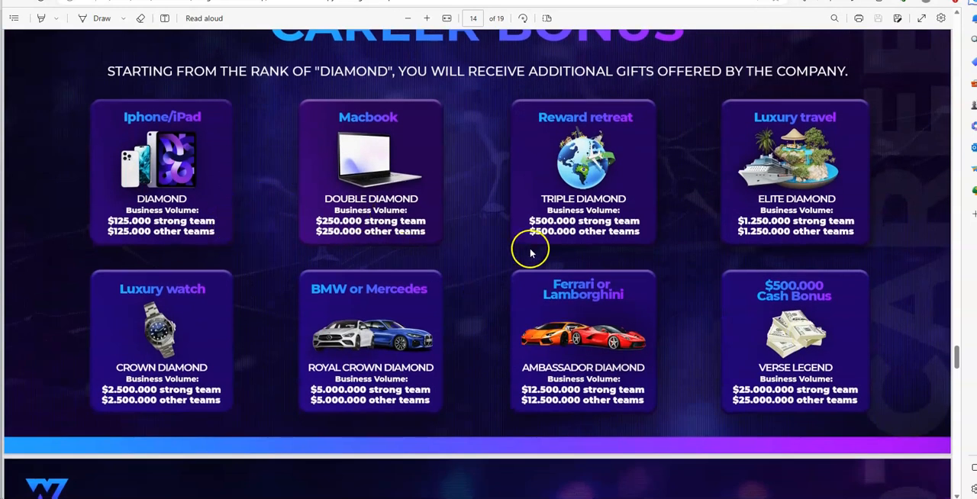
pyautogui.moveTo(534, 247)
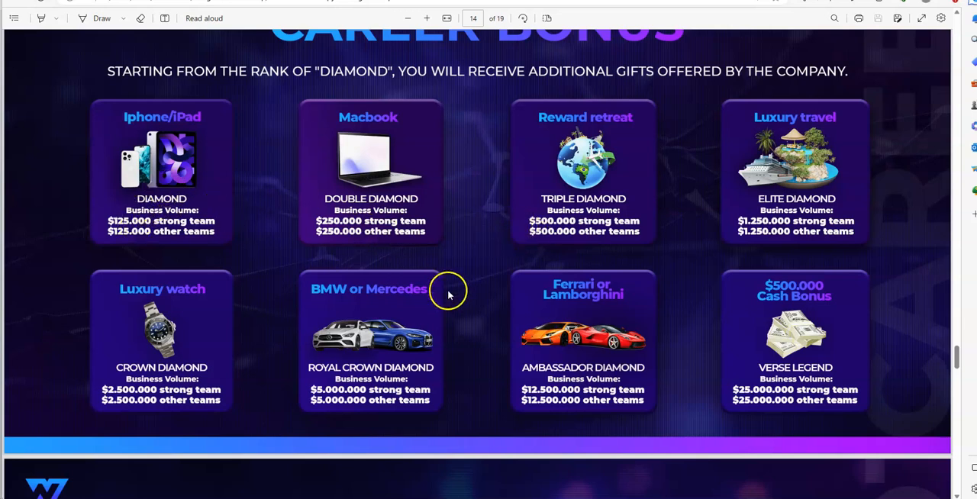
pyautogui.moveTo(553, 302)
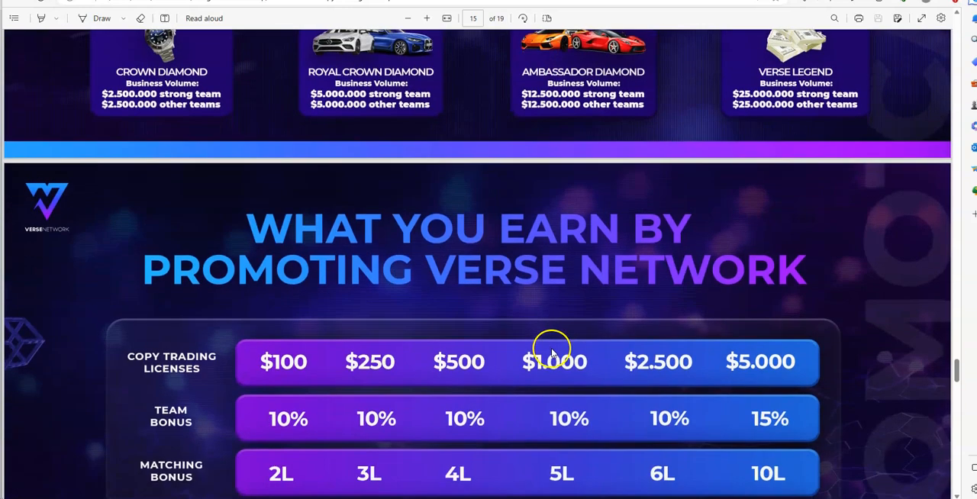
# Bring page 15's full earnings table of license tiers, bonuses and daily caps into view
pyautogui.scroll(-3)
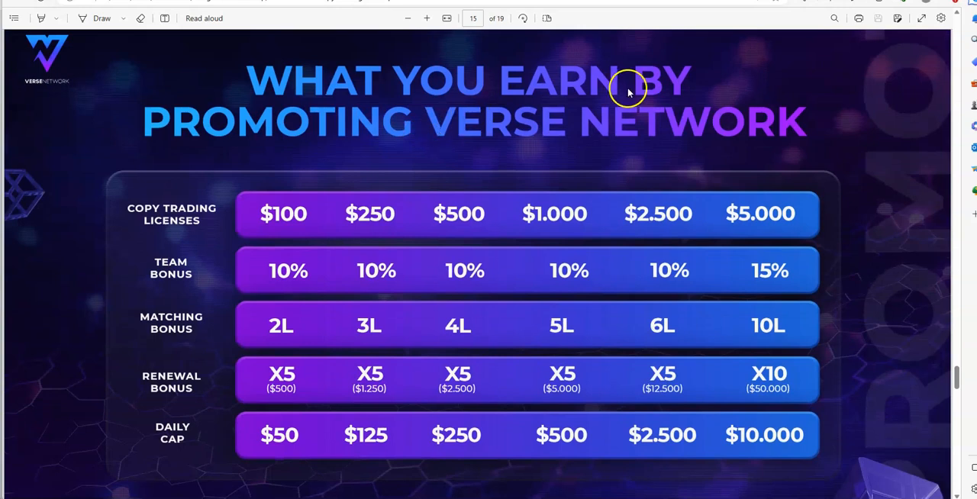
pyautogui.moveTo(192, 242)
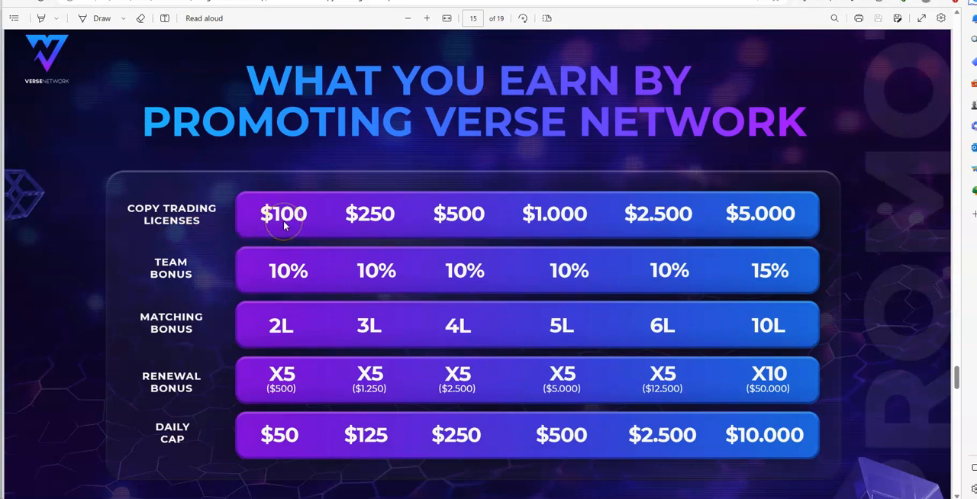
pyautogui.moveTo(676, 148)
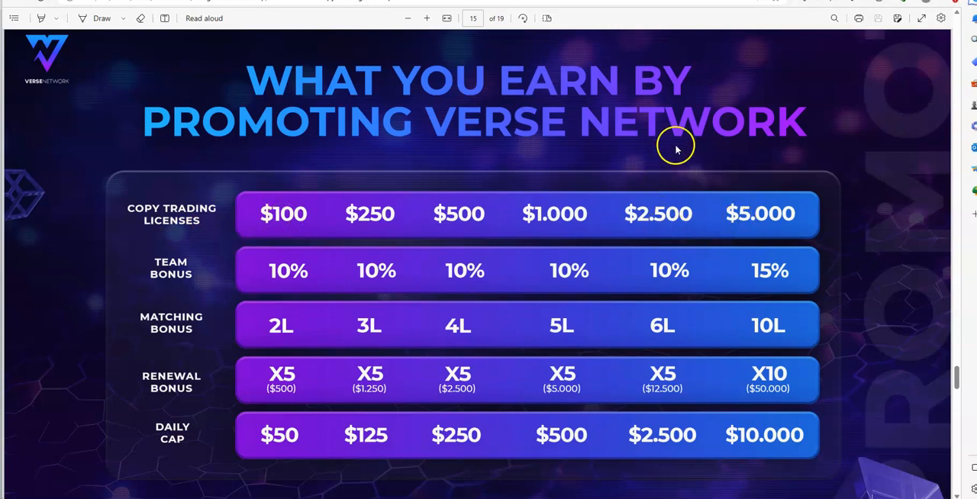
pyautogui.moveTo(633, 293)
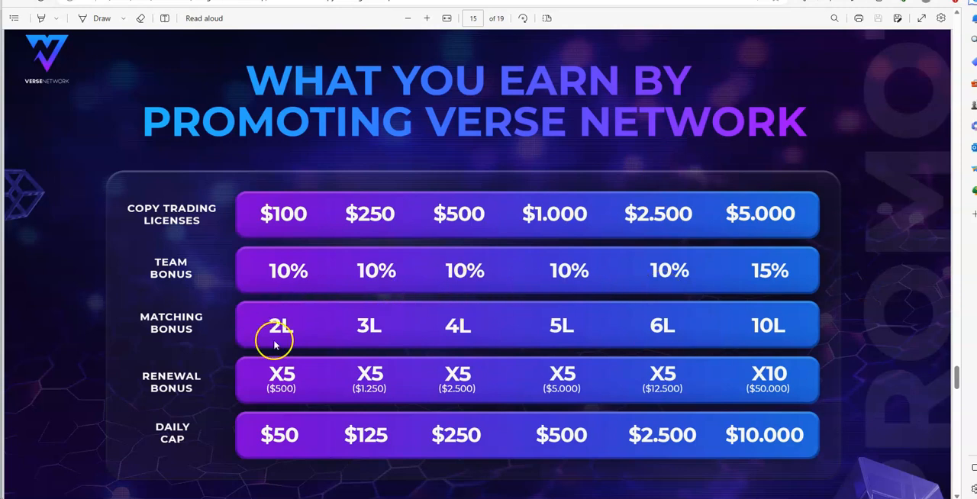
pyautogui.moveTo(319, 412)
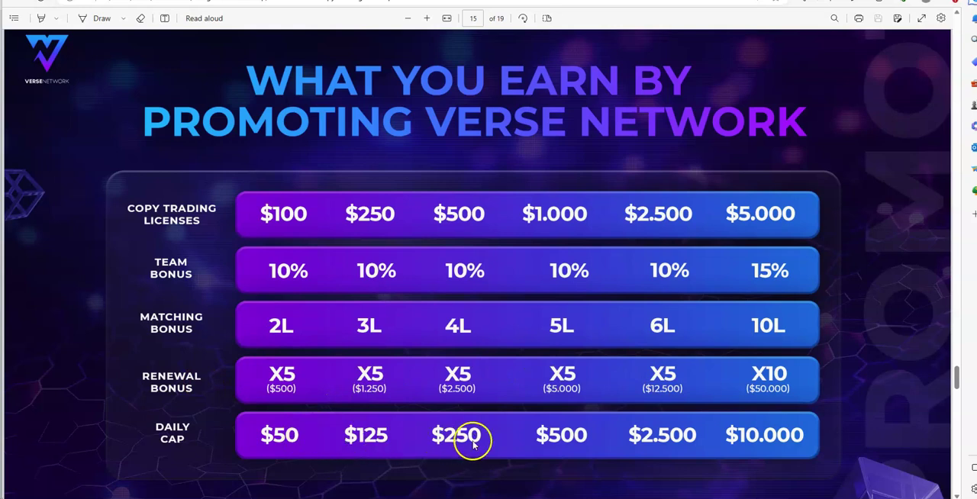
pyautogui.moveTo(546, 415)
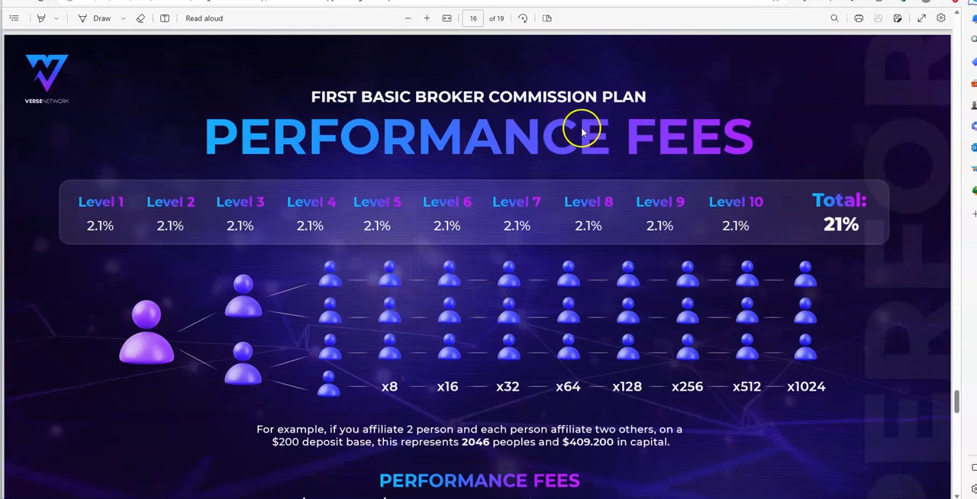
pyautogui.moveTo(129, 230)
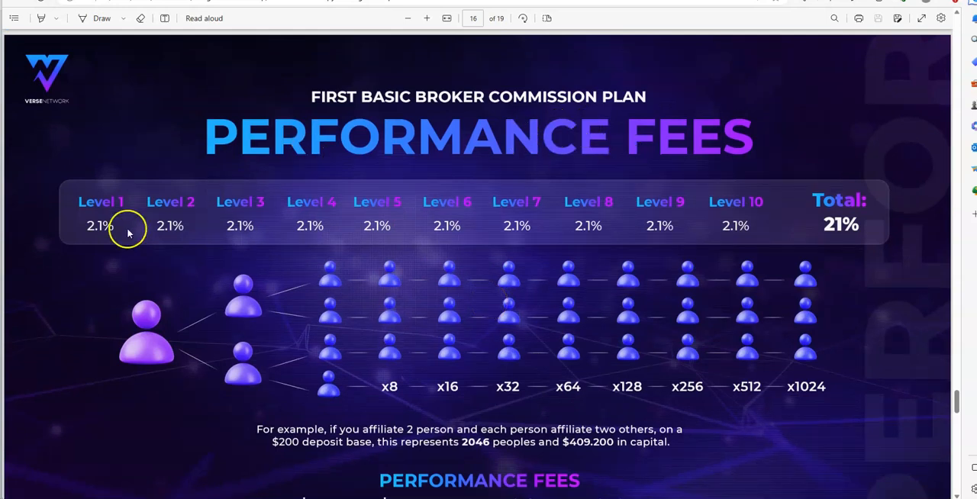
pyautogui.moveTo(736, 212)
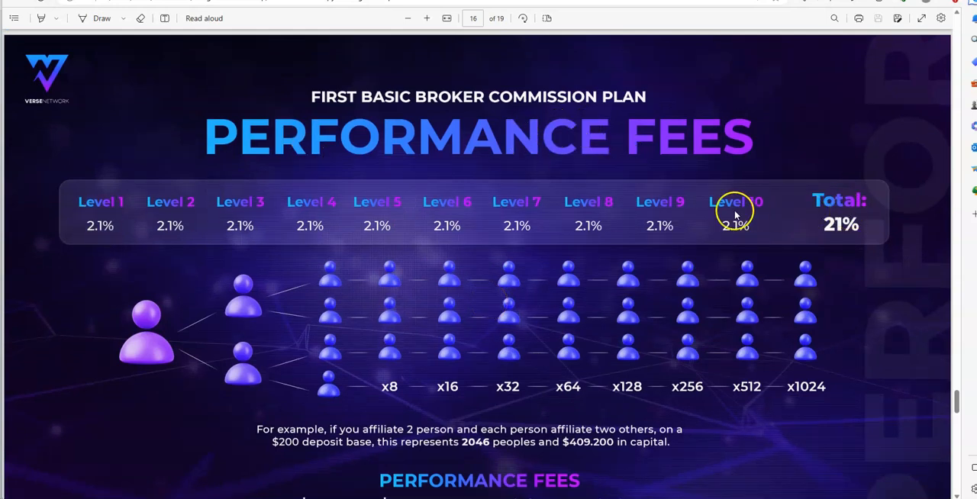
pyautogui.moveTo(110, 235)
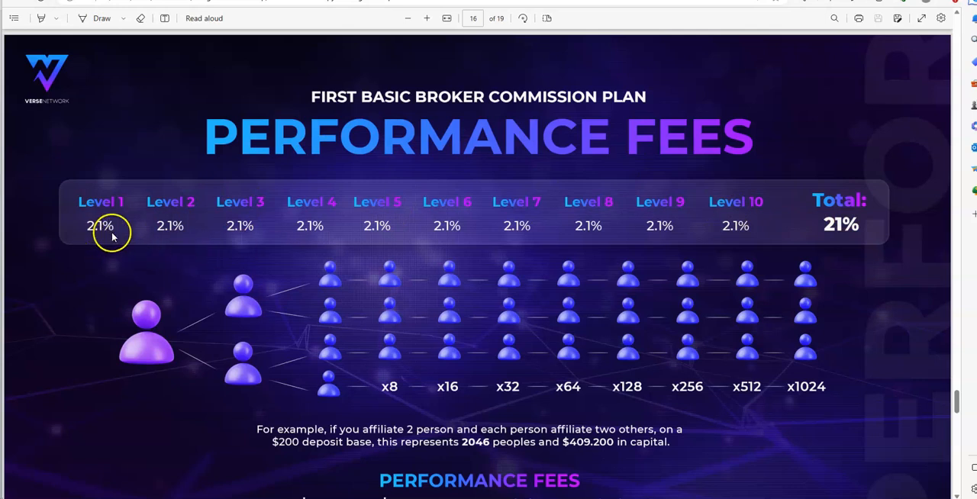
pyautogui.moveTo(723, 236)
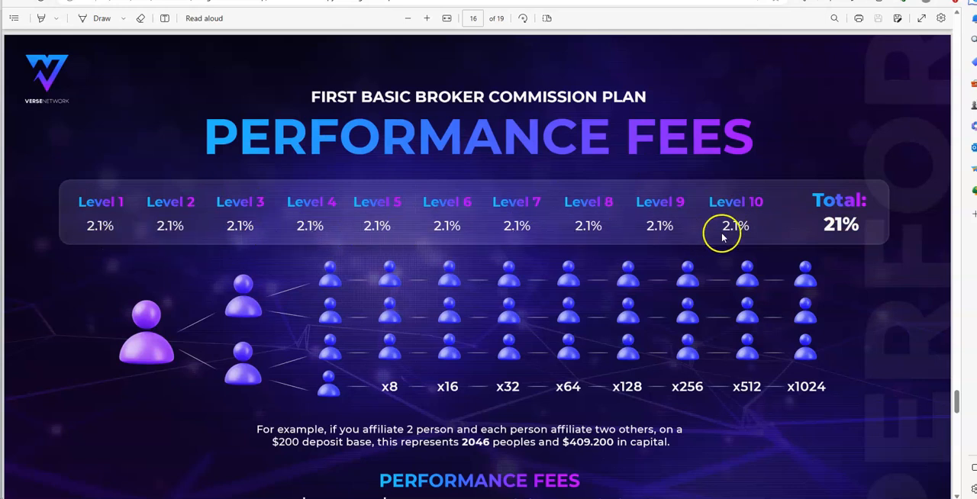
pyautogui.moveTo(748, 217)
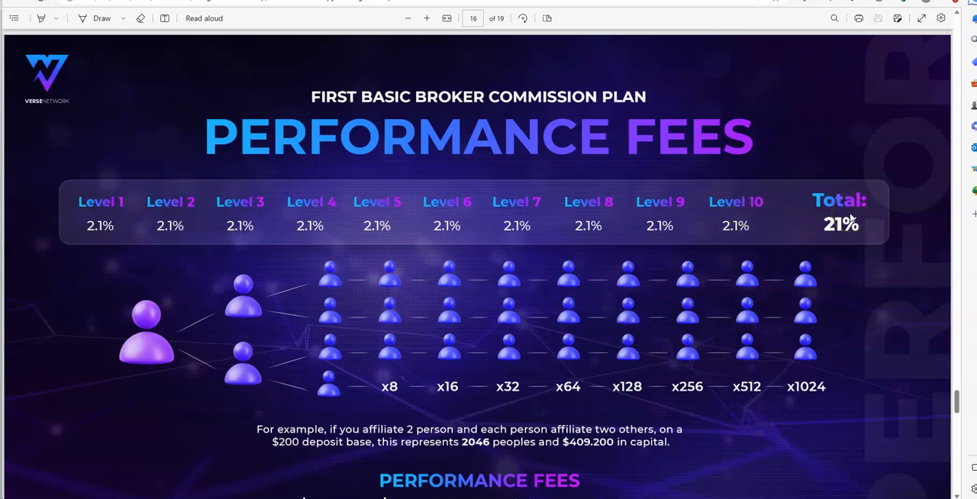
# Scroll past page 16 Performance Fees and page 17 Rebates to page 18's Roadmap 2023-2025
pyautogui.scroll(-3)
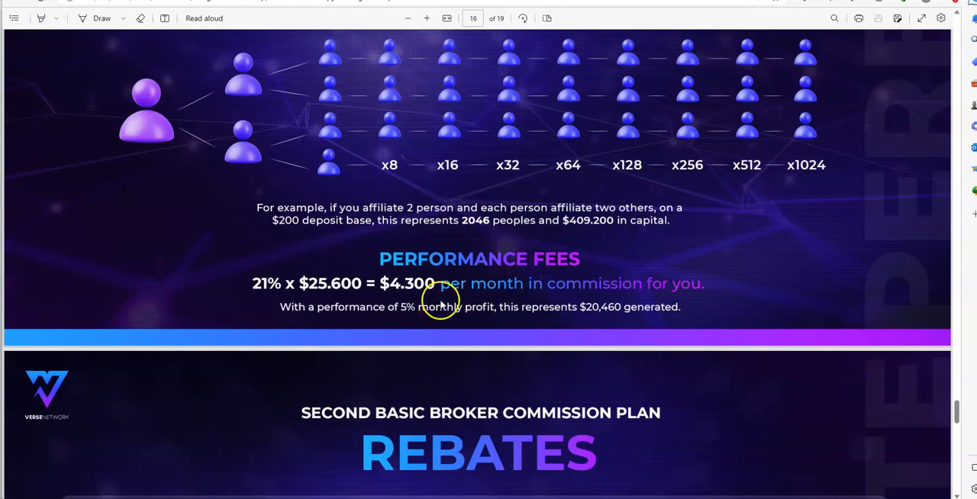
pyautogui.scroll(-3)
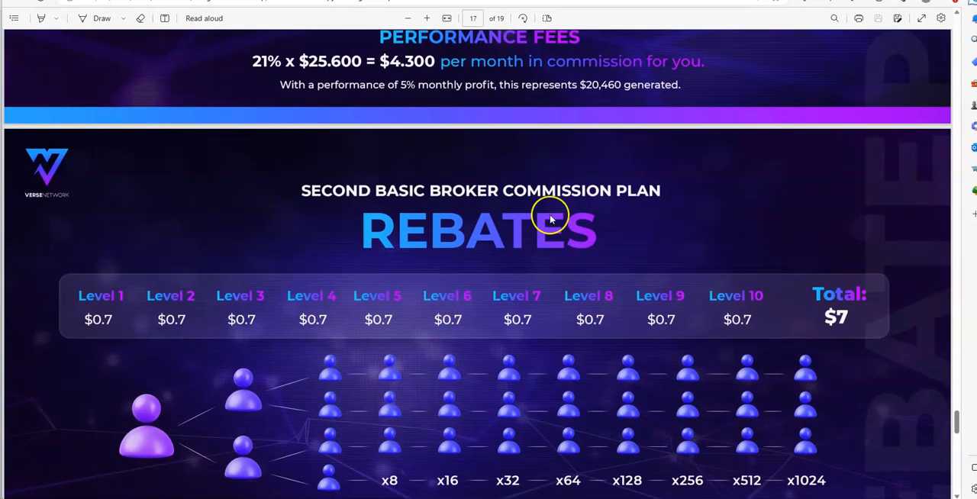
pyautogui.scroll(-3)
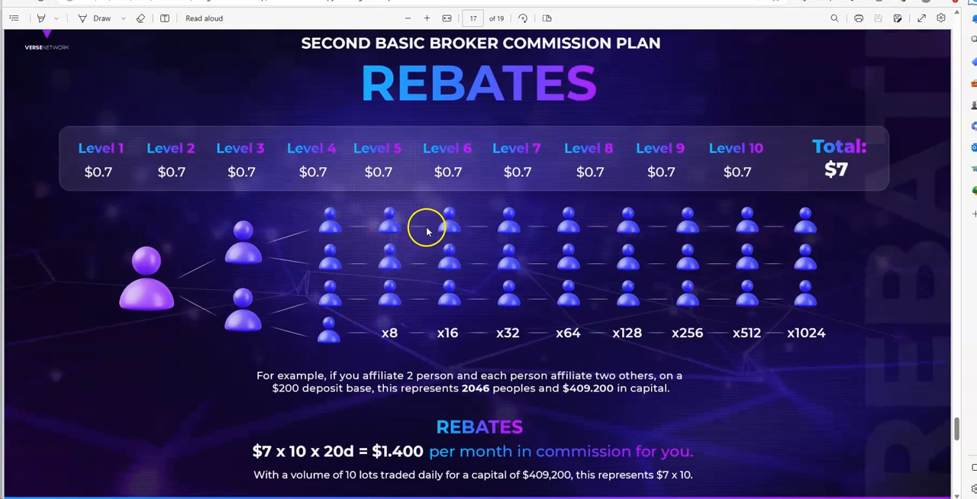
pyautogui.moveTo(458, 195)
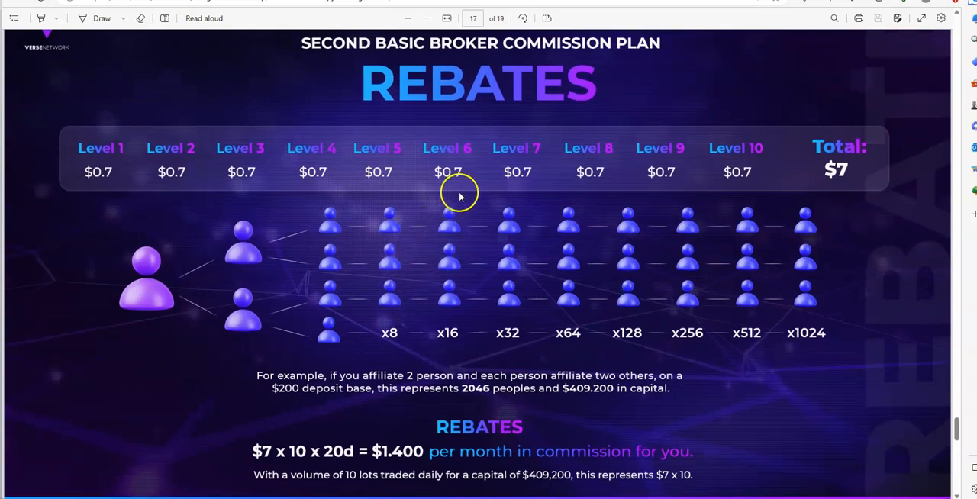
pyautogui.moveTo(589, 148)
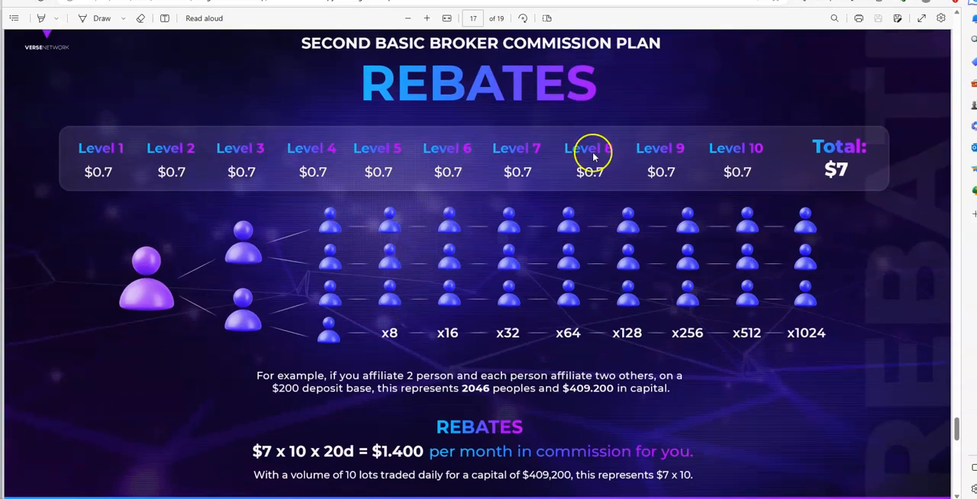
pyautogui.scroll(-3)
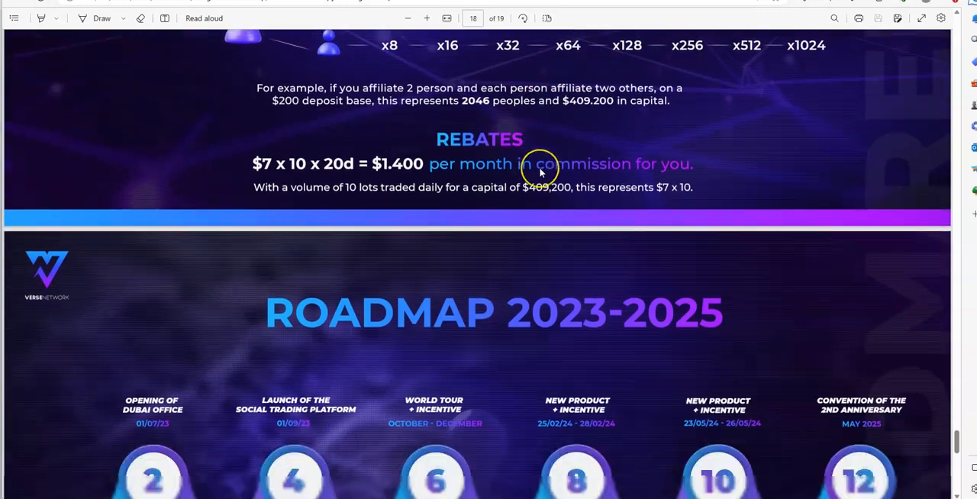
# Show page 18's full Roadmap 2023-2025 with all twelve milestones
pyautogui.scroll(-3)
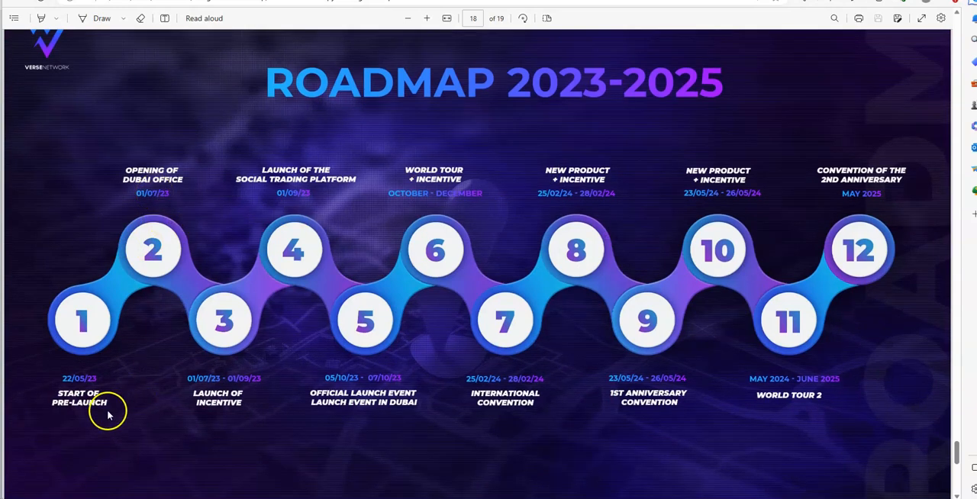
pyautogui.moveTo(226, 397)
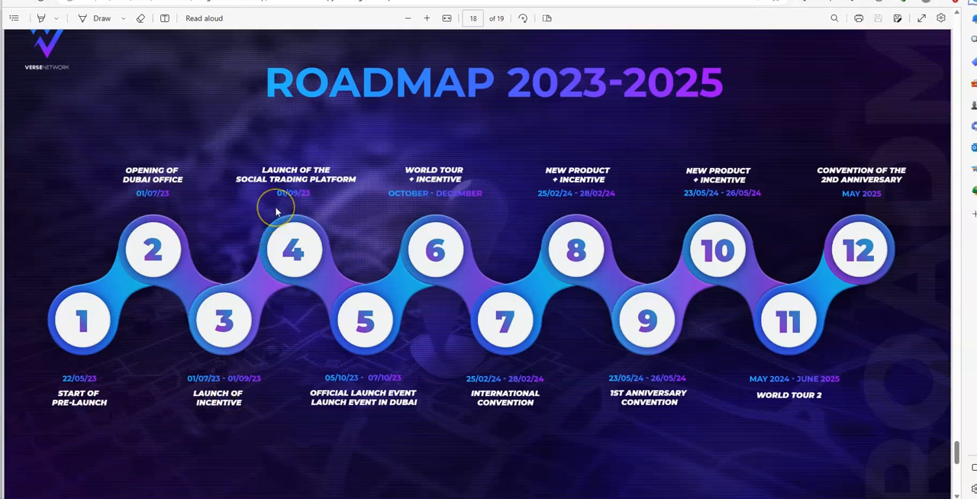
pyautogui.moveTo(308, 317)
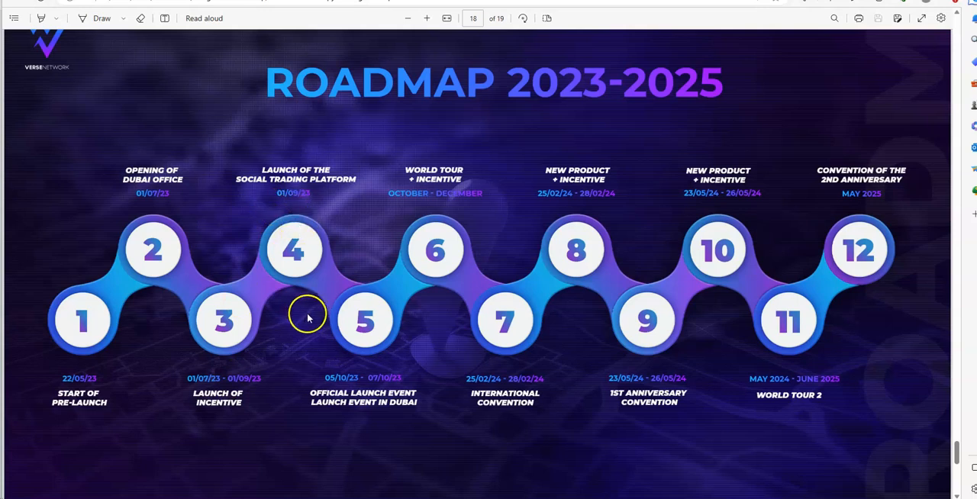
pyautogui.moveTo(243, 328)
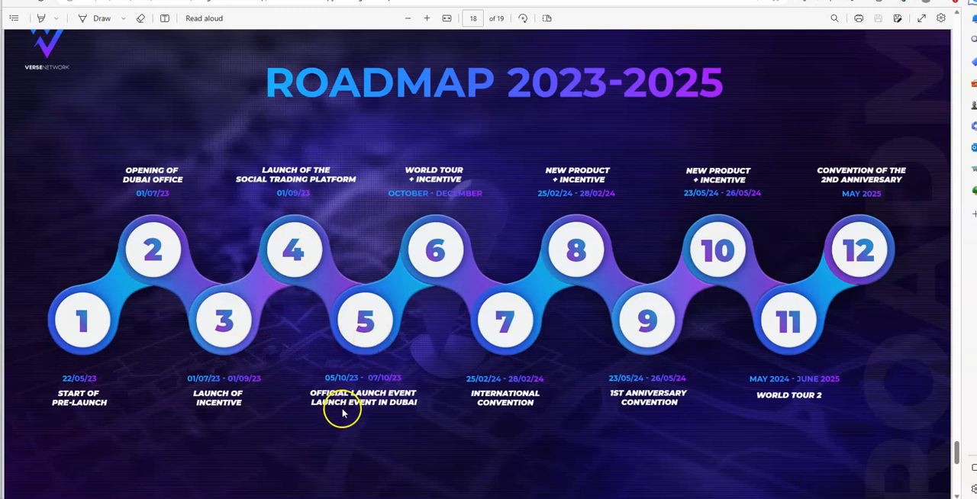
pyautogui.moveTo(372, 398)
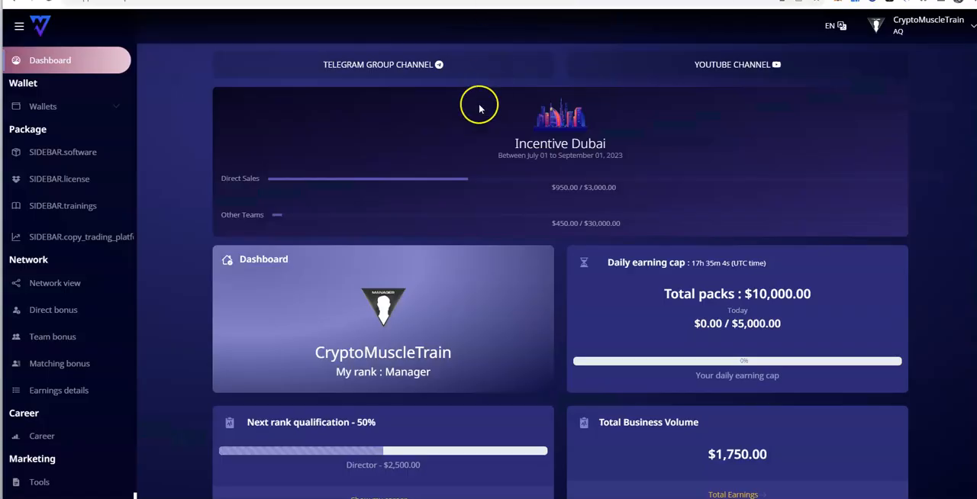
pyautogui.moveTo(432, 127)
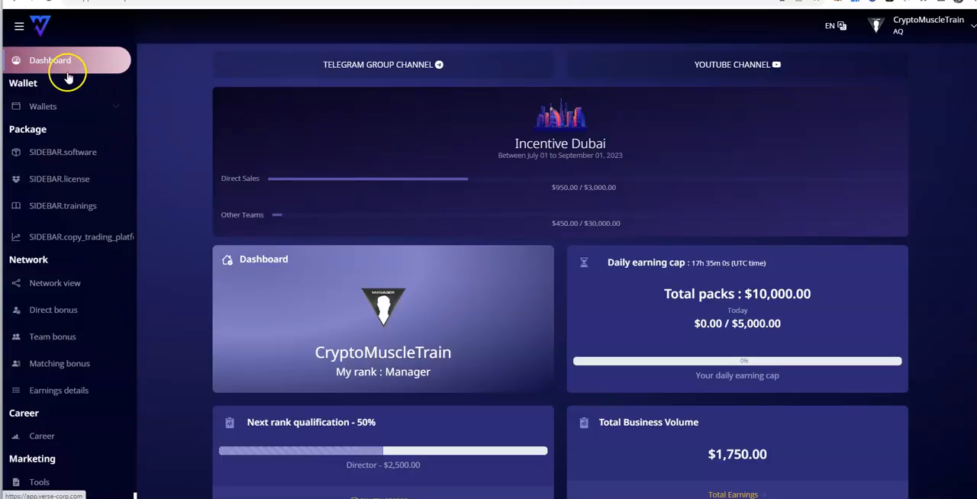
pyautogui.moveTo(73, 89)
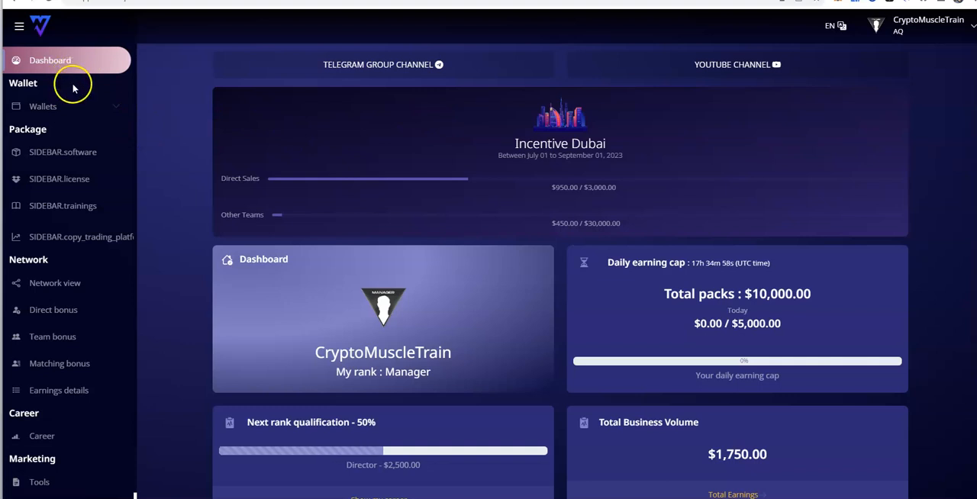
# Open the Packs page listing $250 to $5,000 packs and the active Pack 10000
pyautogui.click(69, 153)
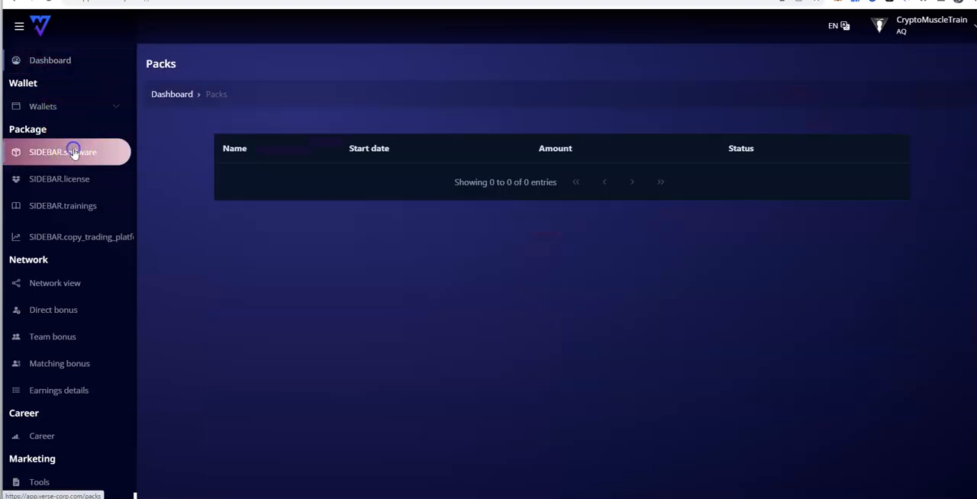
pyautogui.click(70, 153)
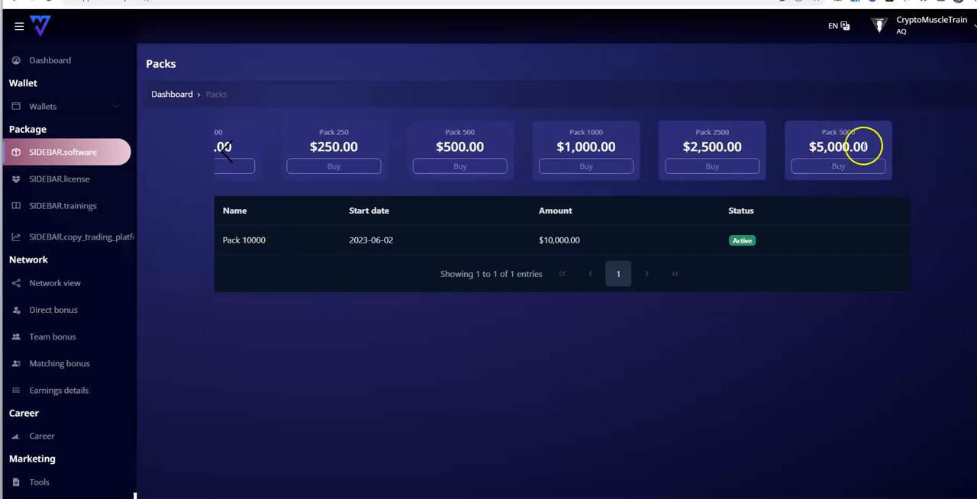
pyautogui.moveTo(904, 156)
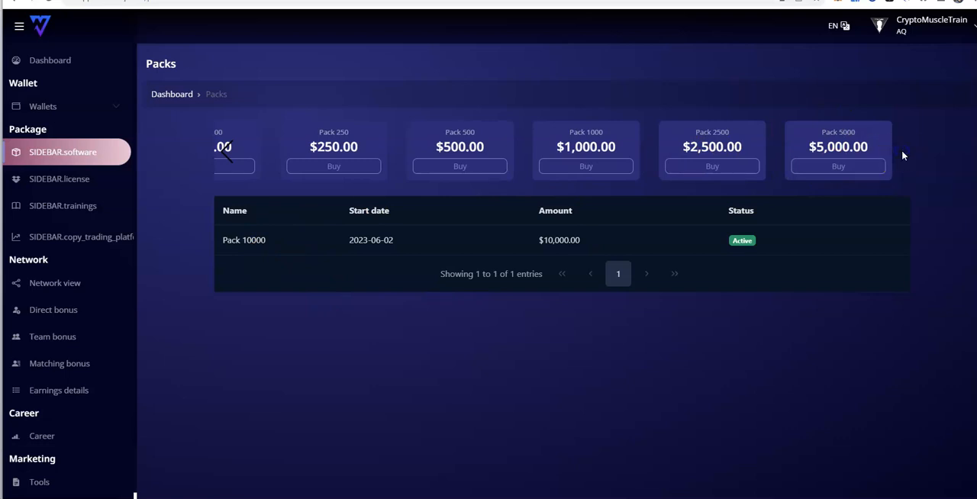
pyautogui.moveTo(818, 171)
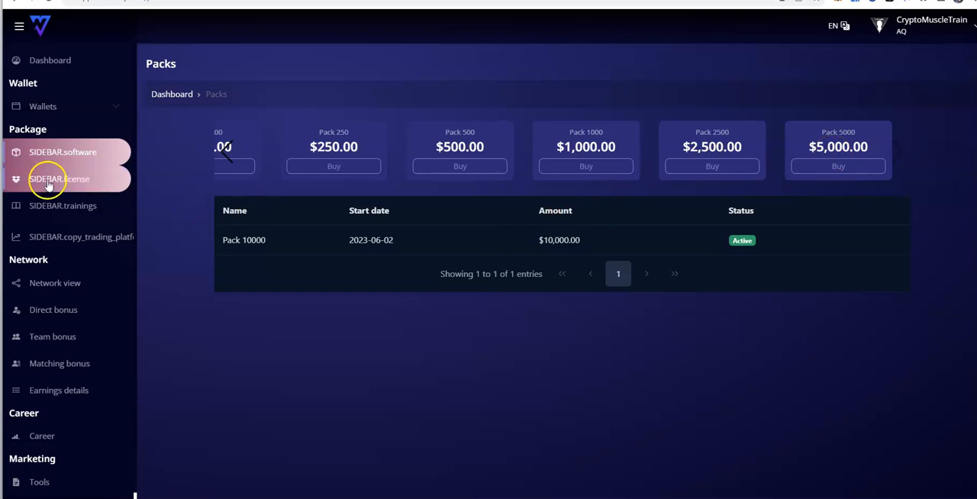
# Open Pack View showing $10,000 active packages, 300% ROI and rewards progress
pyautogui.click(55, 178)
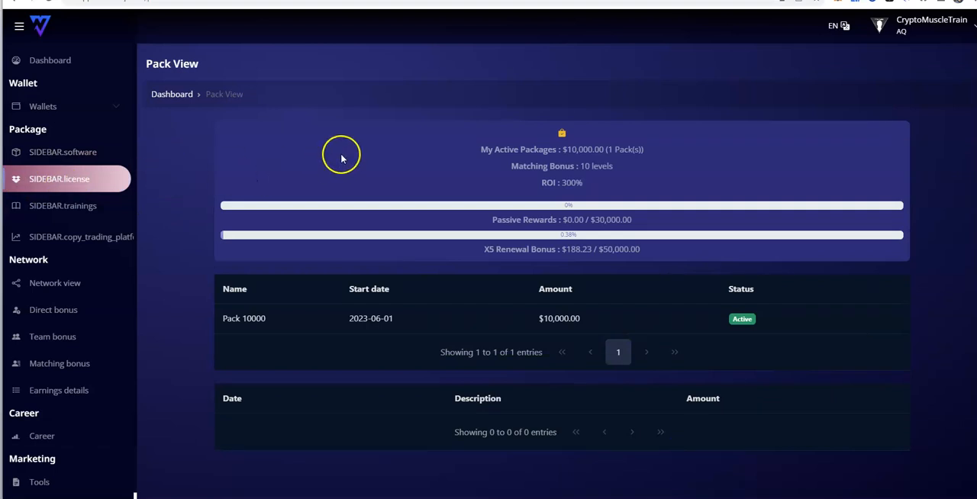
pyautogui.moveTo(346, 154)
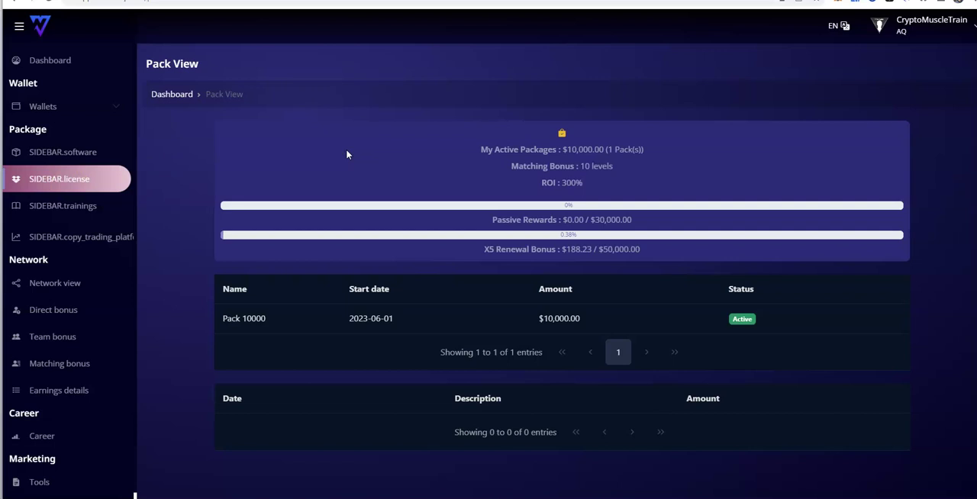
pyautogui.moveTo(461, 178)
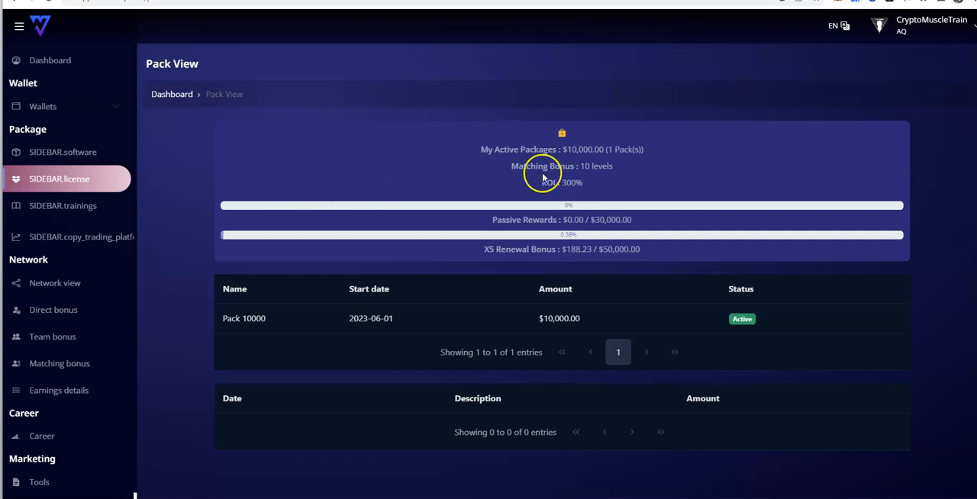
pyautogui.moveTo(113, 223)
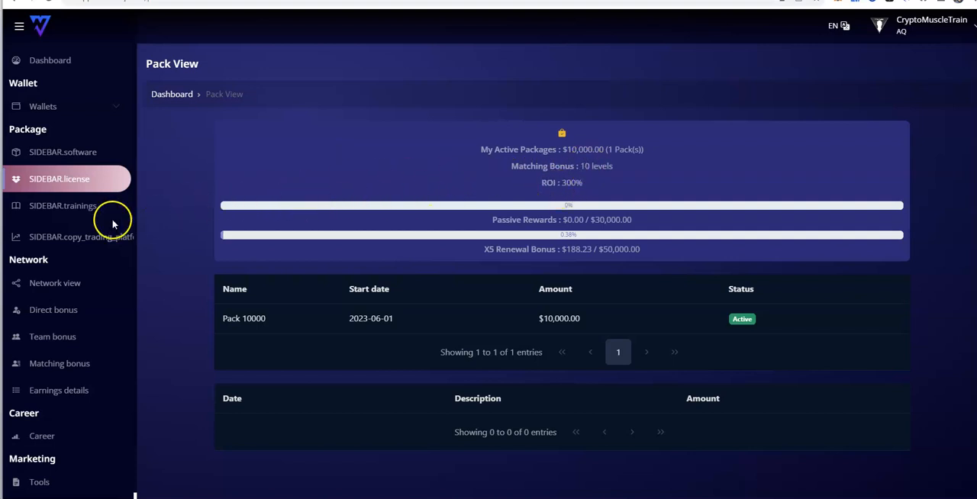
# View the two $500 training packs, then the TegasFX copy-trading access page
pyautogui.click(62, 204)
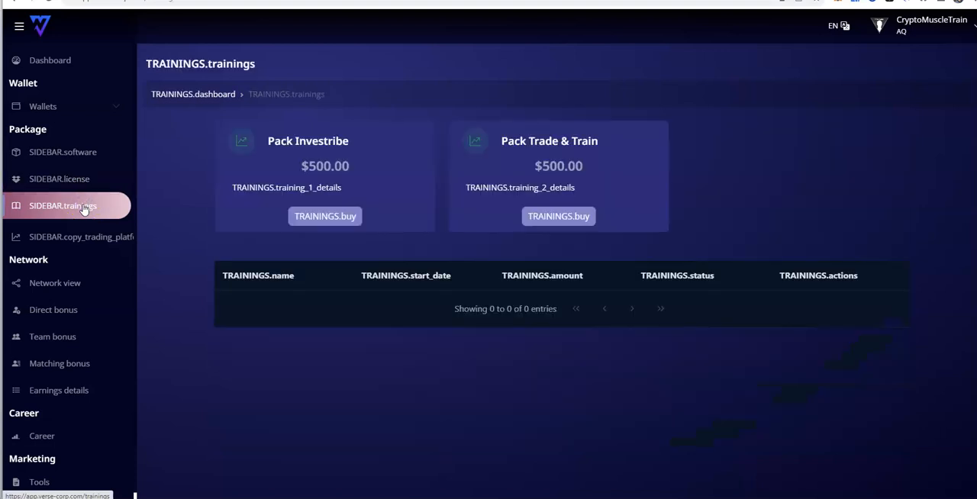
pyautogui.moveTo(265, 150)
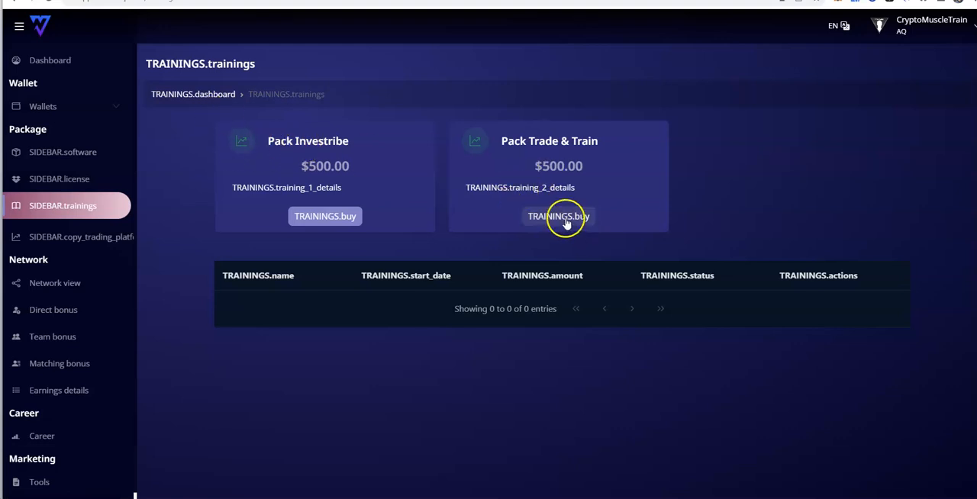
pyautogui.moveTo(346, 174)
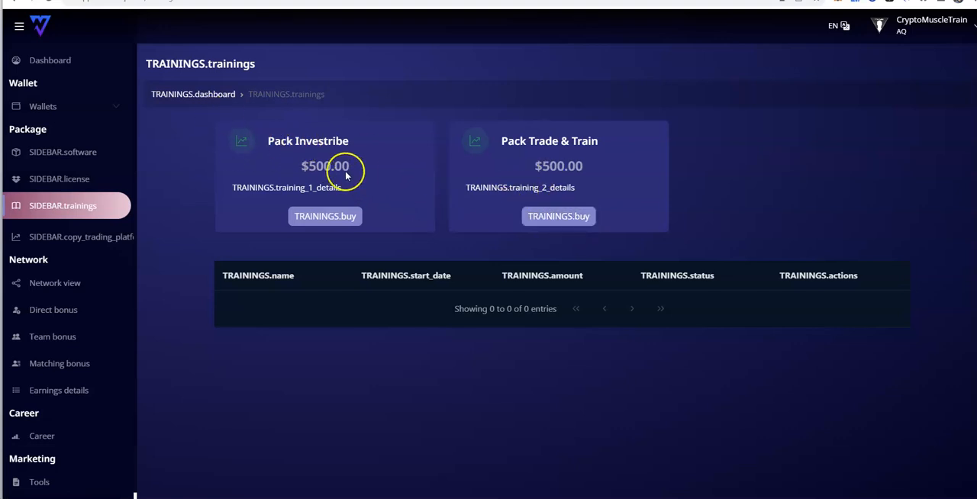
pyautogui.click(79, 236)
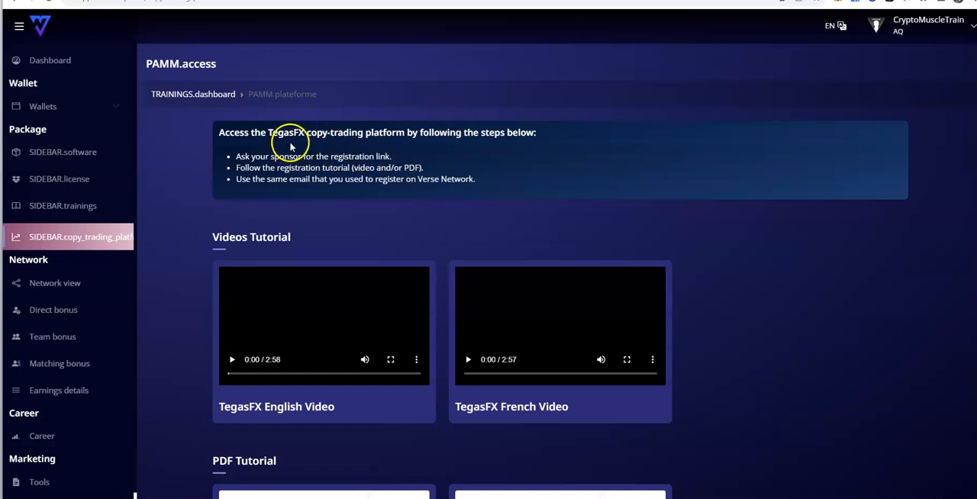
# Review the English and French TegasFX PDF tutorials, then return to the presentation's cover page
pyautogui.scroll(-3)
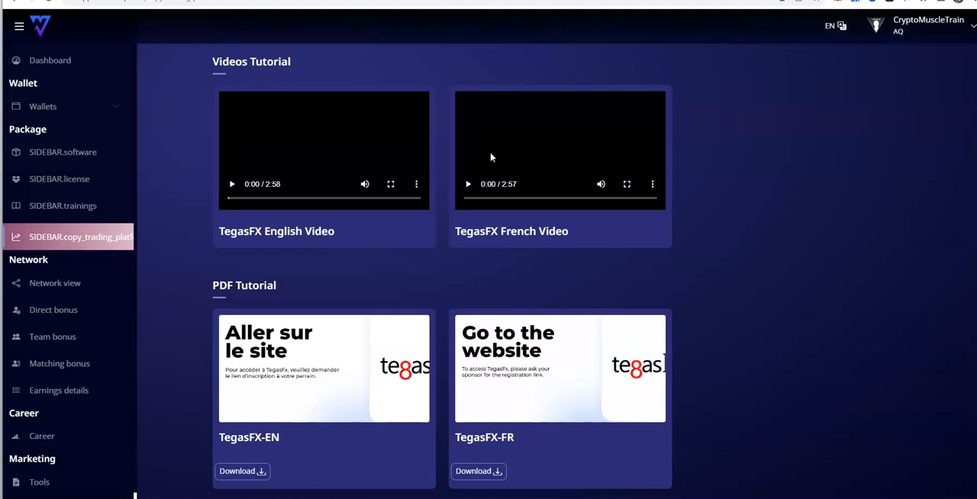
pyautogui.moveTo(427, 158)
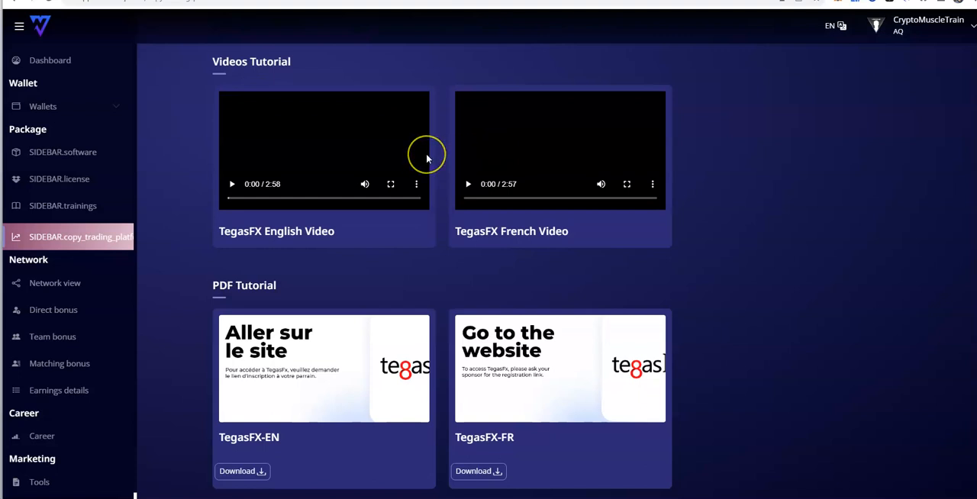
pyautogui.moveTo(563, 362)
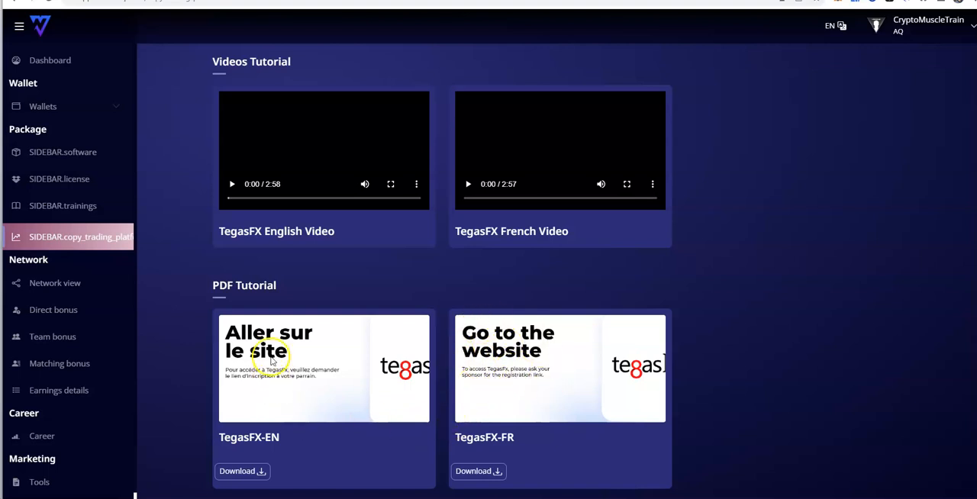
pyautogui.moveTo(136, 320)
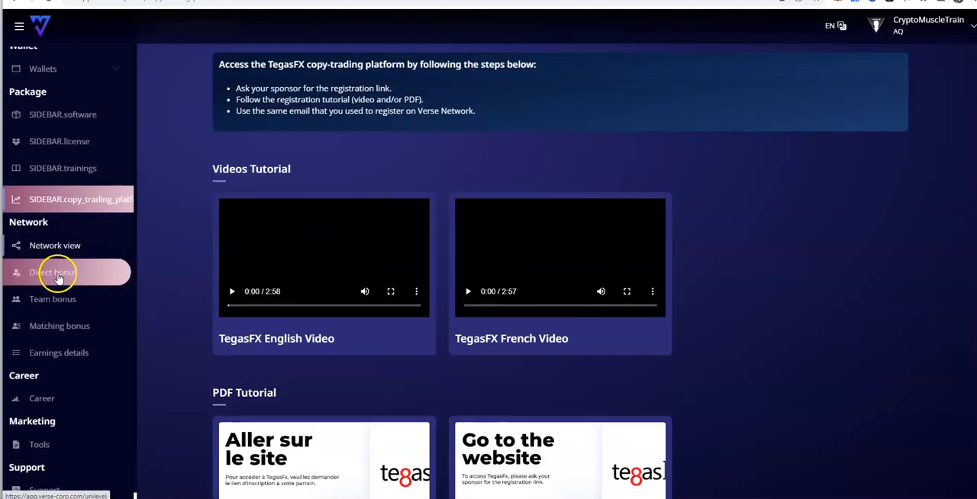
pyautogui.click(48, 59)
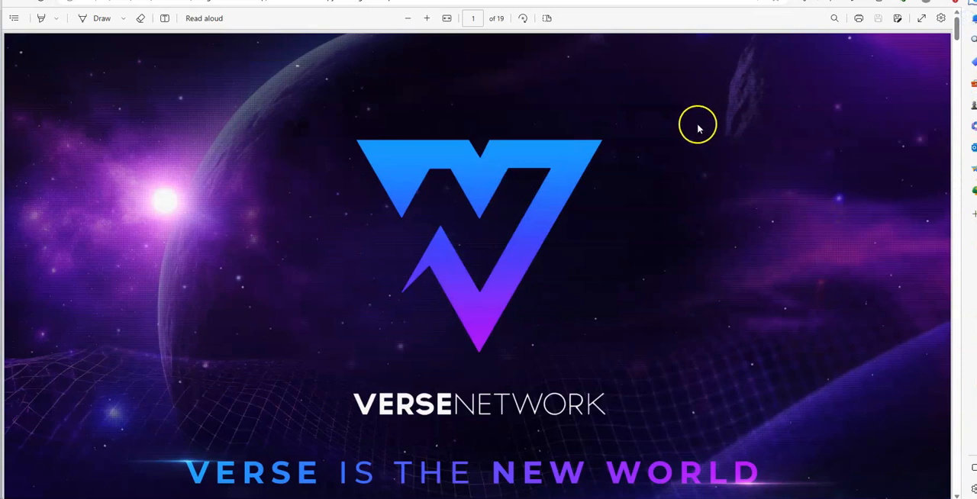
pyautogui.scroll(-3)
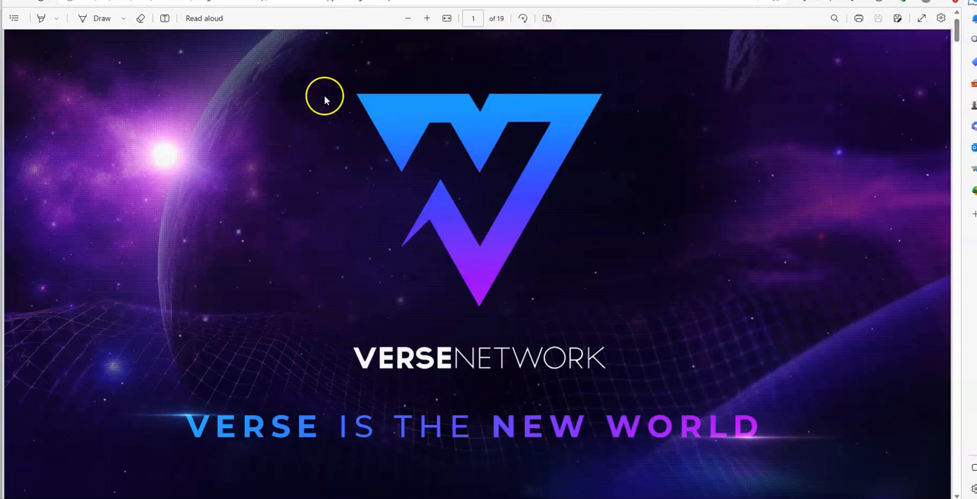
pyautogui.moveTo(212, 95)
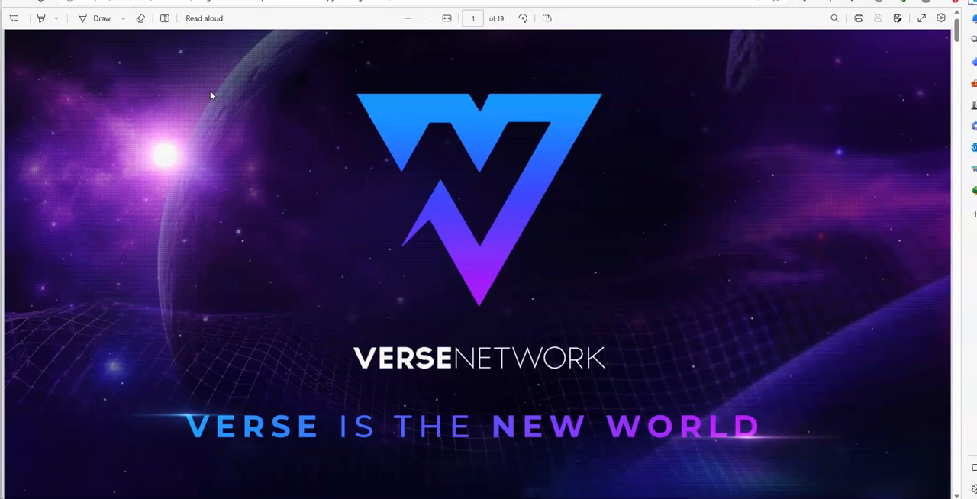
pyautogui.moveTo(733, 37)
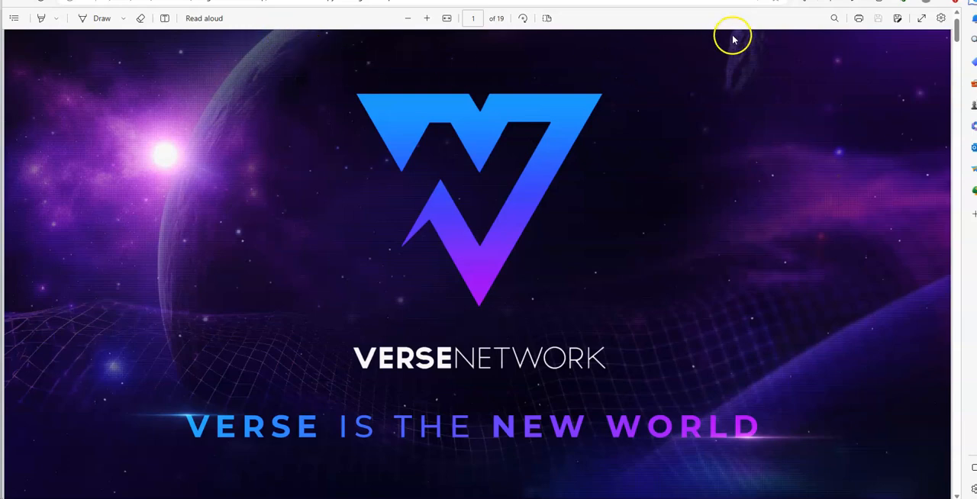
pyautogui.scroll(-3)
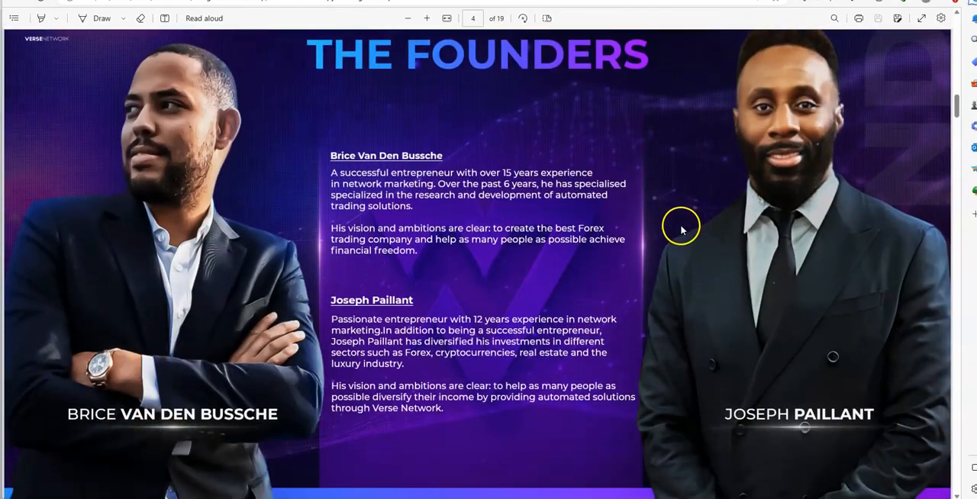
pyautogui.moveTo(958, 116)
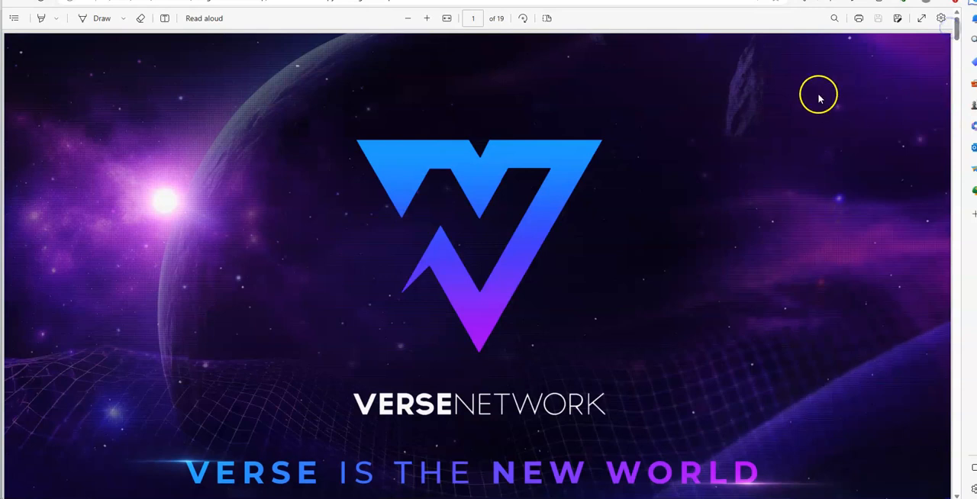
pyautogui.scroll(-3)
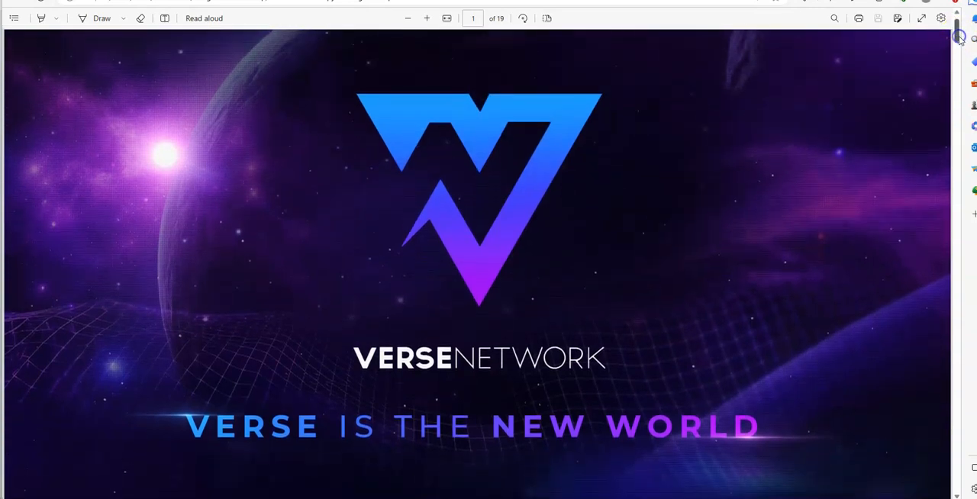
pyautogui.moveTo(714, 122)
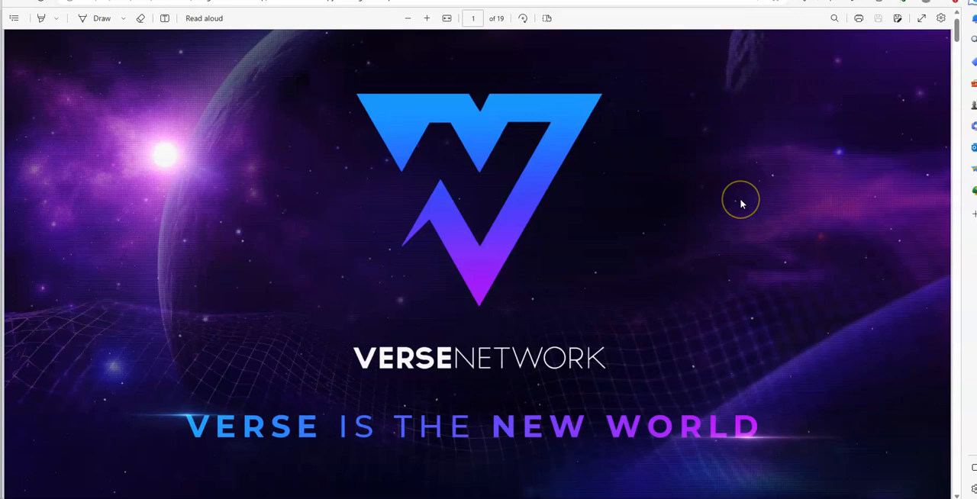
pyautogui.moveTo(742, 204)
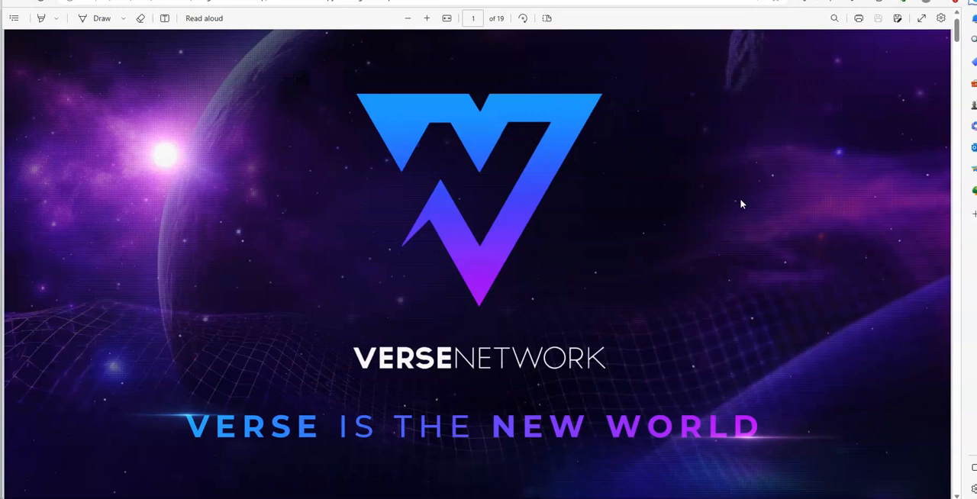